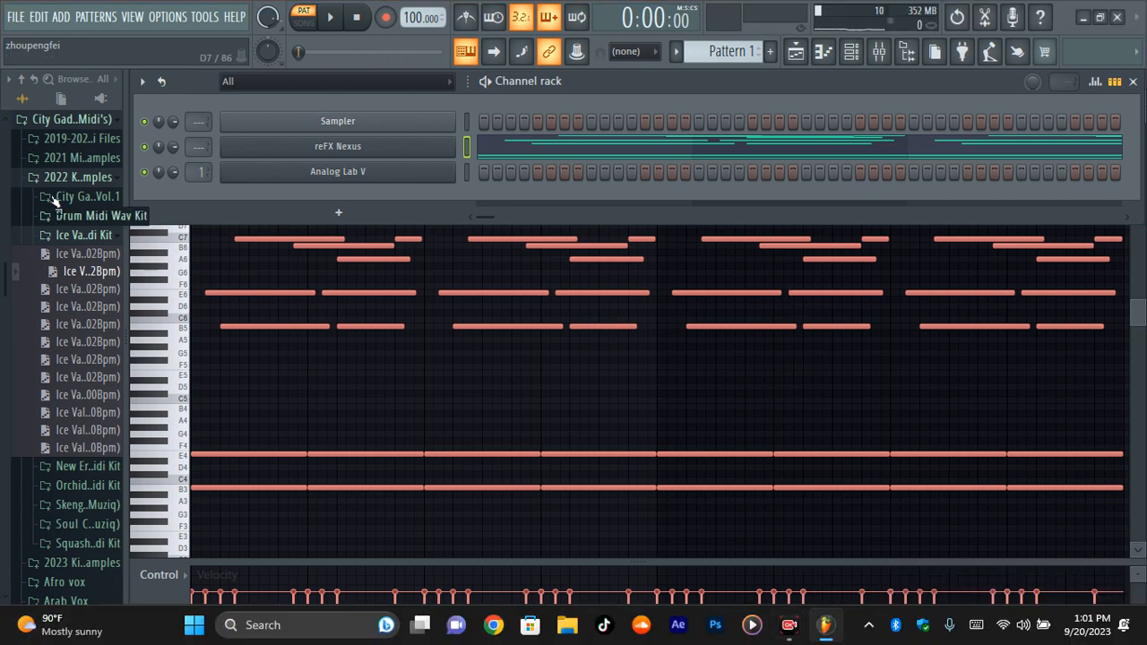
{"action": "mouse_move", "coordinate": [83, 235]}
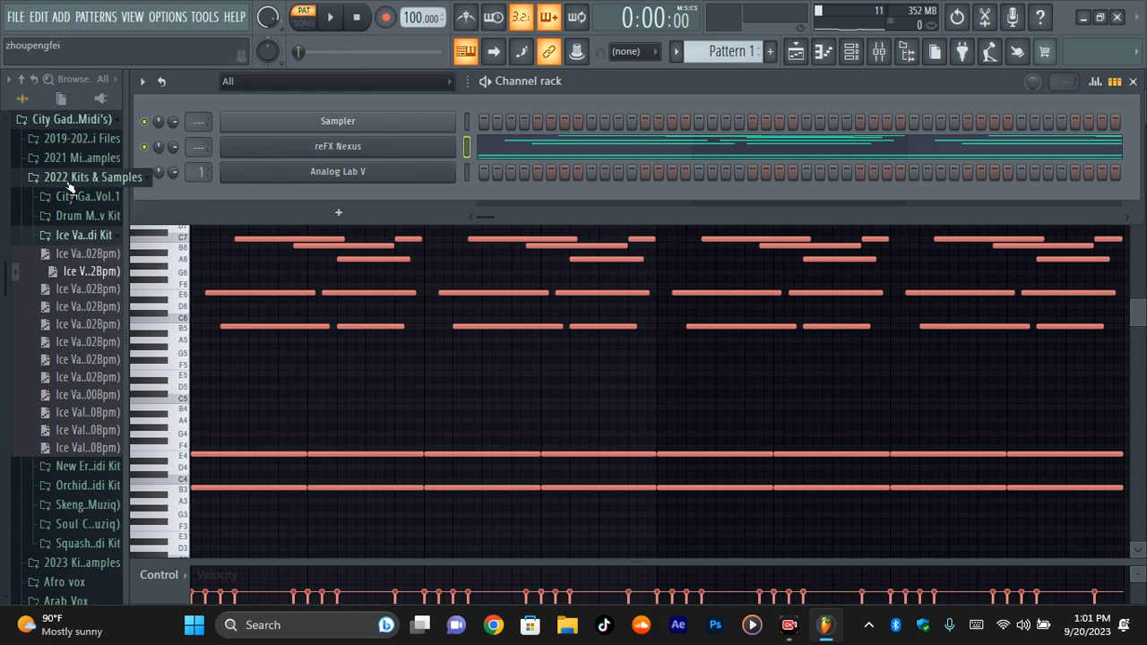
Step: Collapse and re-expand the 2022 Kits & Samples folder in the browser
{"action": "left_click", "coordinate": [33, 177]}
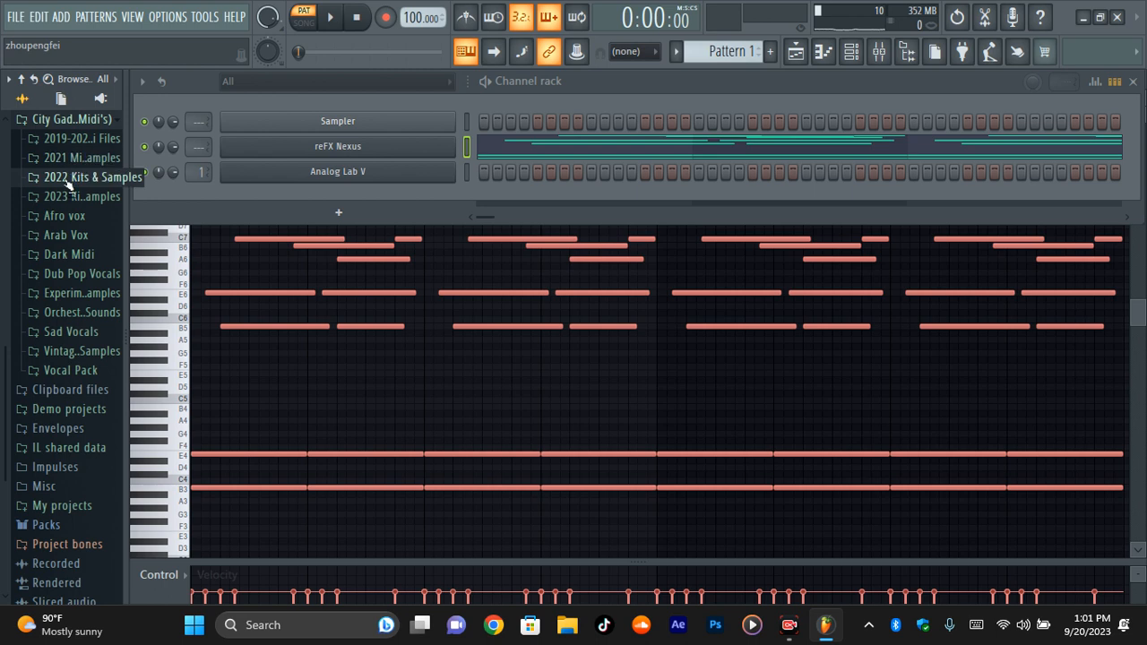
{"action": "left_click", "coordinate": [81, 157]}
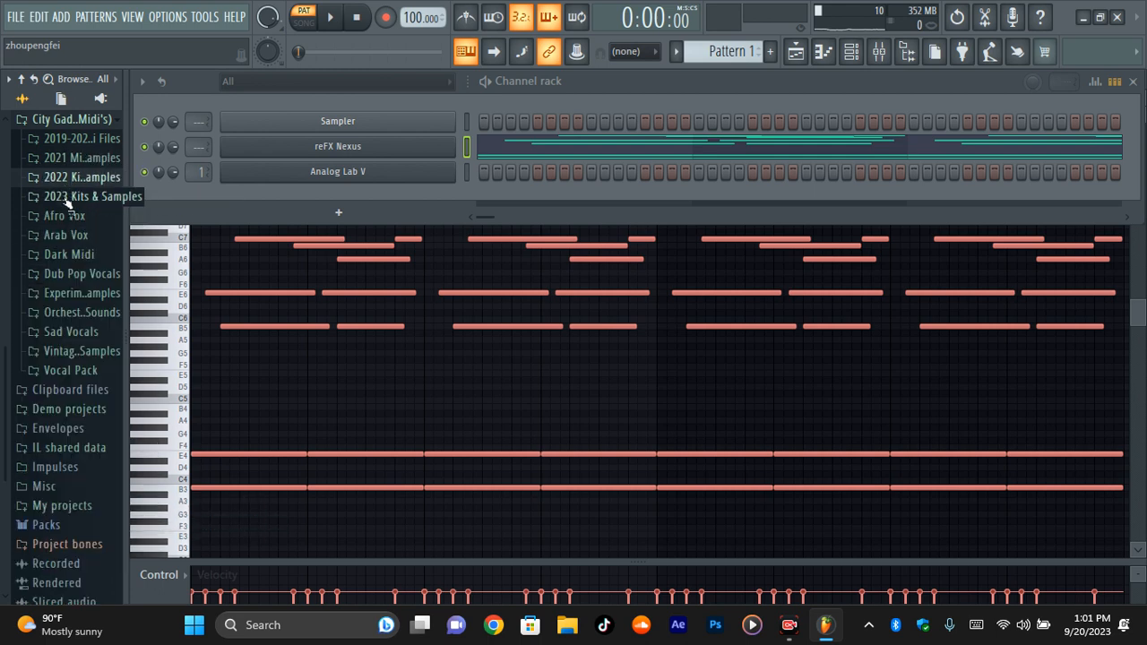
{"action": "left_click", "coordinate": [94, 176]}
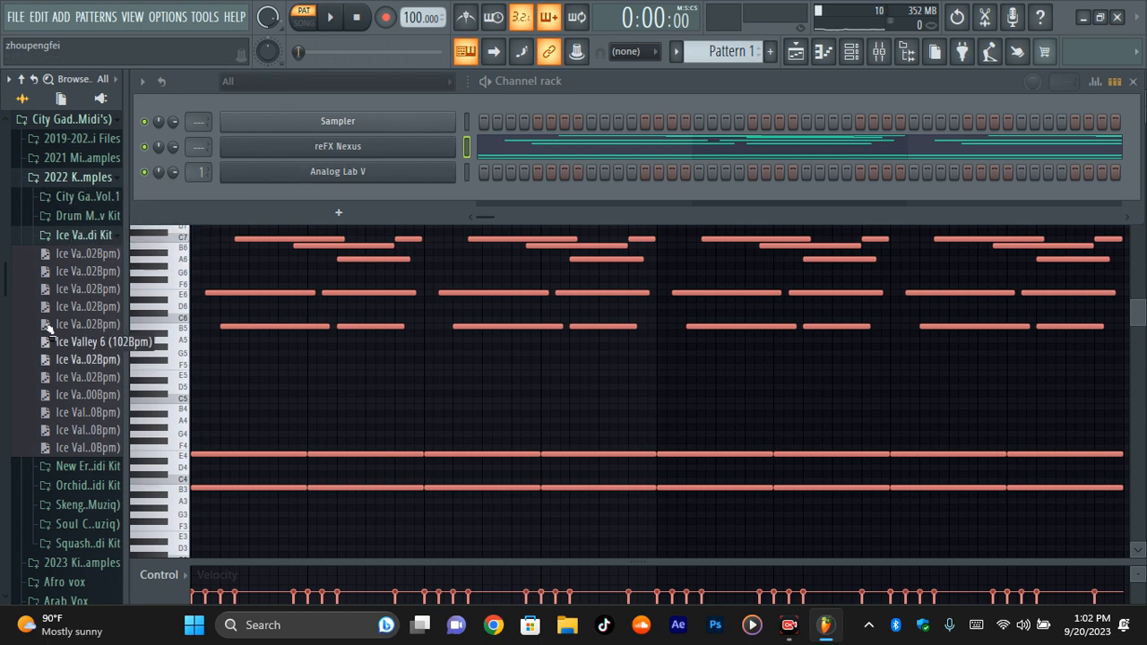
{"action": "mouse_move", "coordinate": [94, 270]}
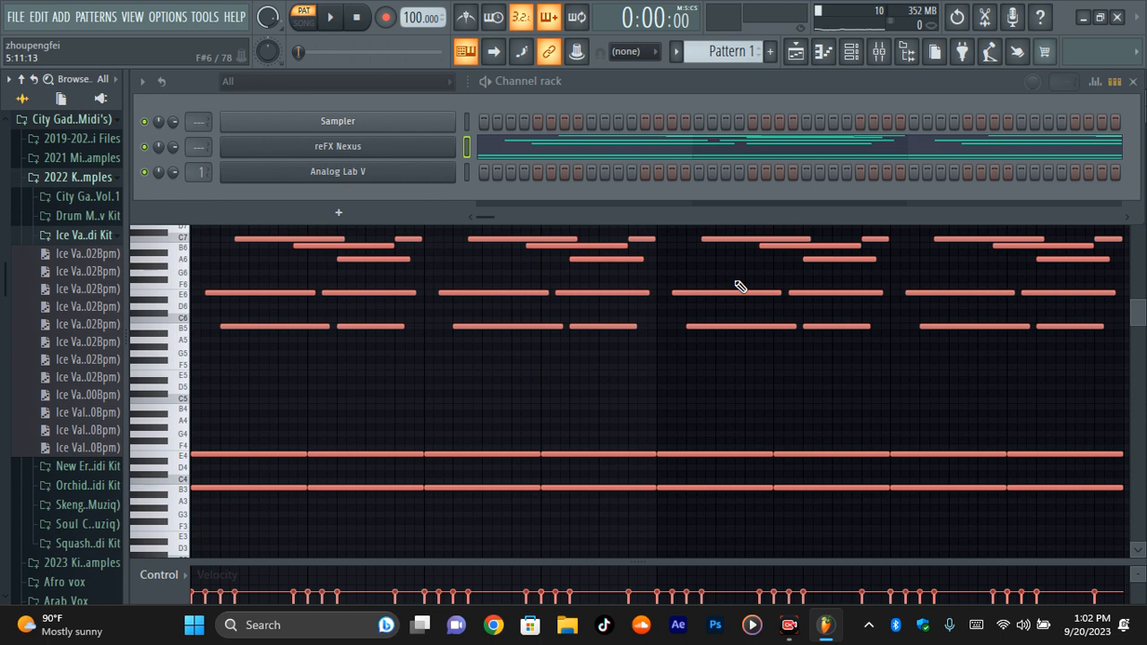
Step: Play the melody pattern once and stop playback
{"action": "left_click", "coordinate": [330, 16]}
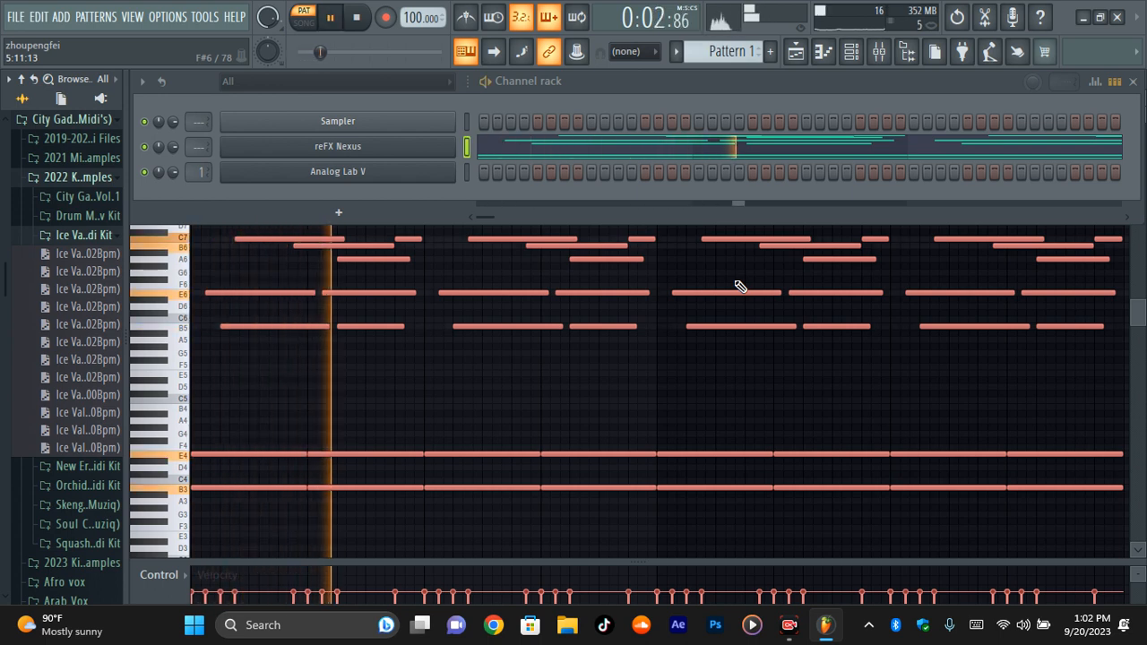
{"action": "left_click", "coordinate": [357, 17]}
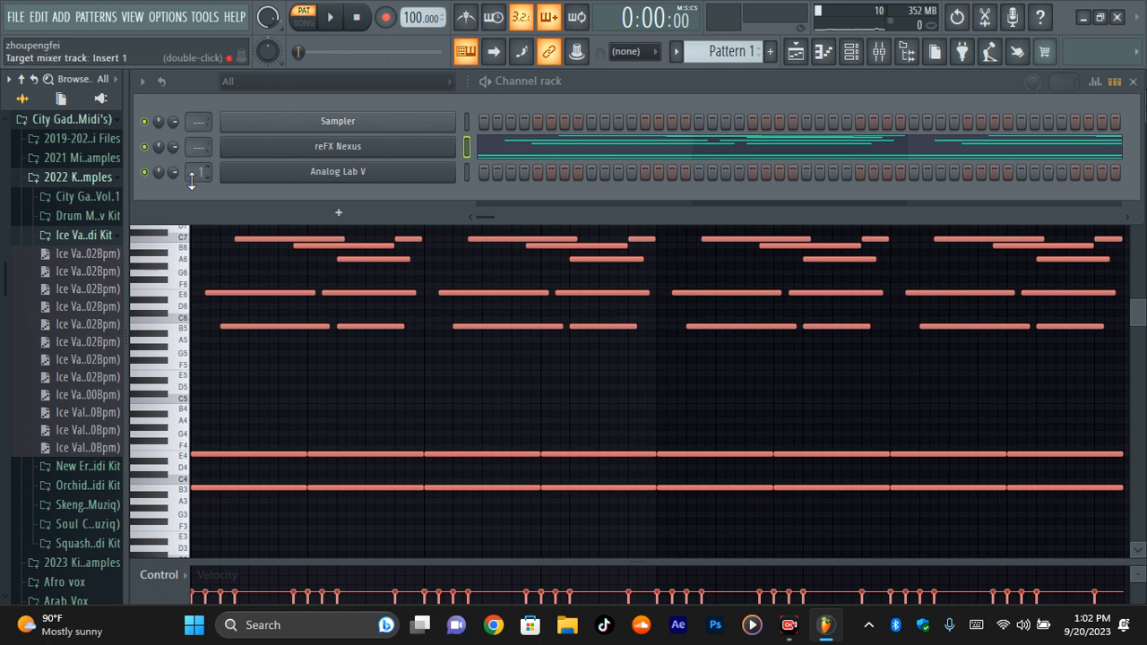
{"action": "mouse_move", "coordinate": [431, 153]}
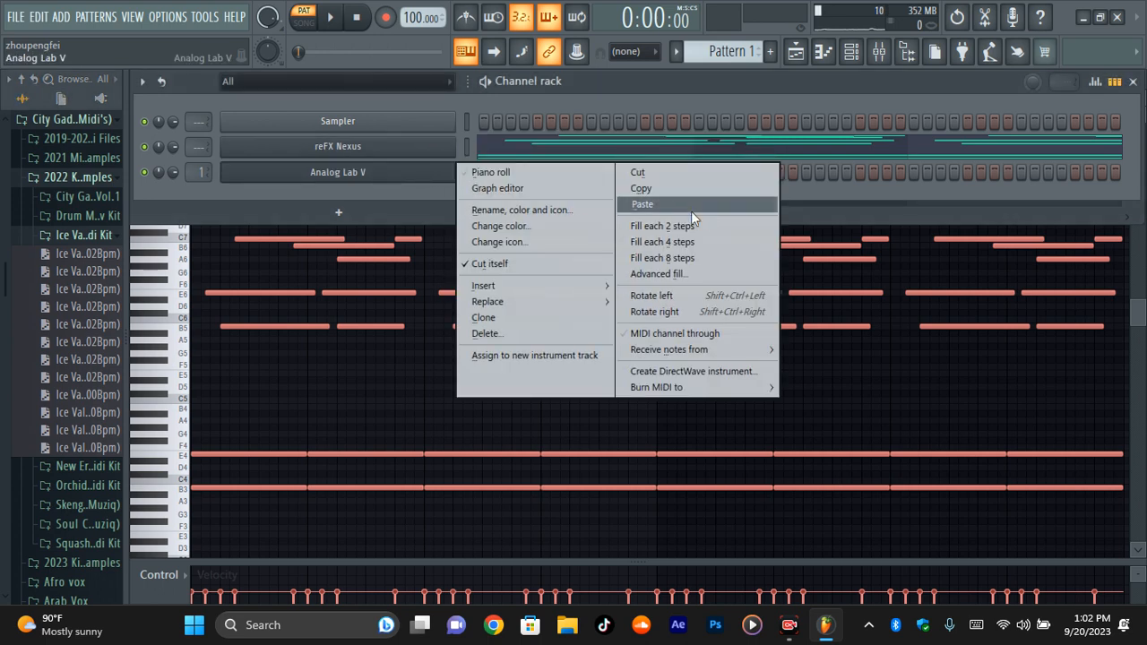
Step: Open the Analog Lab V instrument window on its Sound Banks page
{"action": "left_click", "coordinate": [643, 203]}
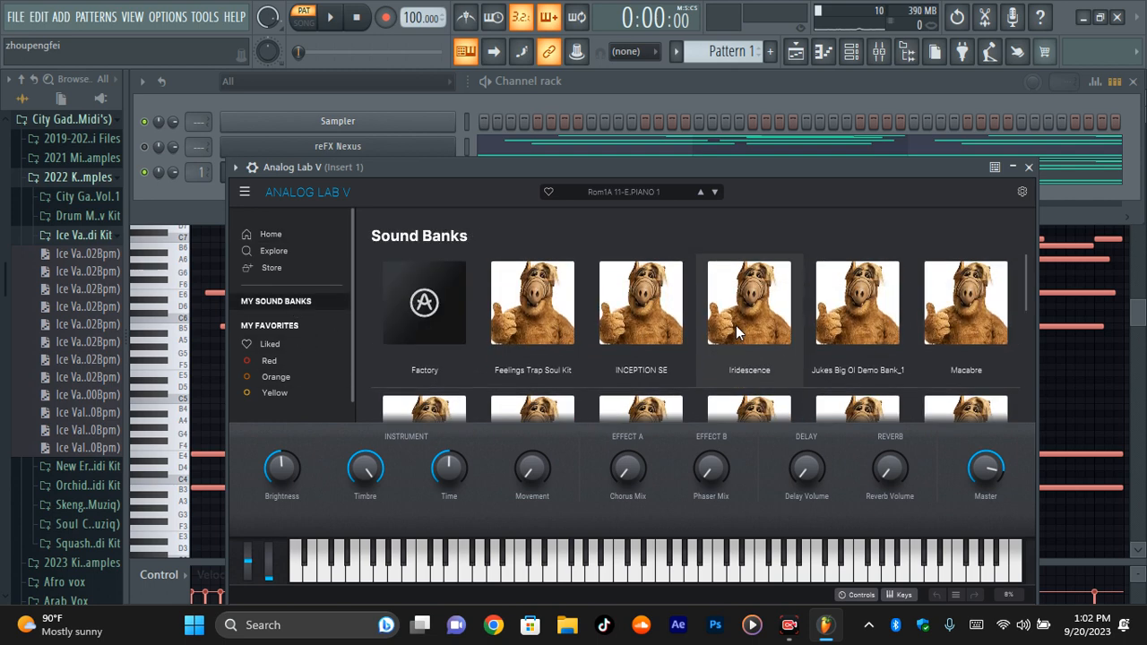
Step: Audition Acid, then load the Arc preset from the Medusa bank and close Analog Lab V
{"action": "scroll", "scroll_direction": "down", "scroll_amount": 3}
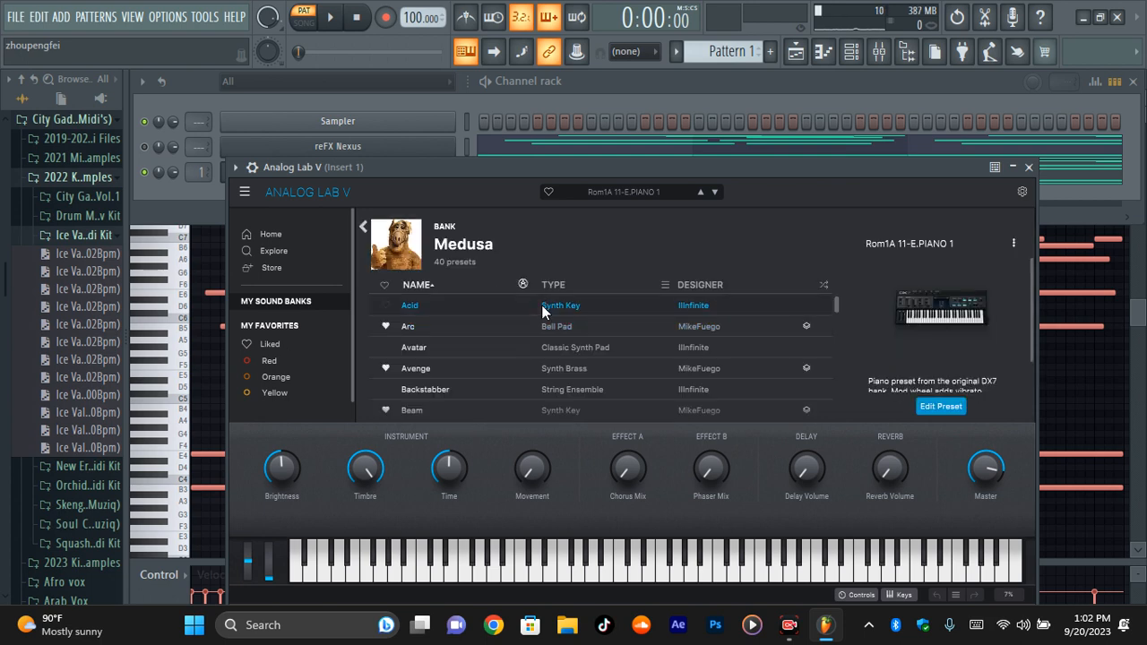
{"action": "left_click", "coordinate": [410, 304]}
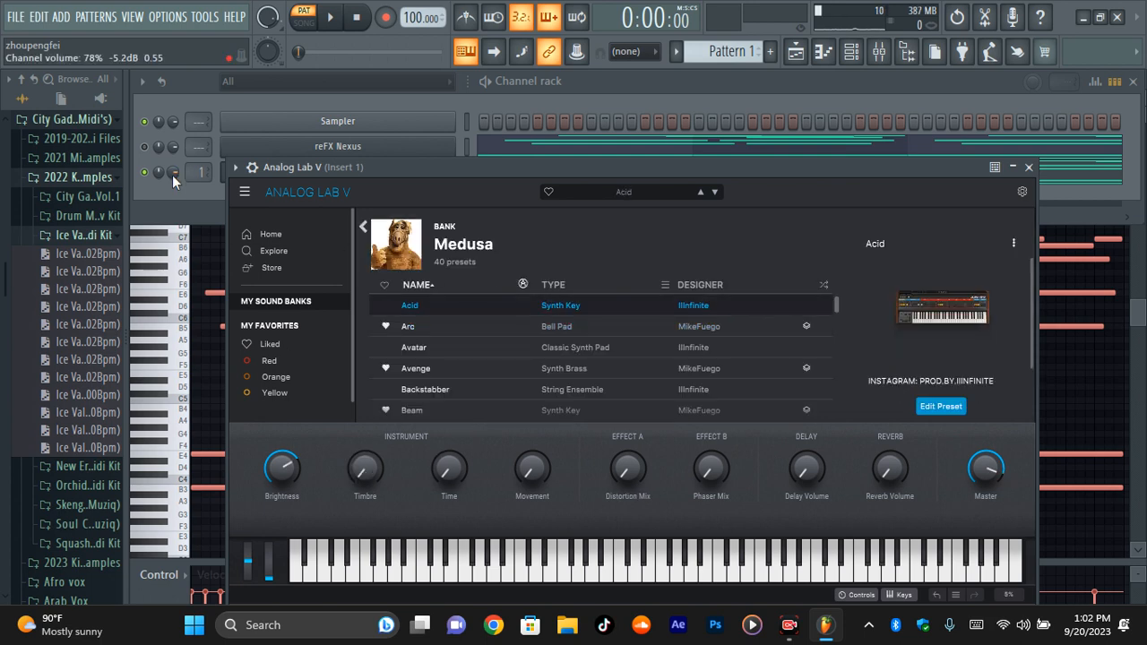
{"action": "left_click", "coordinate": [1029, 167]}
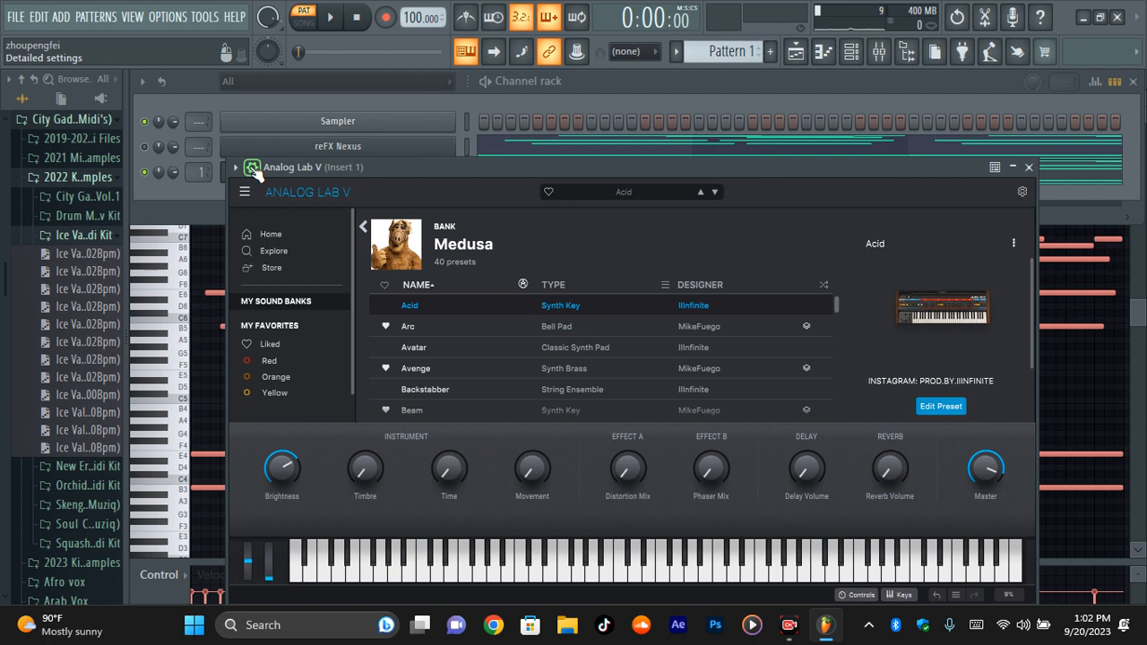
{"action": "left_click", "coordinate": [1029, 167]}
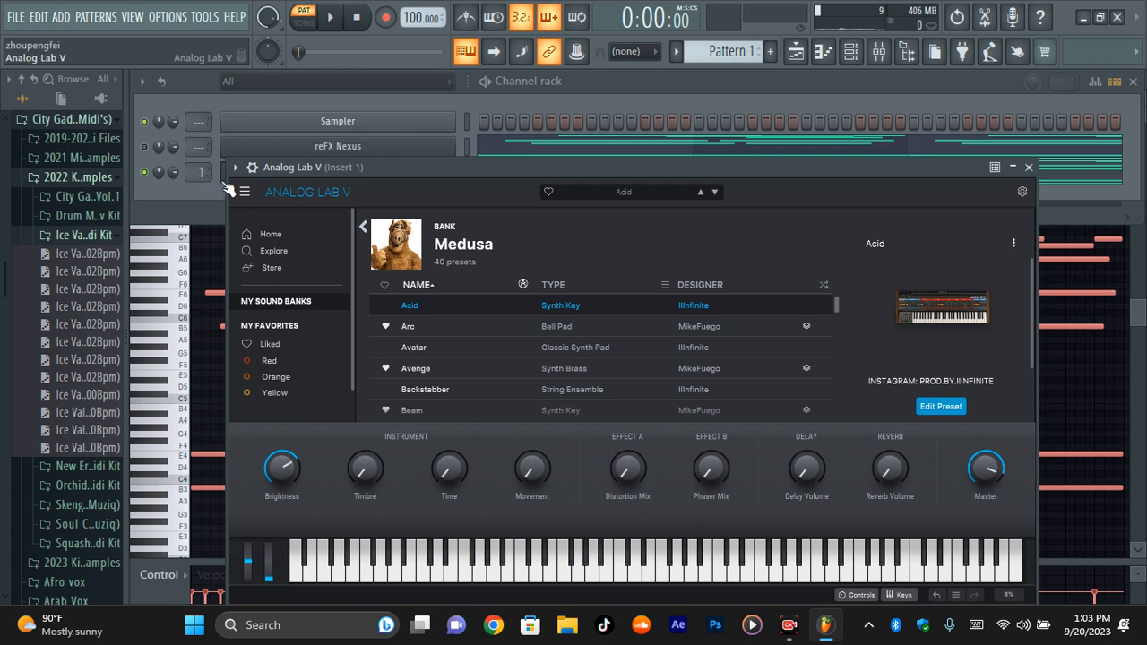
{"action": "left_click", "coordinate": [1028, 167]}
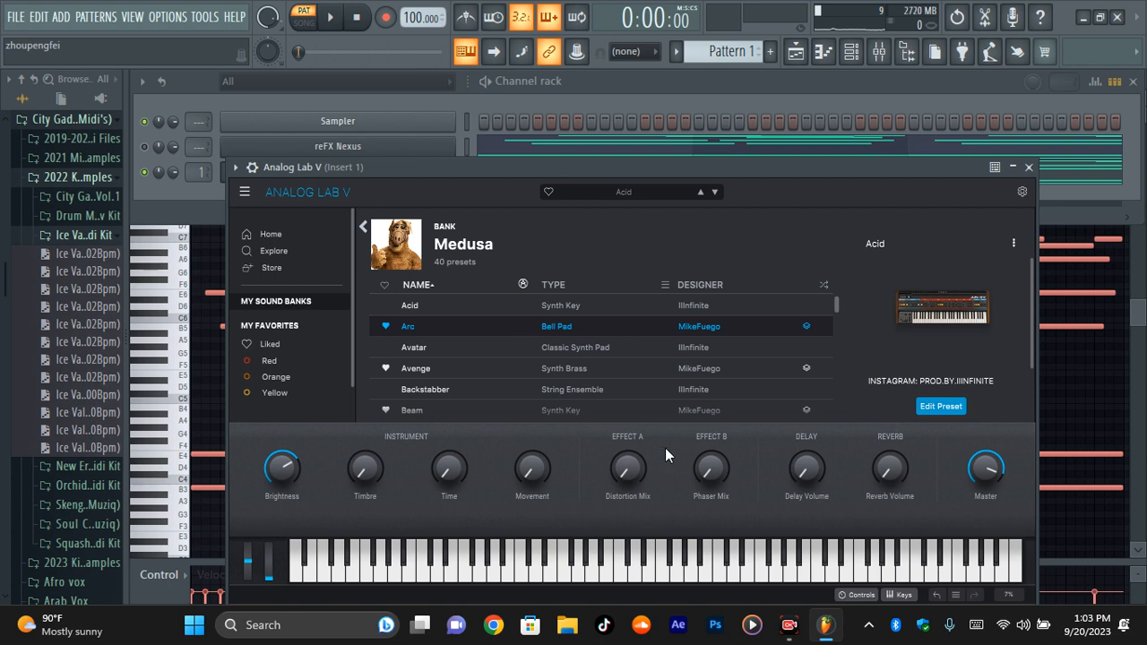
{"action": "left_click", "coordinate": [408, 325]}
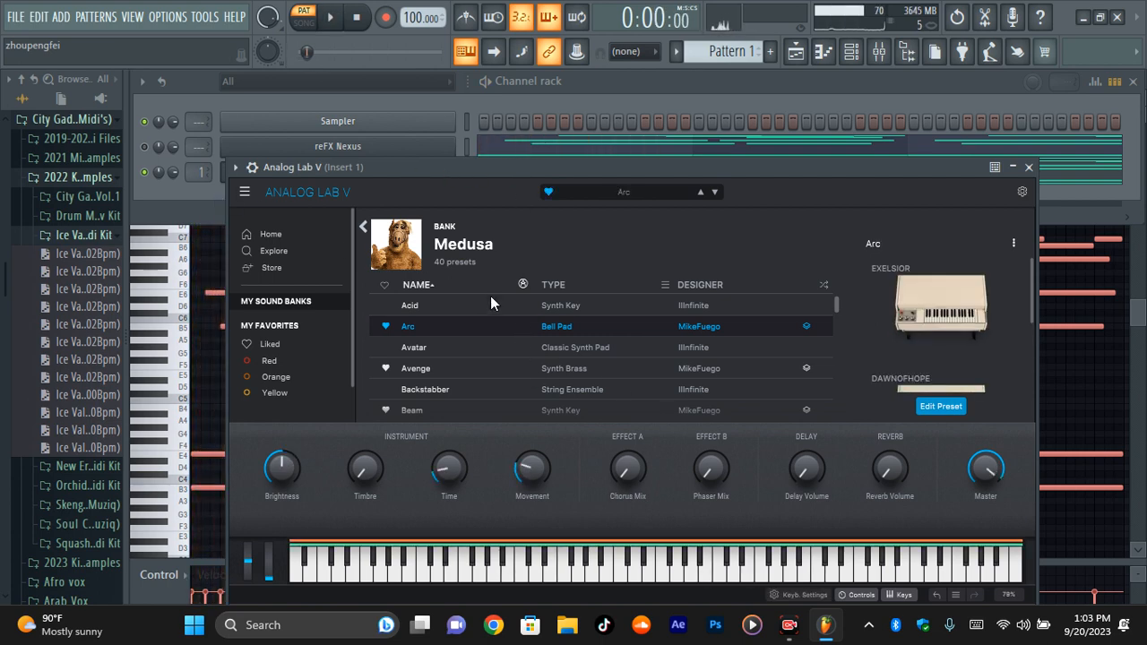
{"action": "left_click", "coordinate": [493, 348]}
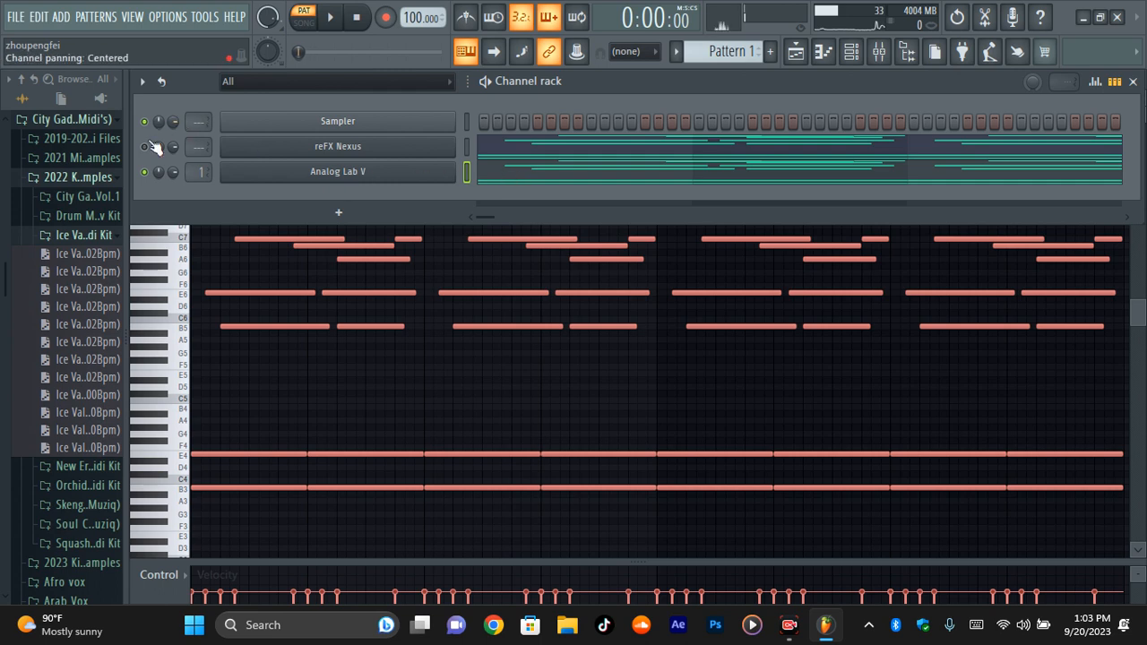
Step: Start playback and show the mixer alongside the channel rack
{"action": "left_click", "coordinate": [329, 16]}
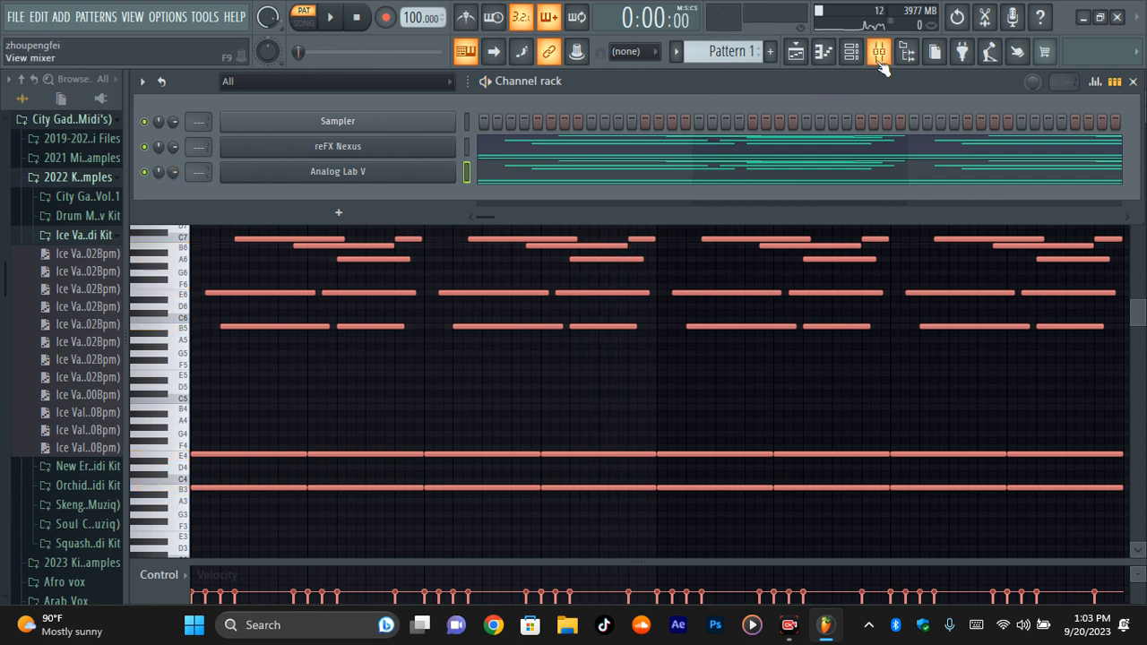
{"action": "left_click", "coordinate": [878, 51]}
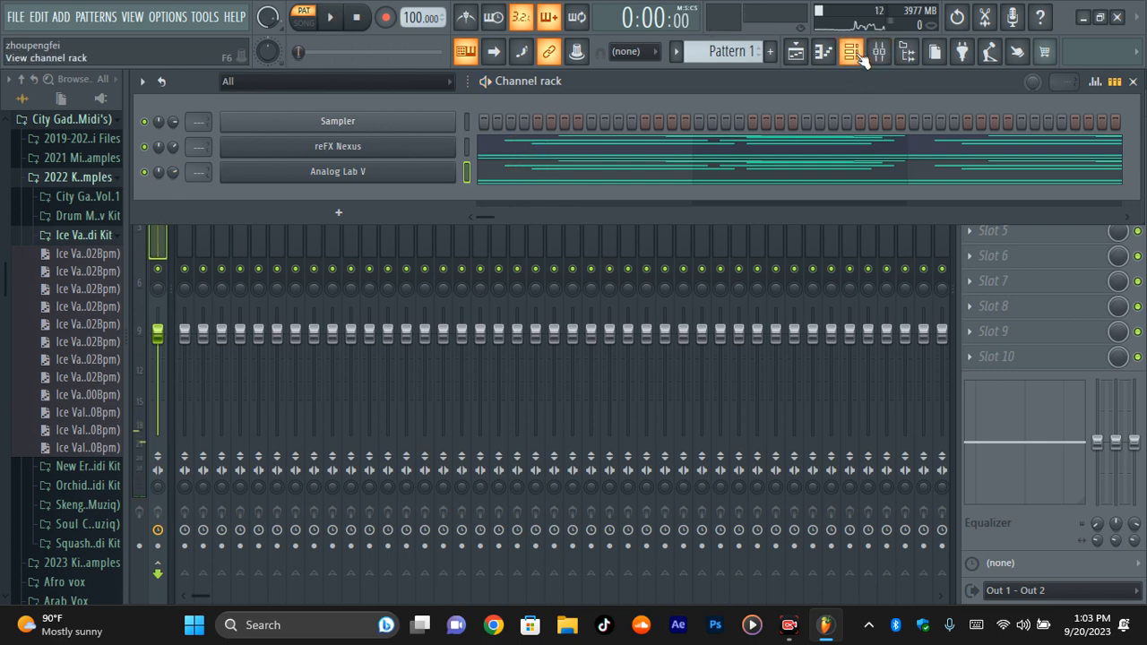
Step: Insert Fruity Parametric EQ 2 in Slot 1 of mixer Insert 2 and close the EQ window
{"action": "left_click", "coordinate": [878, 51]}
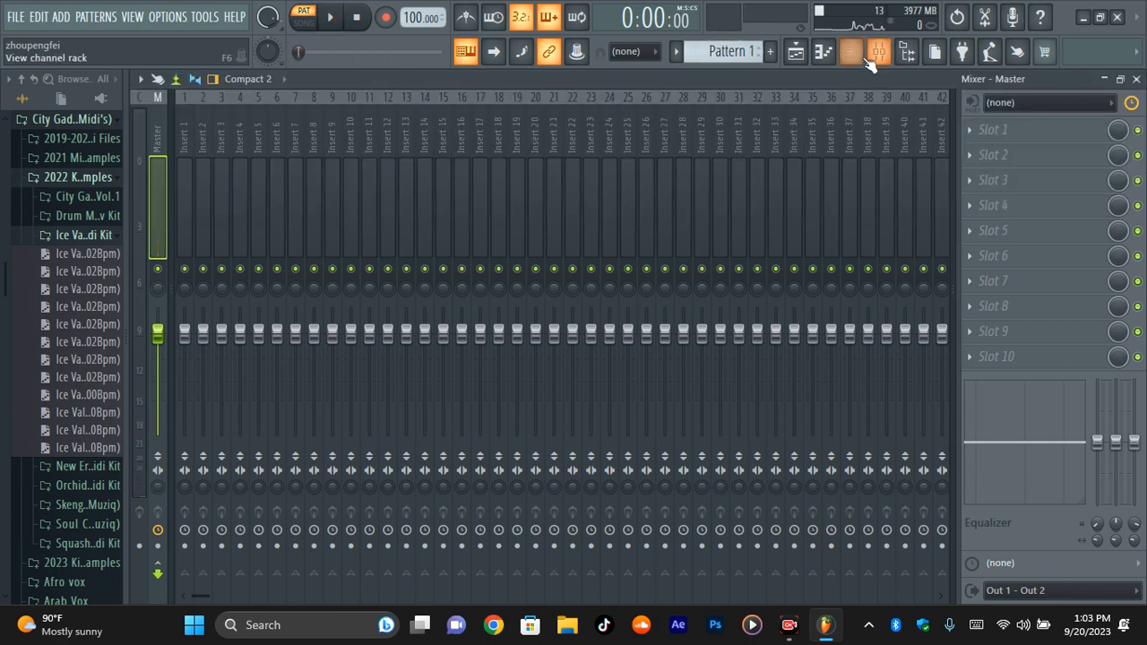
{"action": "left_click", "coordinate": [849, 51]}
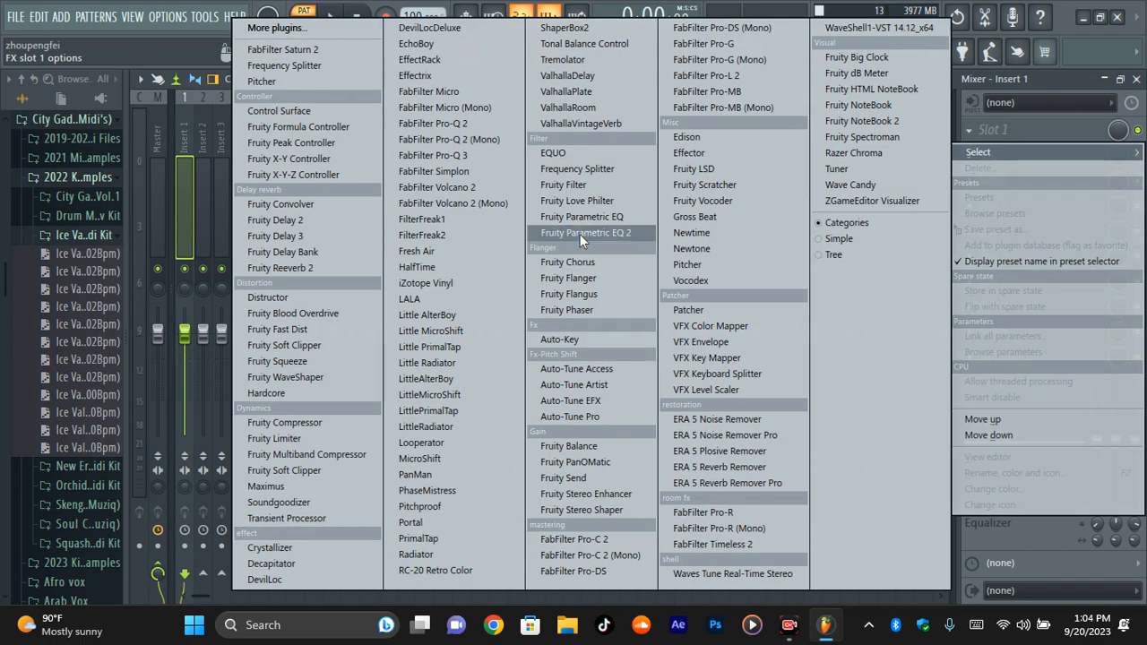
{"action": "left_click", "coordinate": [587, 232]}
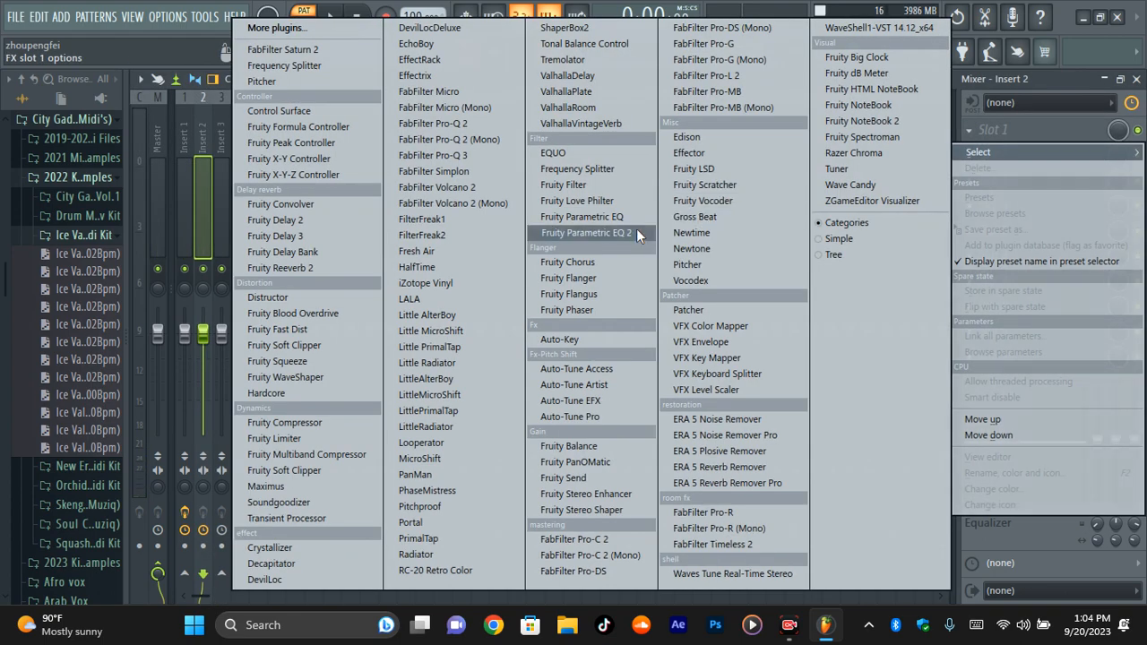
{"action": "left_click", "coordinate": [582, 232]}
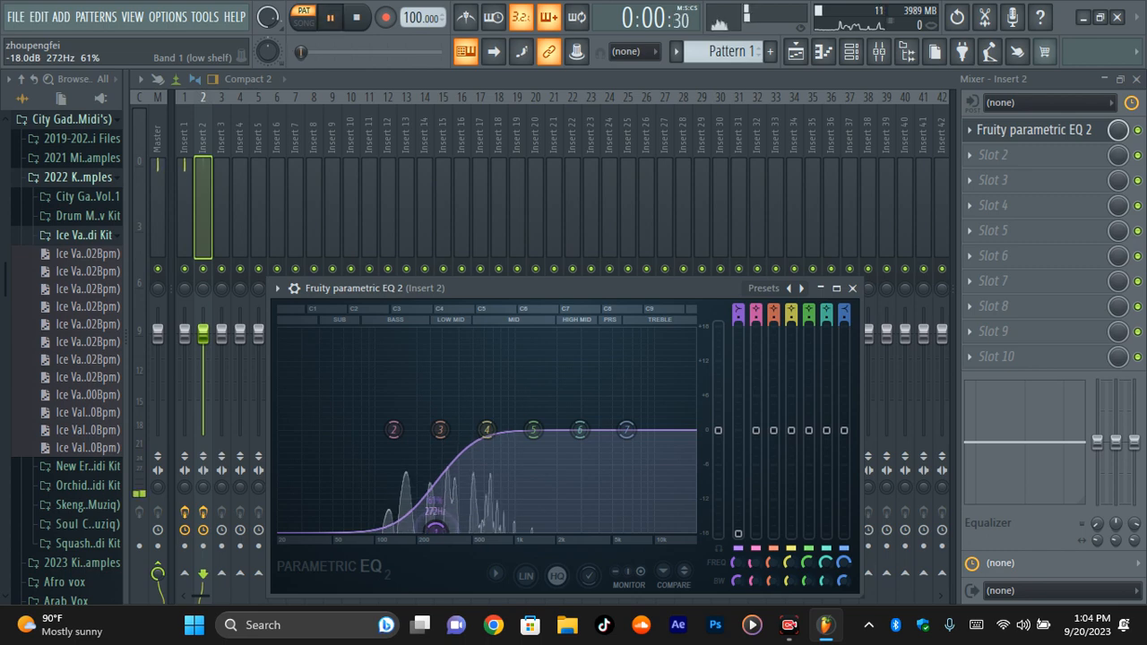
{"action": "left_click", "coordinate": [851, 51]}
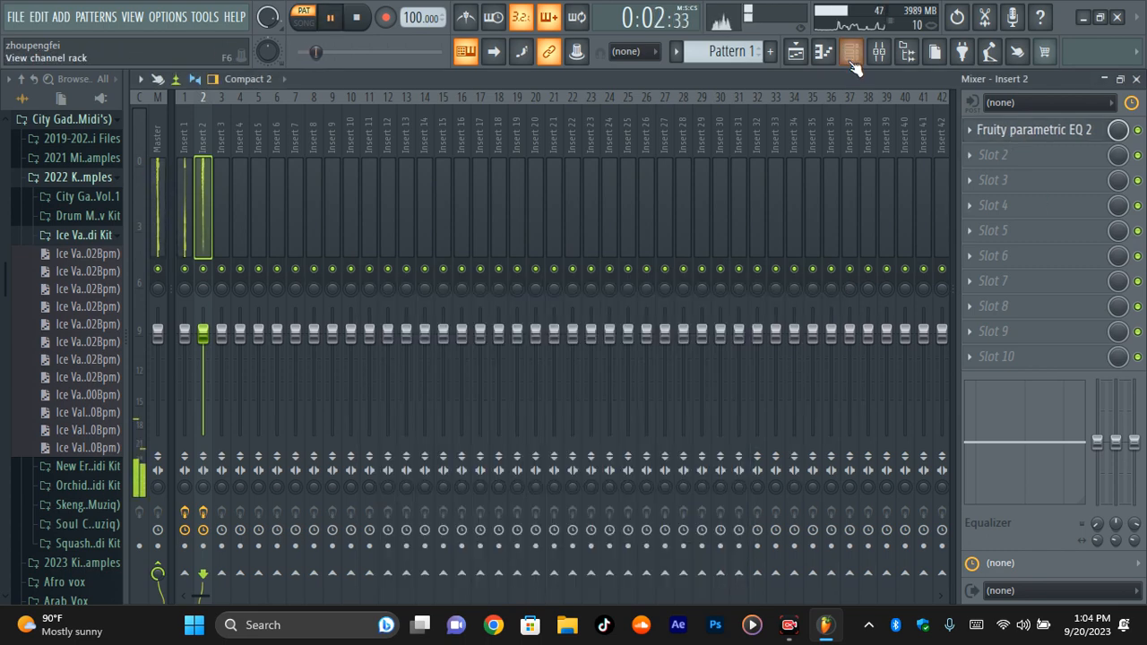
Step: Audition Backstabber, Build and Building Blocks, then load Crow and close Analog Lab V
{"action": "left_click", "coordinate": [850, 51]}
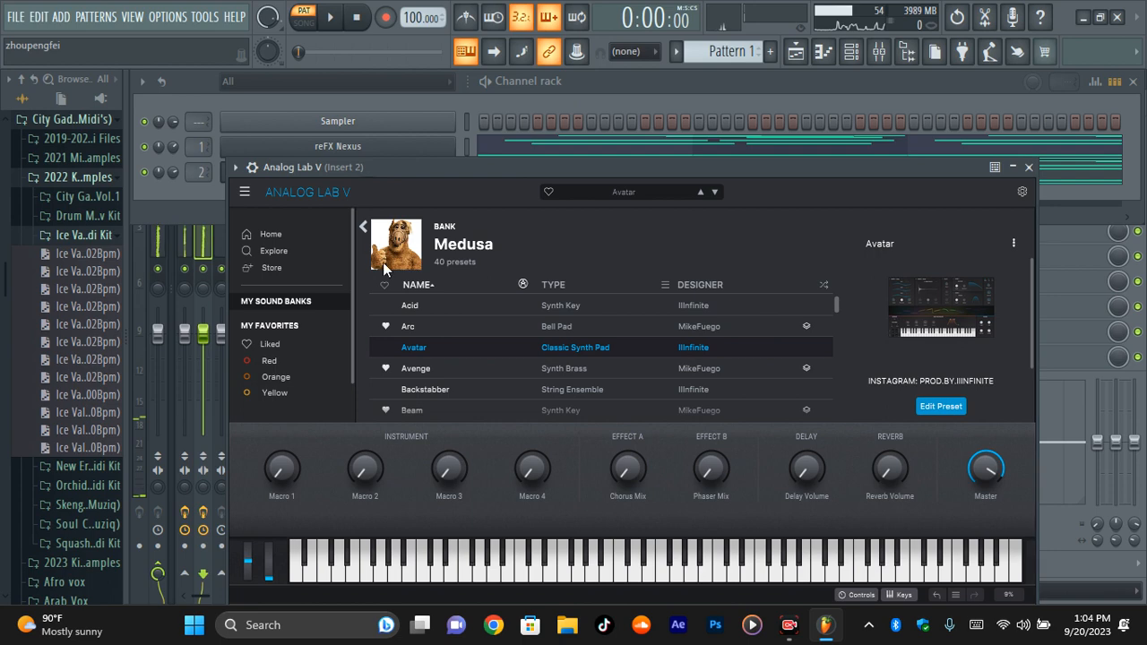
{"action": "left_click", "coordinate": [424, 389]}
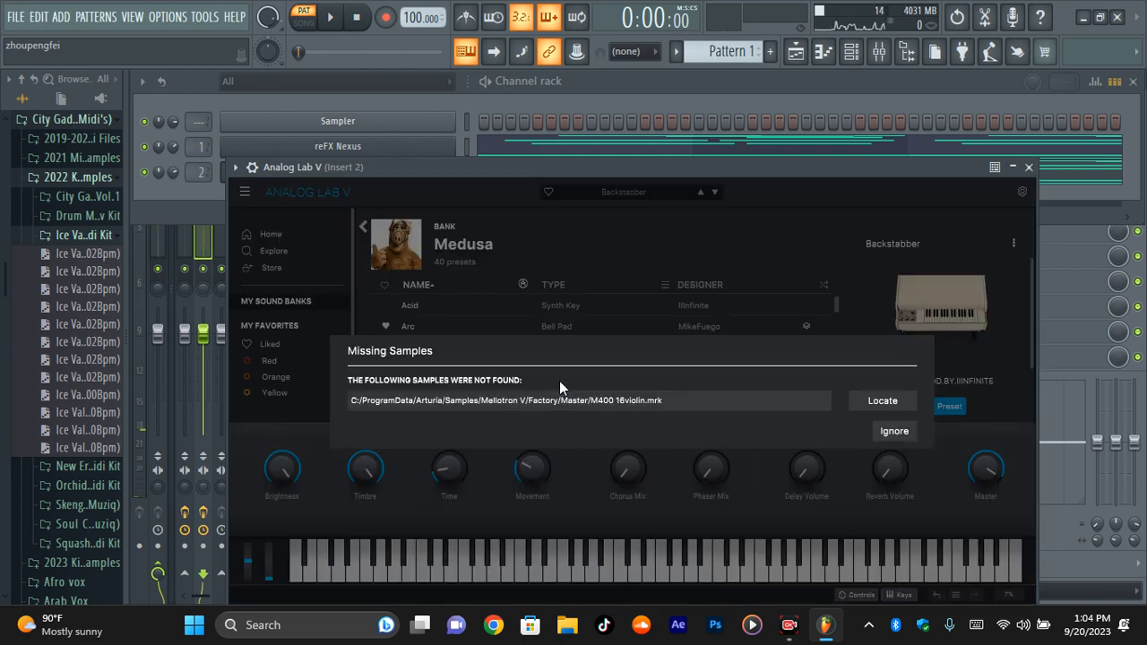
{"action": "left_click", "coordinate": [893, 431]}
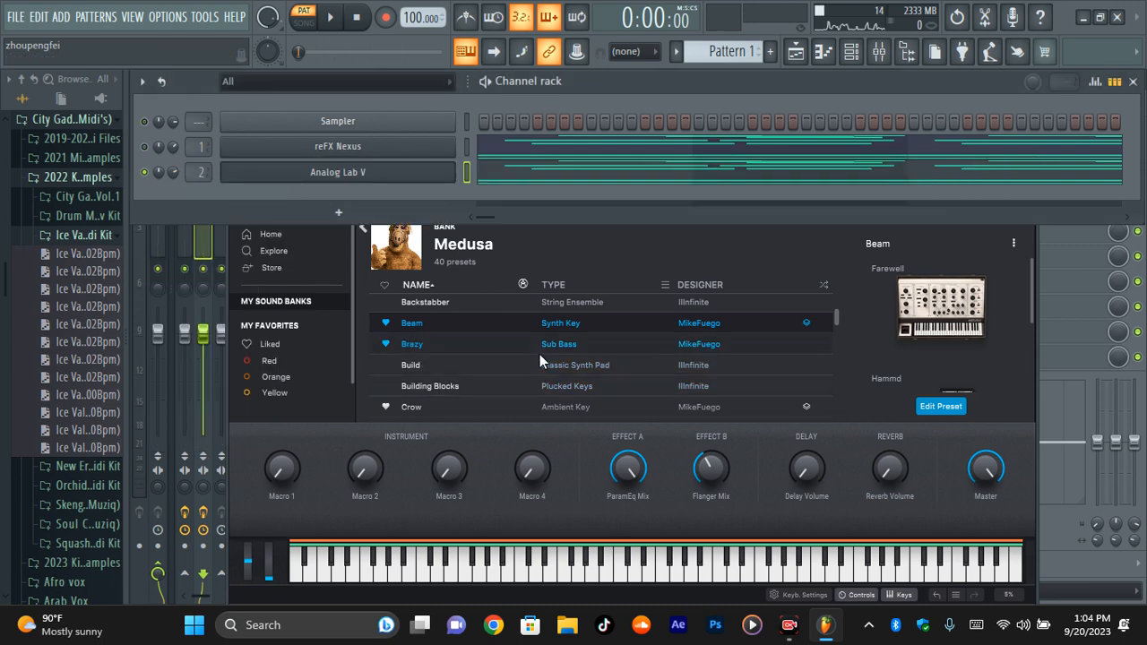
{"action": "left_click", "coordinate": [410, 365]}
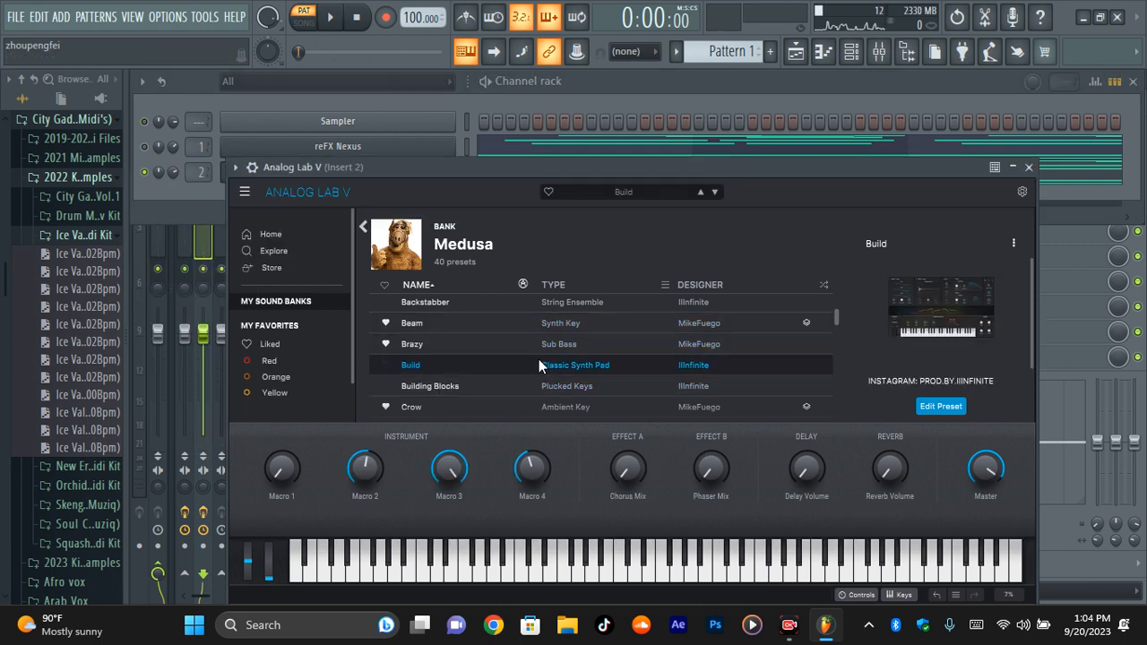
{"action": "left_click", "coordinate": [430, 385]}
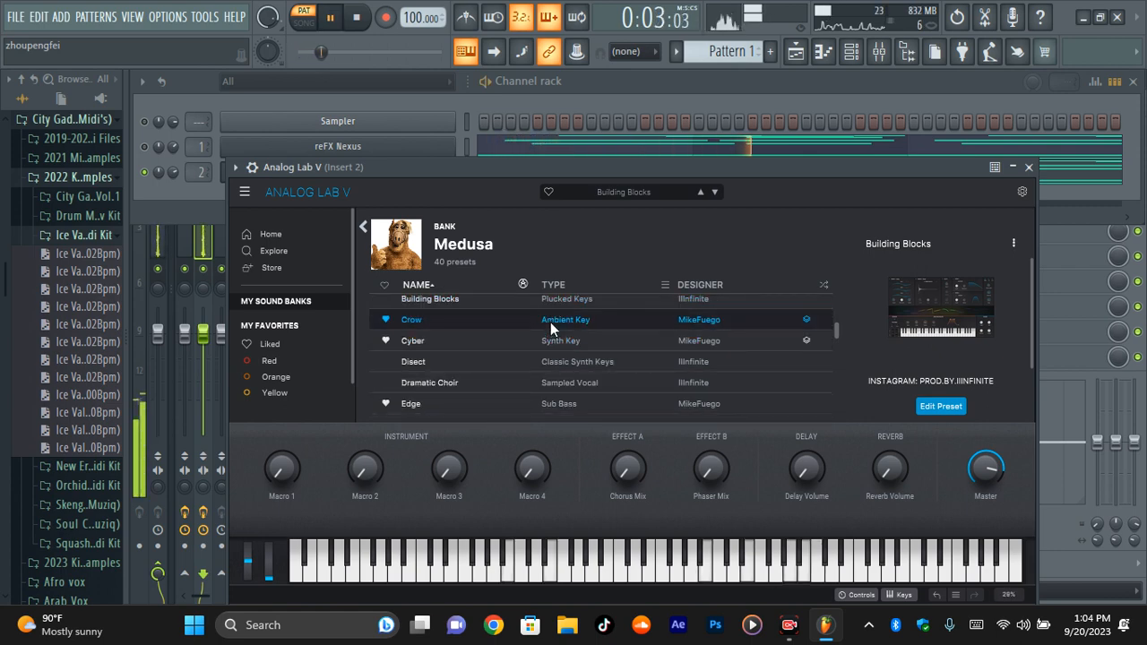
{"action": "double_click", "coordinate": [412, 319]}
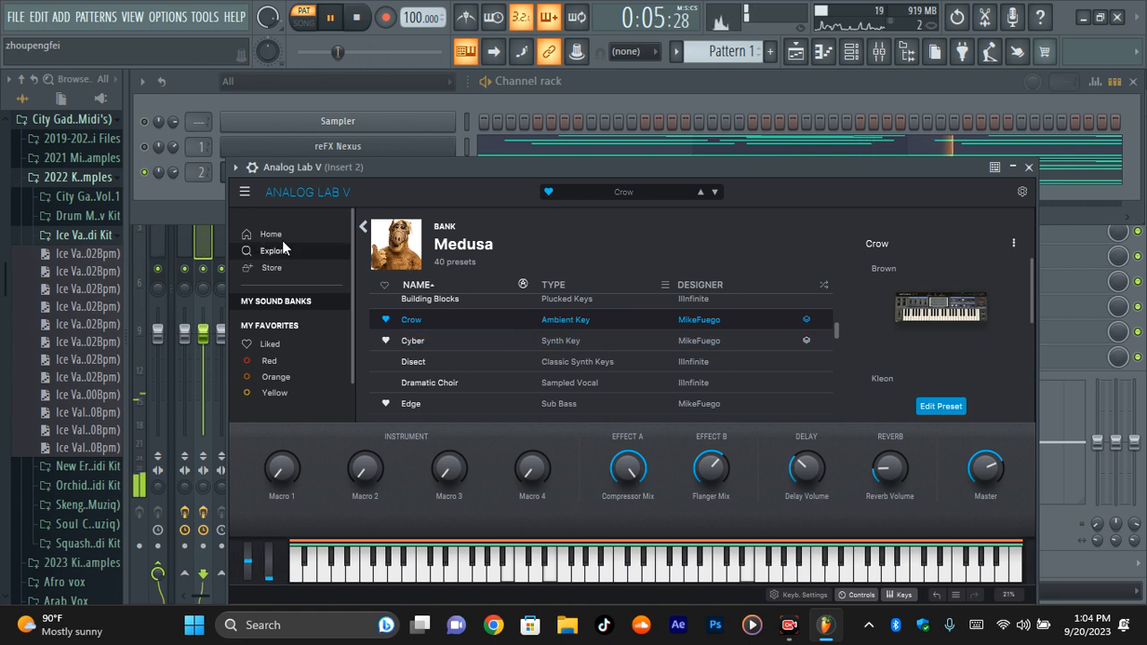
{"action": "left_click", "coordinate": [1028, 167]}
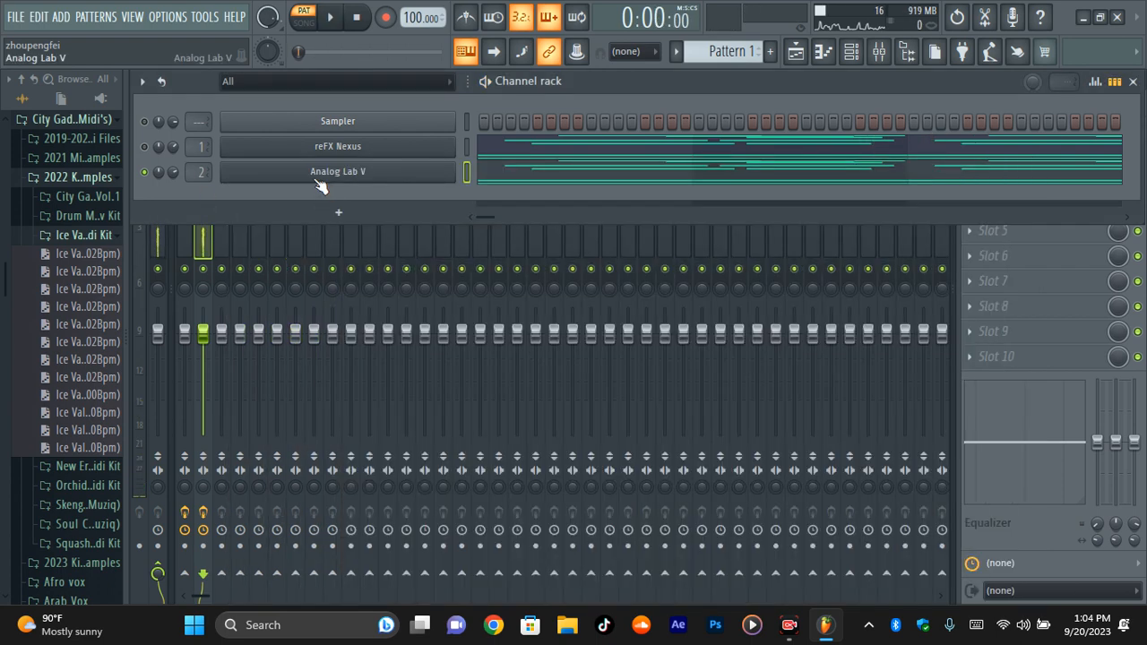
Step: Set the Analog Lab V channel's root note to F5 in its Miscellaneous settings
{"action": "left_click", "coordinate": [330, 17]}
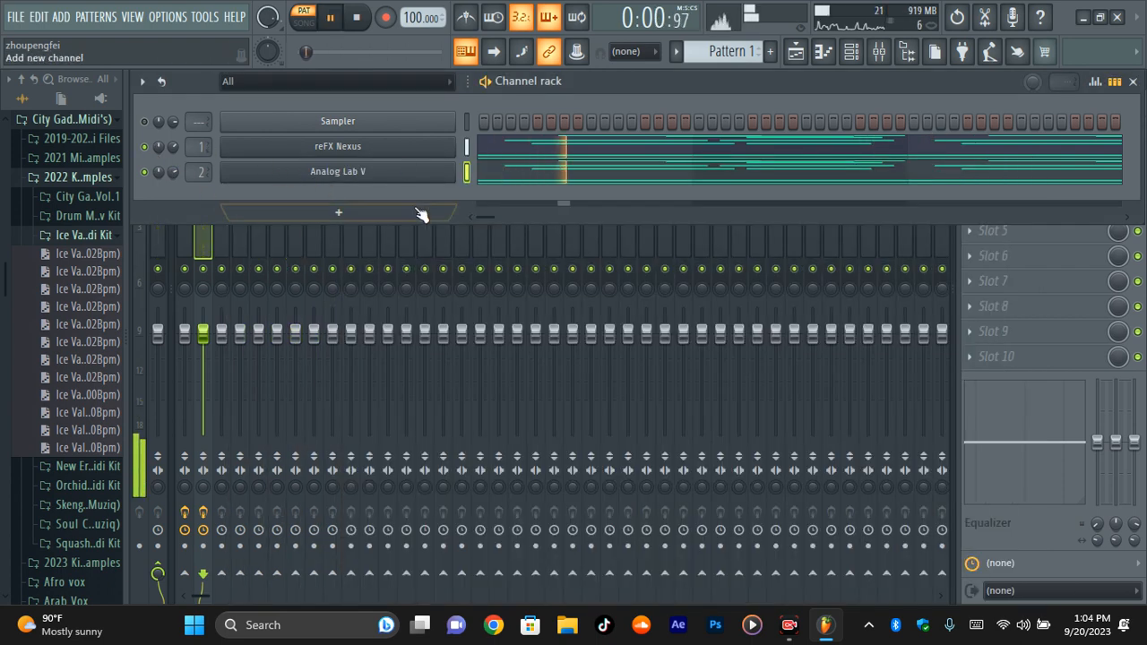
{"action": "left_click", "coordinate": [338, 146]}
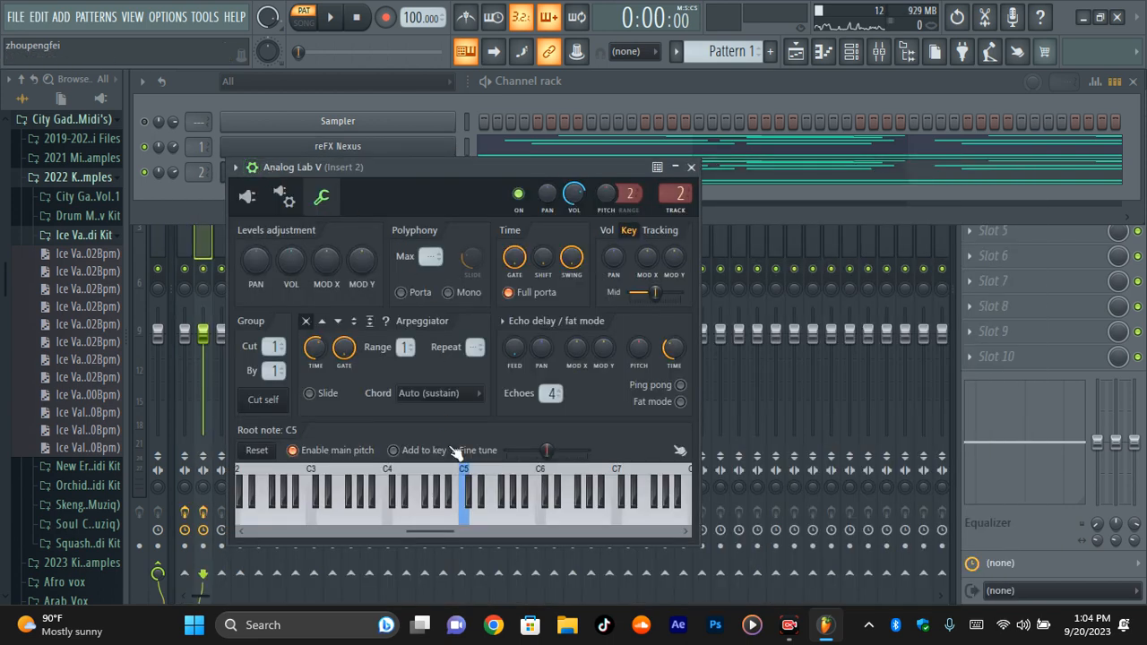
{"action": "left_click", "coordinate": [495, 498]}
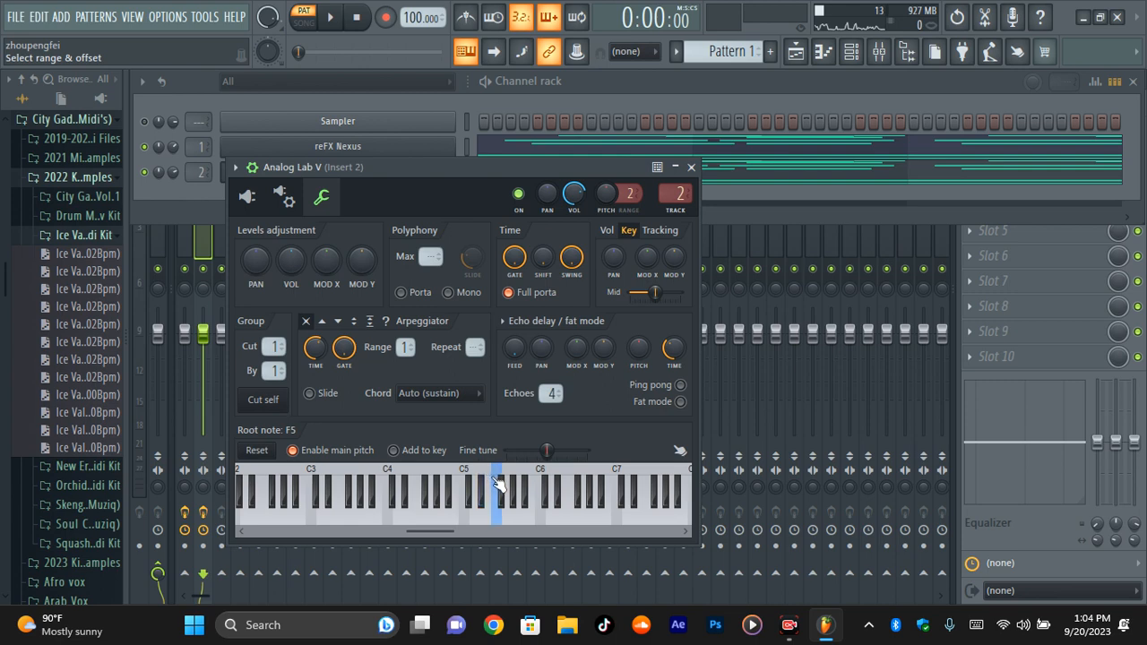
{"action": "left_click", "coordinate": [329, 16]}
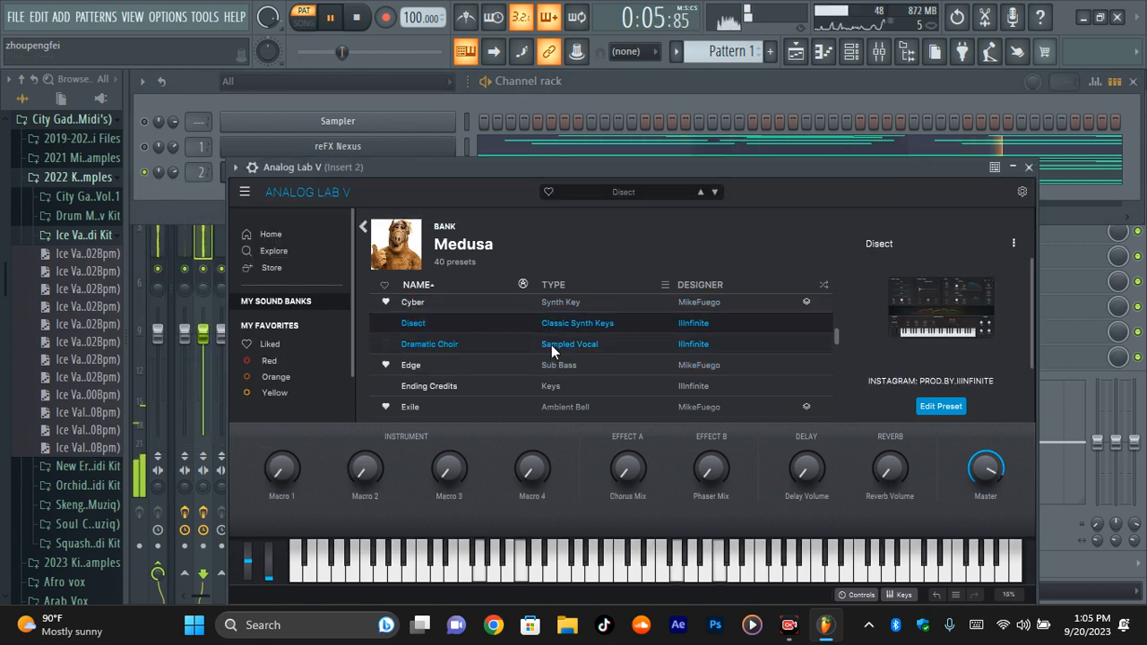
Step: Audition Exile and Tay Keith from the Macabre bank while the pattern plays
{"action": "left_click", "coordinate": [410, 406]}
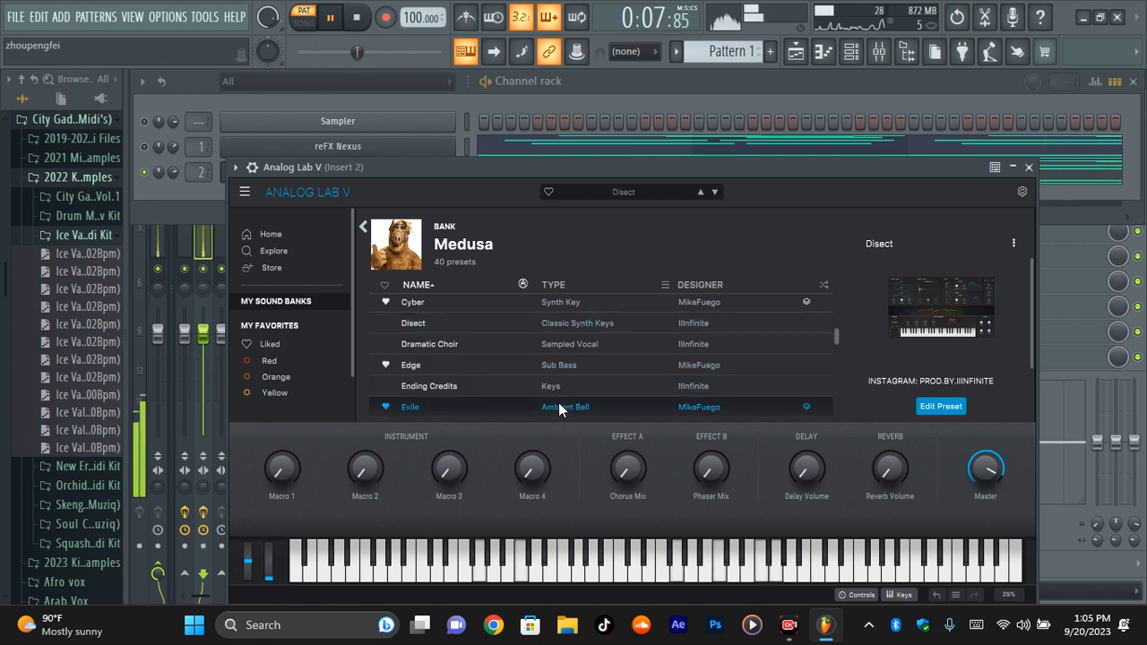
{"action": "left_click", "coordinate": [410, 406]}
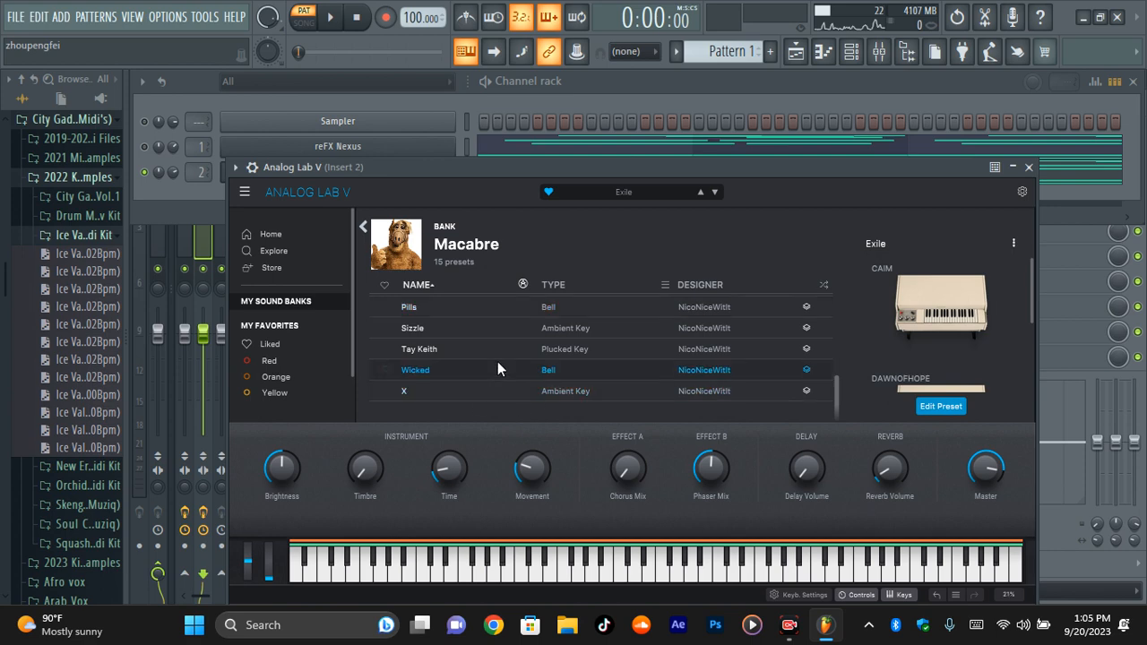
{"action": "left_click", "coordinate": [419, 349]}
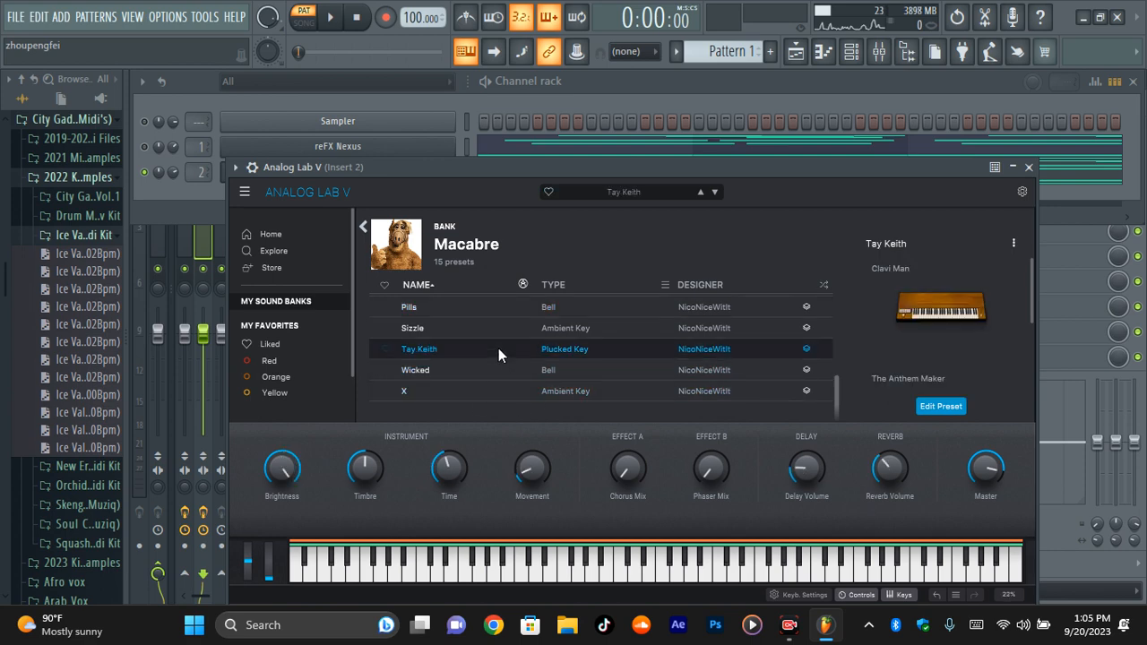
{"action": "left_click", "coordinate": [330, 17]}
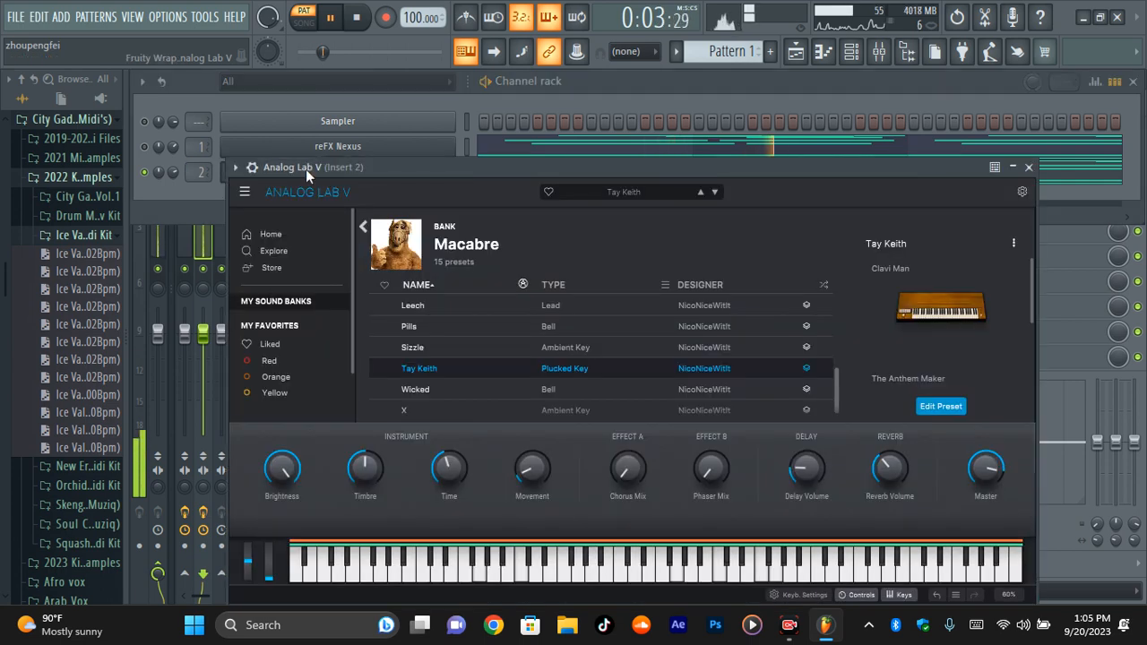
Step: Load the Clean Dark preset with root note A4 and close Analog Lab V
{"action": "left_click", "coordinate": [1029, 167]}
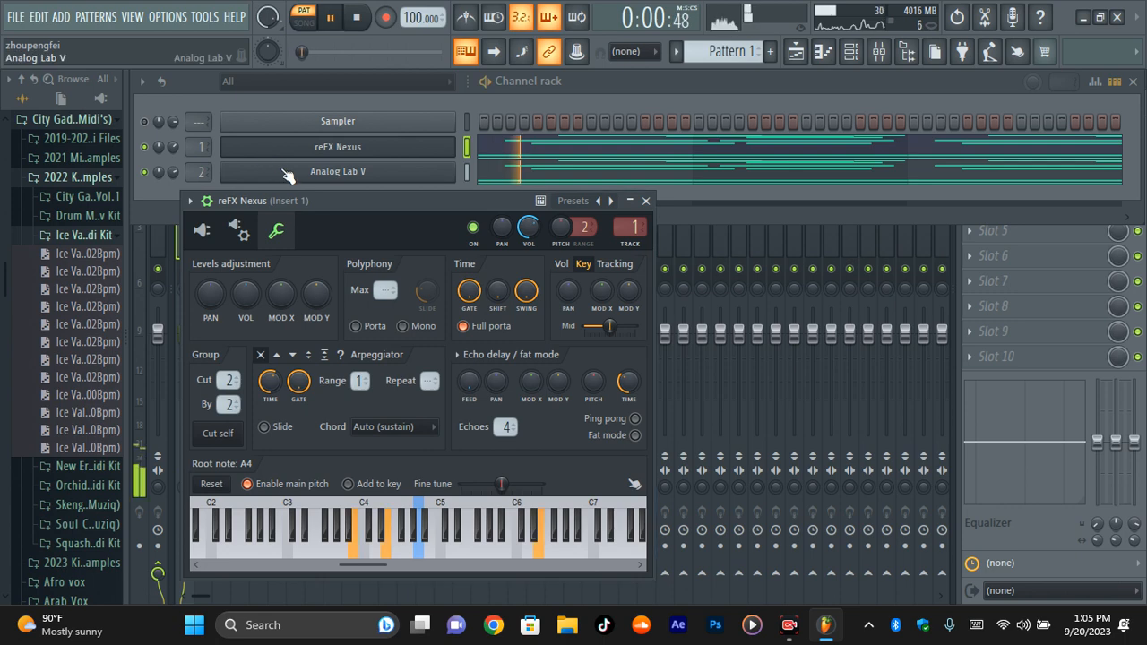
{"action": "left_click", "coordinate": [338, 172]}
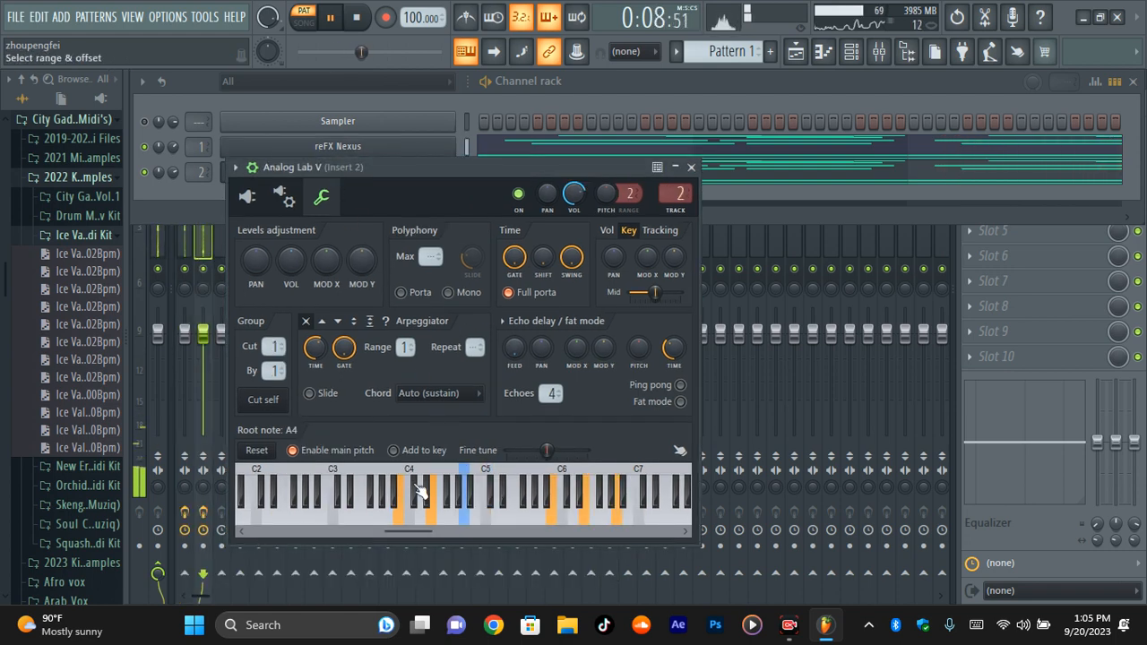
{"action": "left_click", "coordinate": [321, 196]}
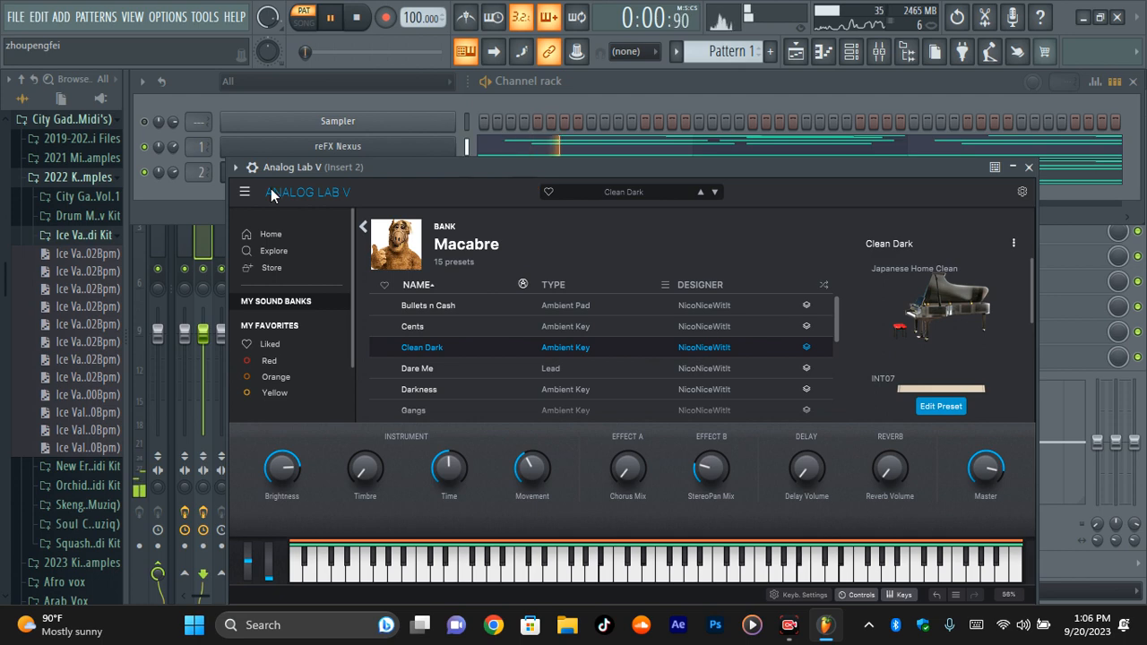
{"action": "left_click", "coordinate": [1029, 167]}
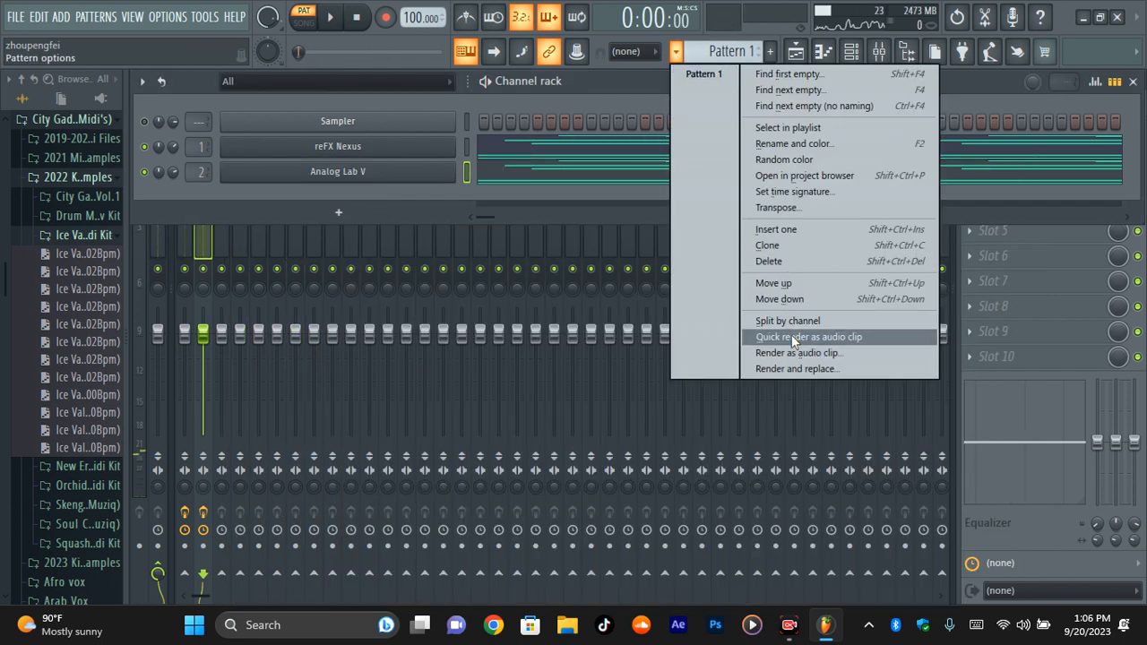
Step: Quick-render Pattern 1 as an audio clip on playlist Track 1
{"action": "left_click", "coordinate": [808, 336]}
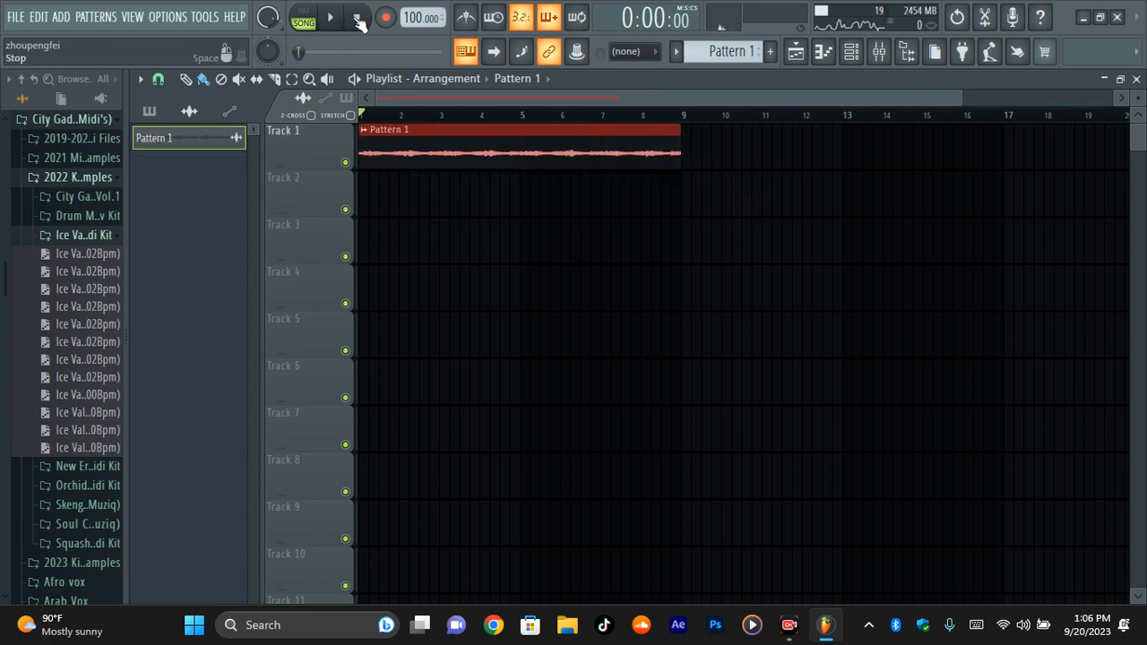
Step: Pitch the rendered clip down 300 cents, set stretch mode to Auto and reverse it
{"action": "left_click", "coordinate": [330, 17]}
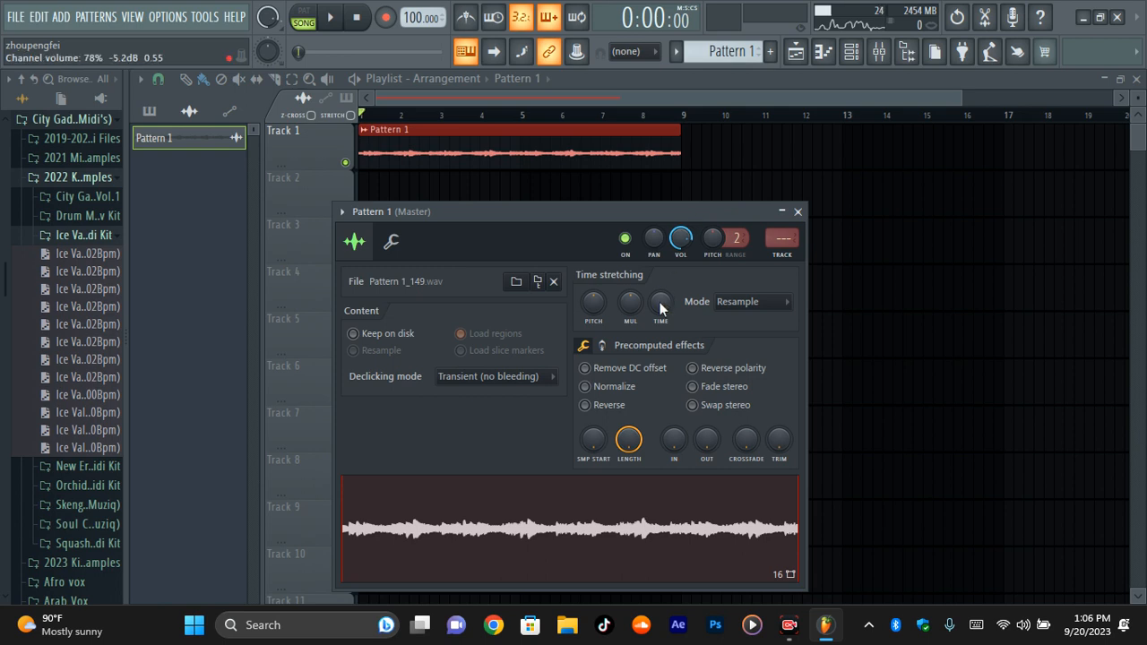
{"action": "left_click_drag", "start_coordinate": [660, 305], "coordinate": [660, 287]}
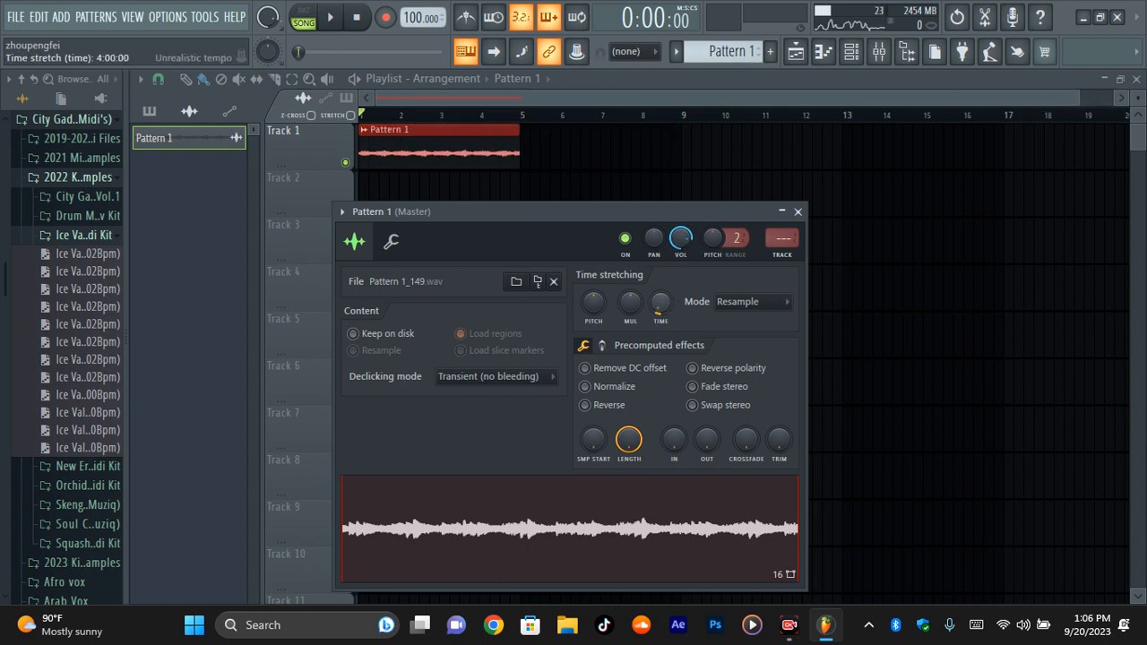
{"action": "left_click", "coordinate": [330, 16]}
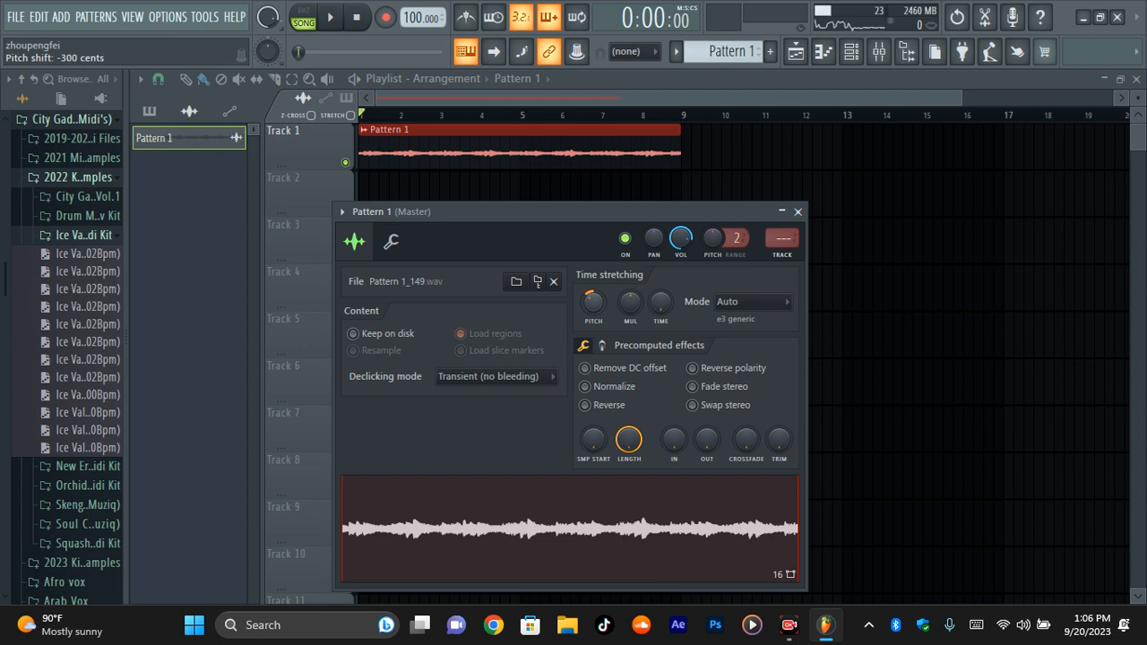
{"action": "left_click", "coordinate": [330, 17]}
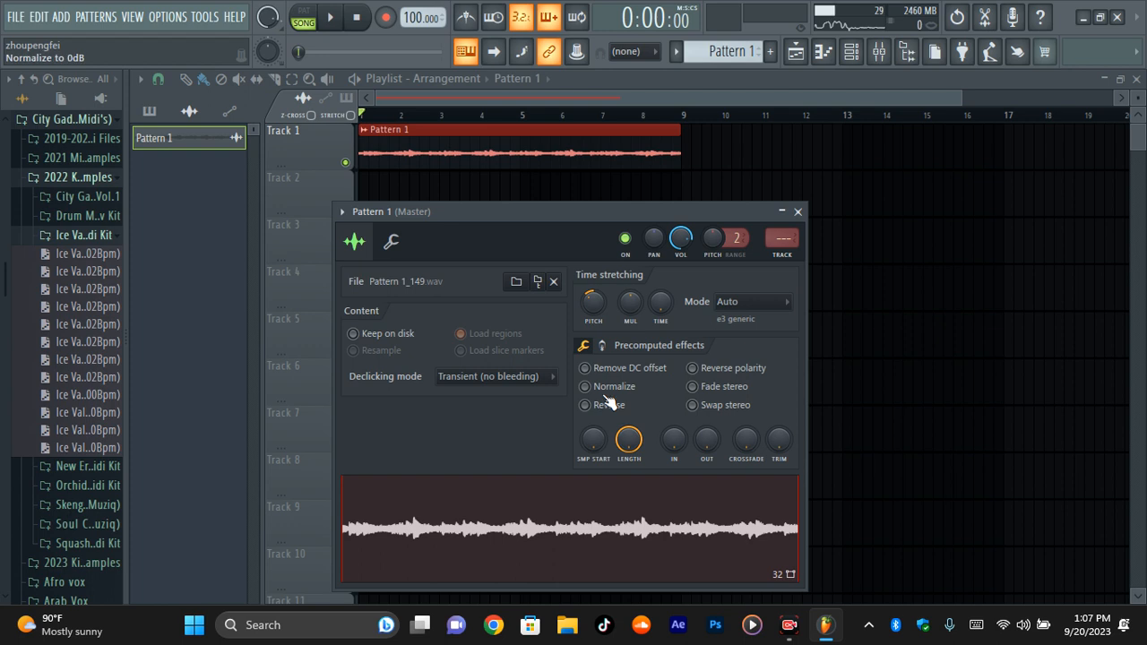
{"action": "left_click", "coordinate": [585, 405]}
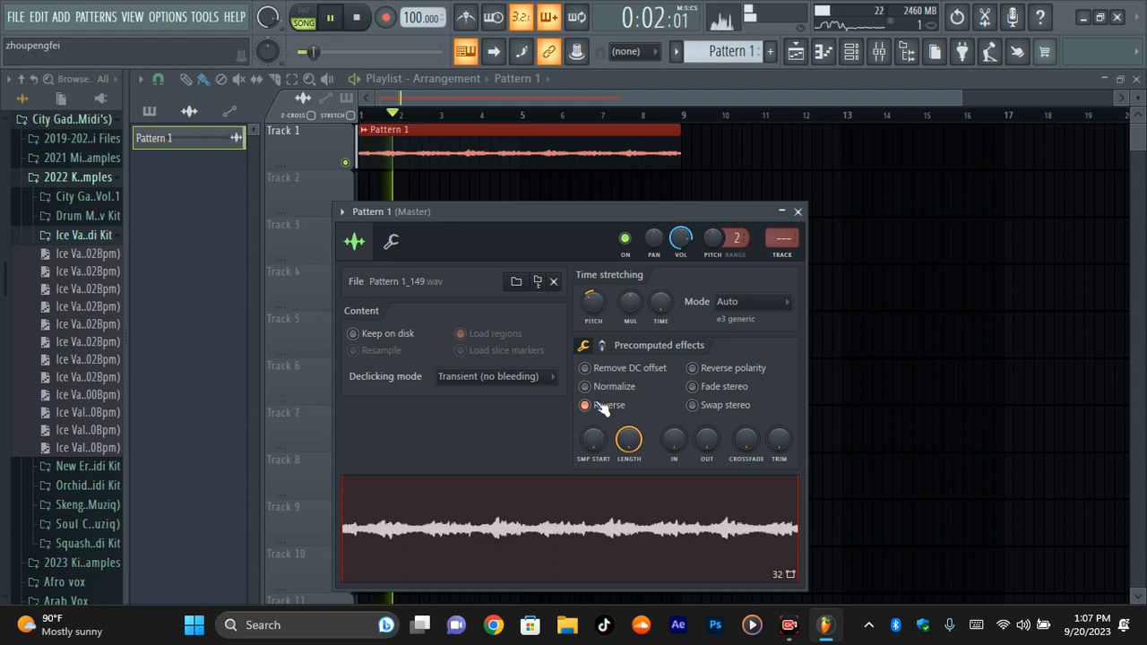
{"action": "left_click", "coordinate": [586, 405]}
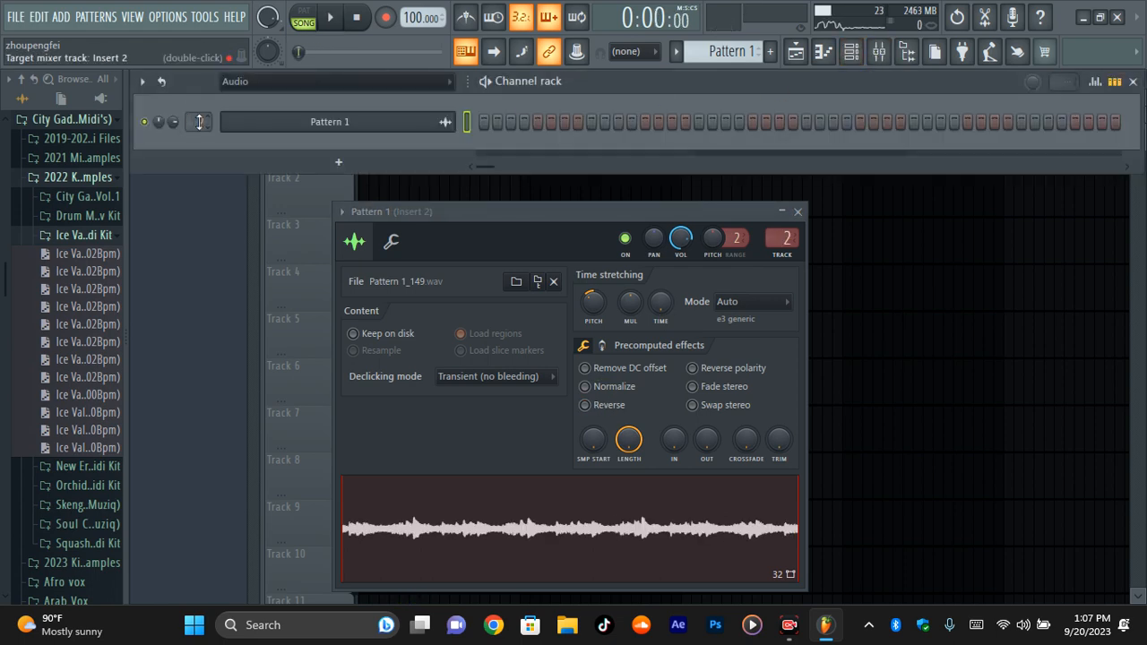
Step: Load HalfTime into an empty FX slot on Insert 3 and return to the playlist
{"action": "left_click", "coordinate": [879, 52]}
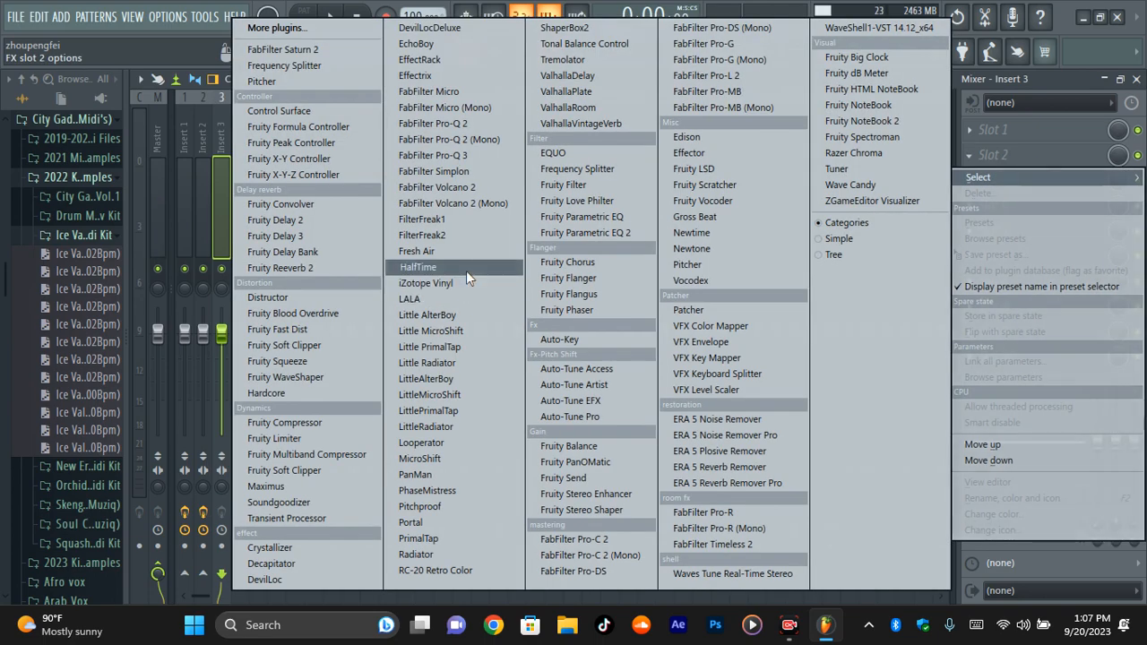
{"action": "left_click", "coordinate": [417, 266]}
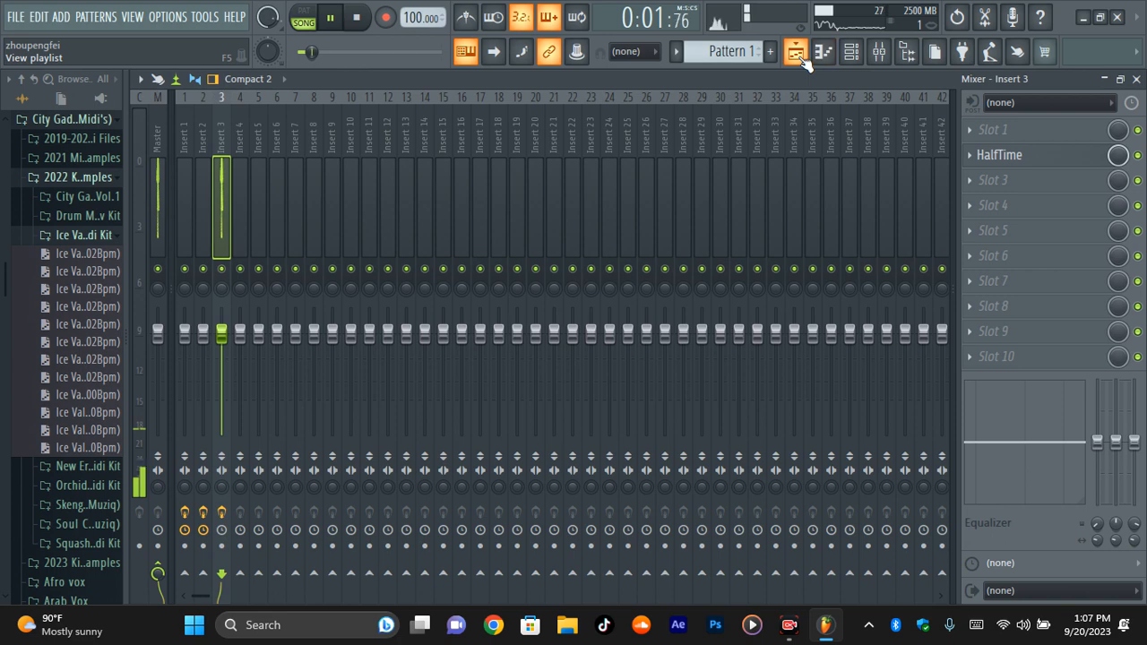
{"action": "left_click", "coordinate": [796, 51]}
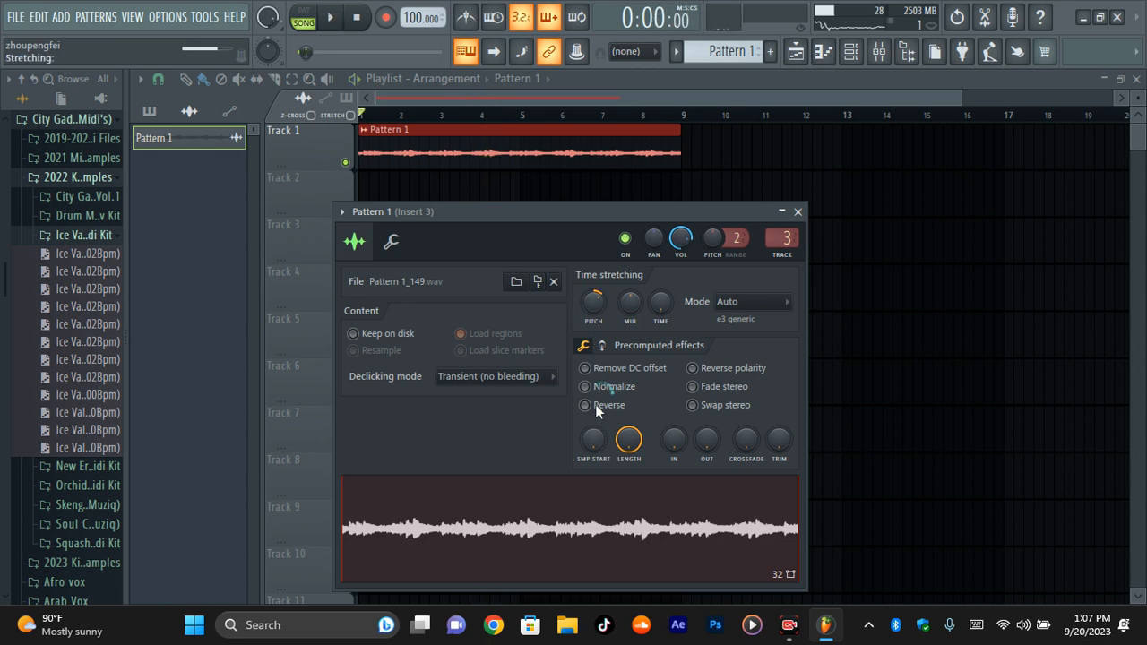
Step: Reveal the clip's extra precomputed effects and turn up Stereo Delay and EQ
{"action": "left_click", "coordinate": [585, 405]}
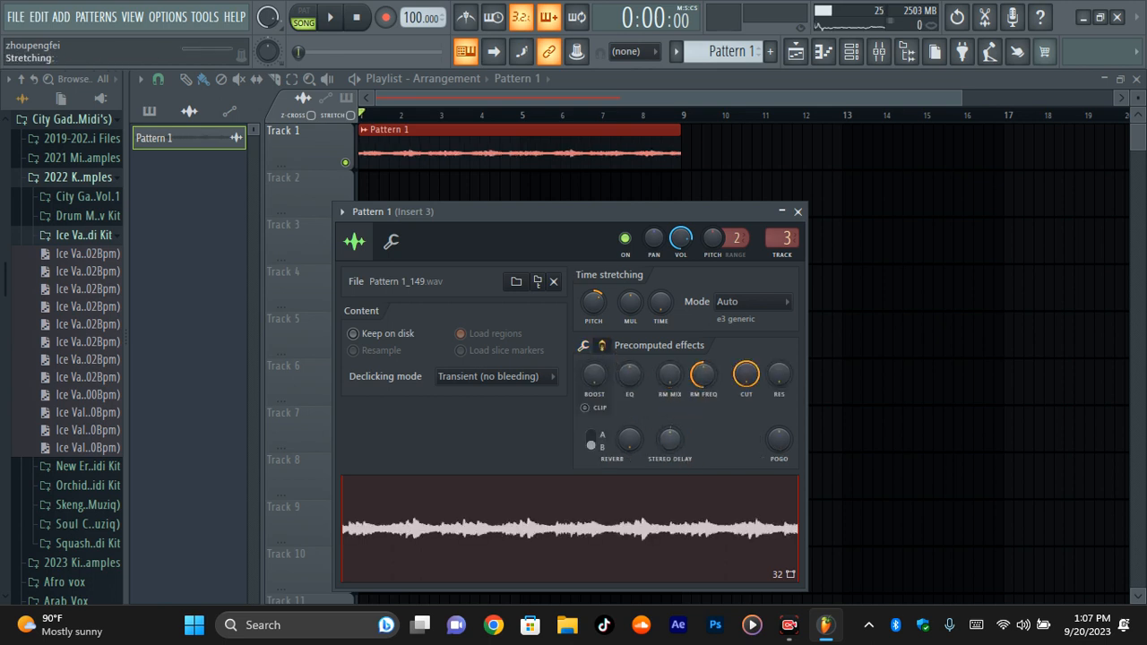
{"action": "left_click_drag", "start_coordinate": [669, 439], "coordinate": [677, 430]}
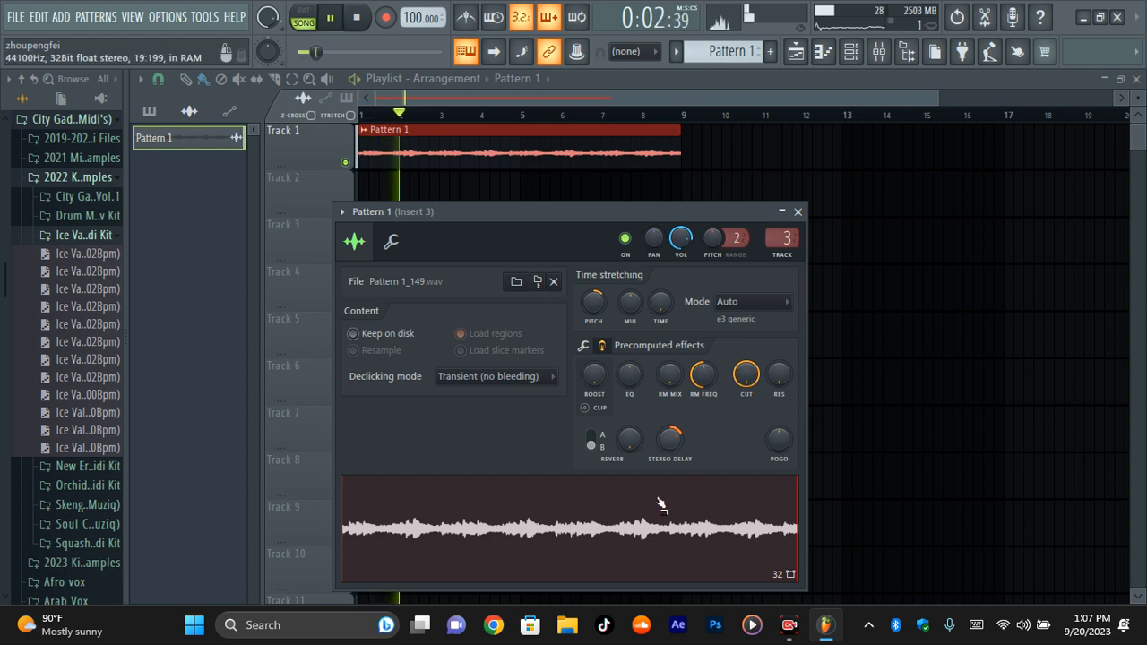
{"action": "left_click", "coordinate": [358, 18]}
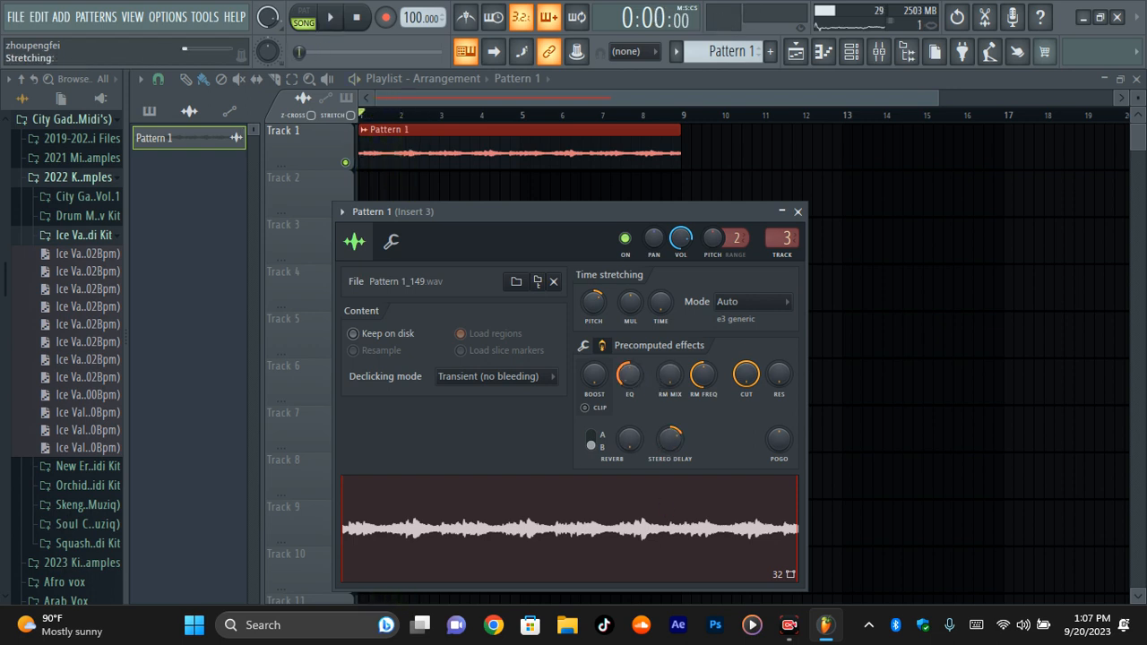
{"action": "left_click", "coordinate": [329, 17]}
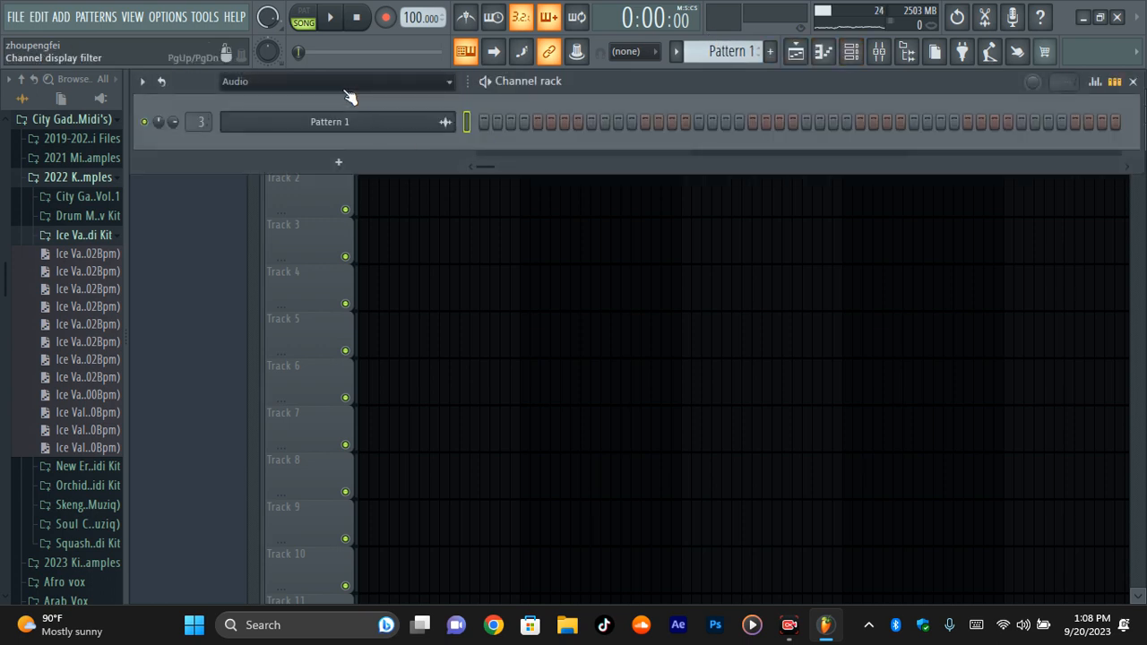
Step: Open reFX Nexus notes and audition successive Ice Valley MIDI melodies in the piano roll
{"action": "right_click", "coordinate": [329, 196]}
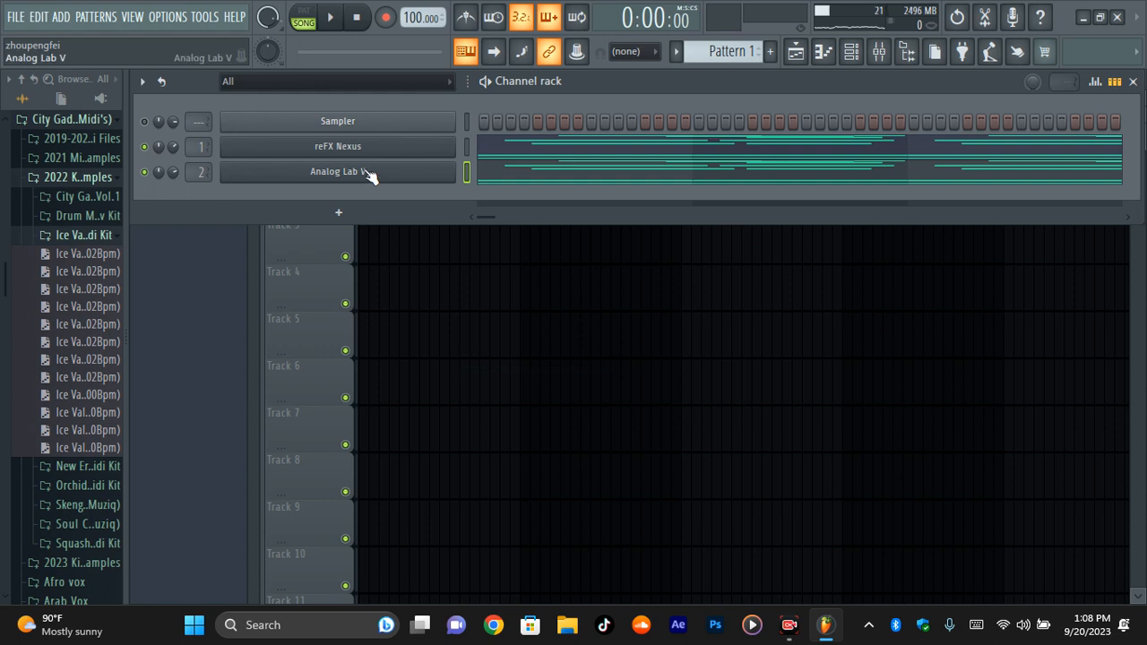
{"action": "right_click", "coordinate": [338, 146]}
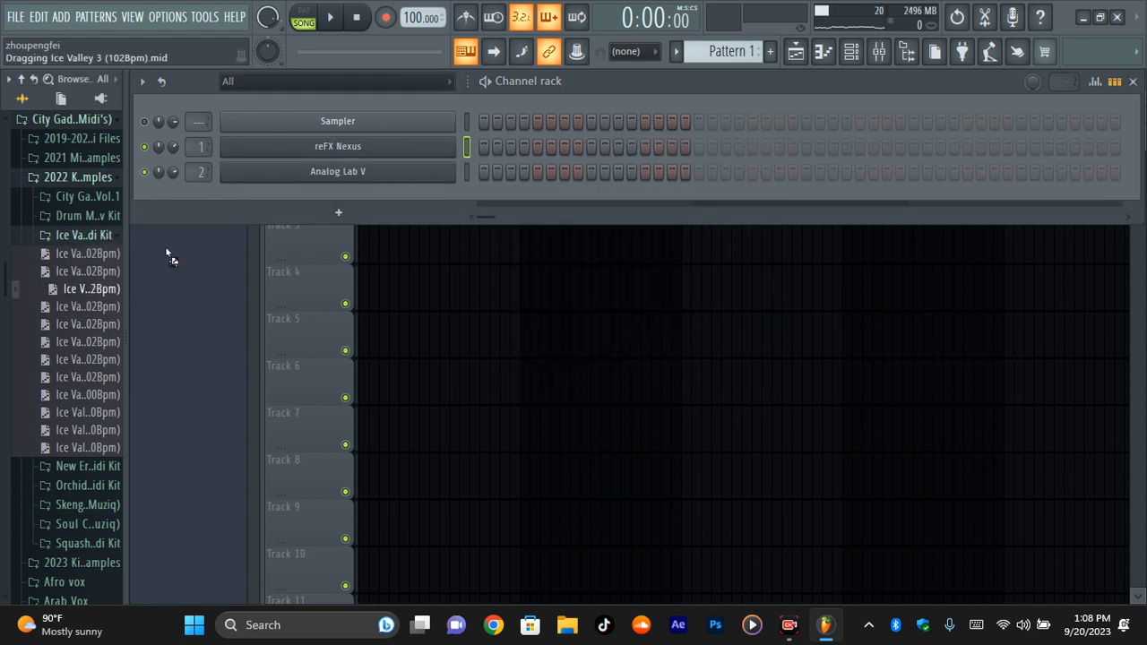
{"action": "left_click", "coordinate": [144, 146]}
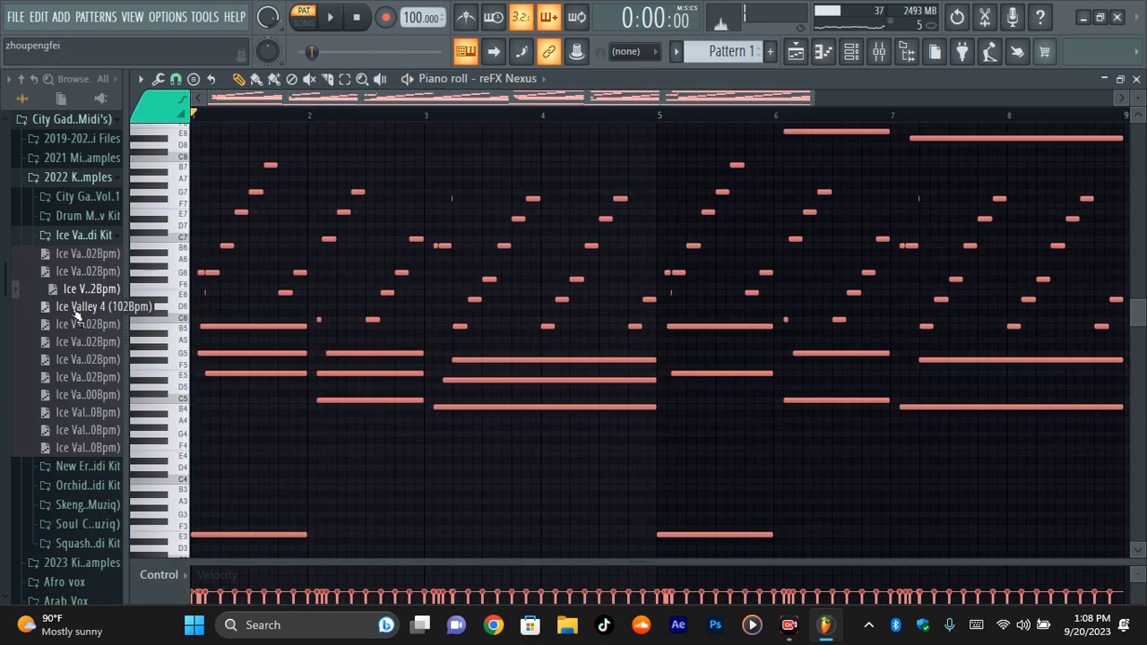
{"action": "left_click", "coordinate": [329, 16]}
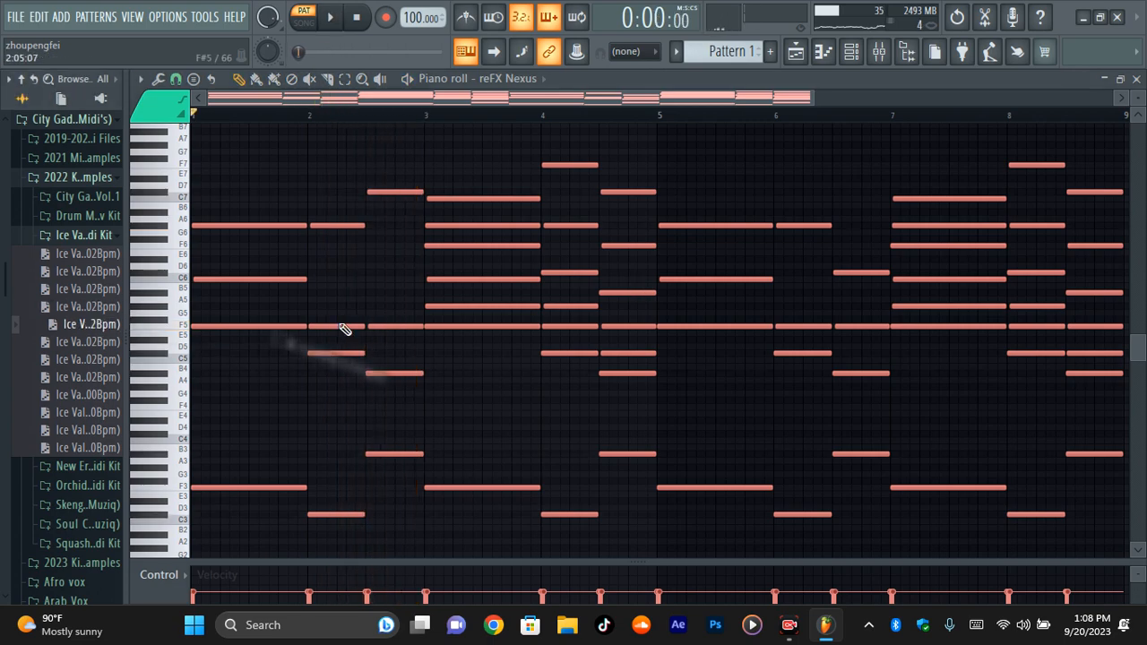
{"action": "left_click", "coordinate": [330, 16]}
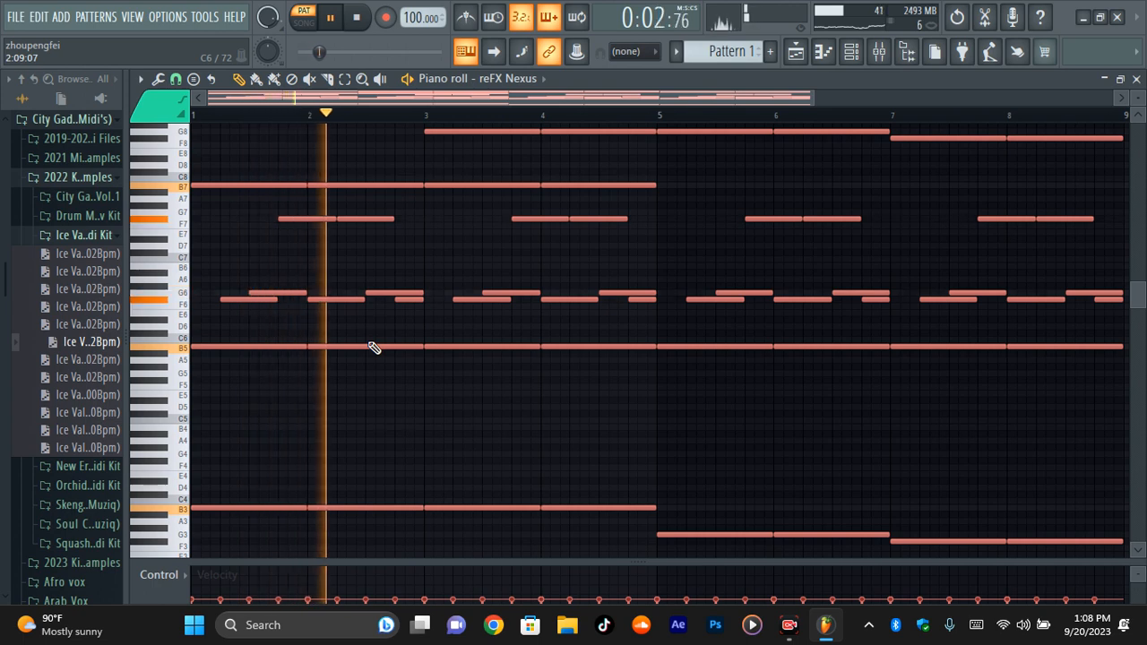
Step: Open the reFX Nexus and Analog Lab V channels and show the Analog Lab V interface
{"action": "left_click", "coordinate": [338, 147]}
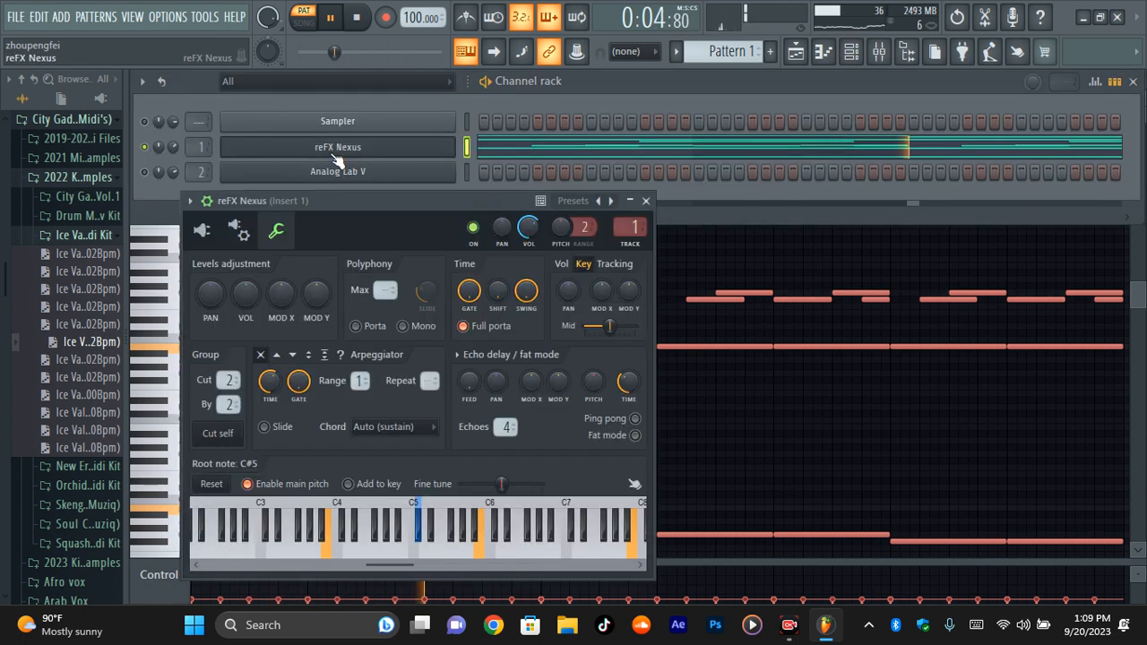
{"action": "left_click", "coordinate": [337, 172]}
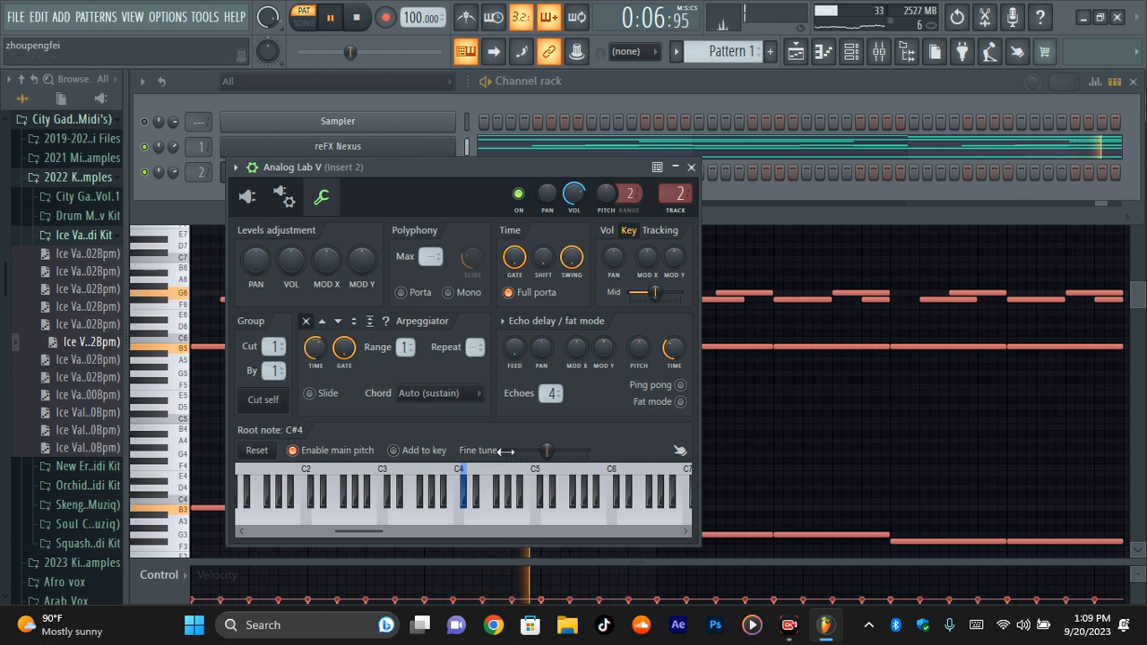
{"action": "left_click", "coordinate": [691, 166]}
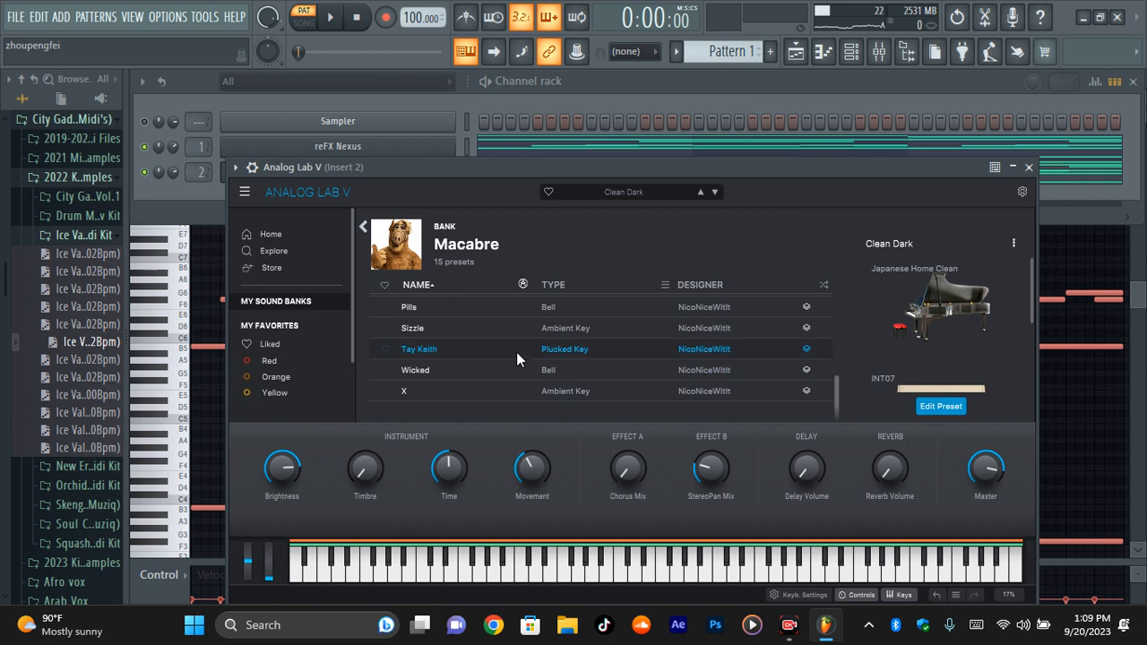
Step: Load the Sizzle preset, pass through the mixer and channel rack, and reopen Analog Lab V
{"action": "left_click", "coordinate": [413, 328]}
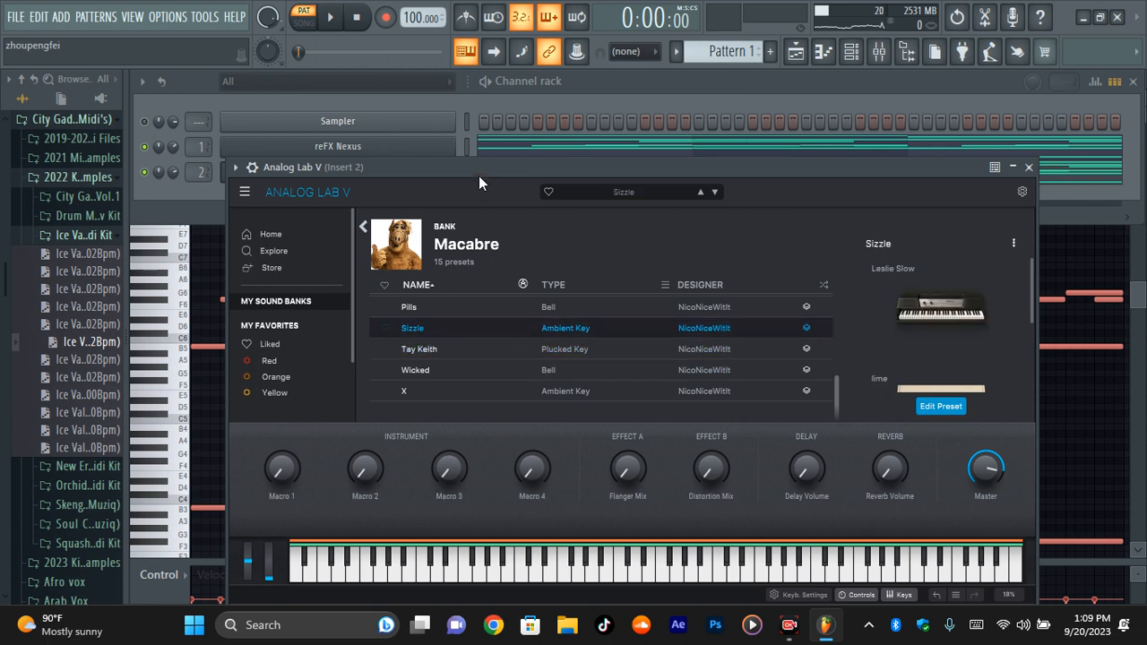
{"action": "left_click", "coordinate": [330, 16]}
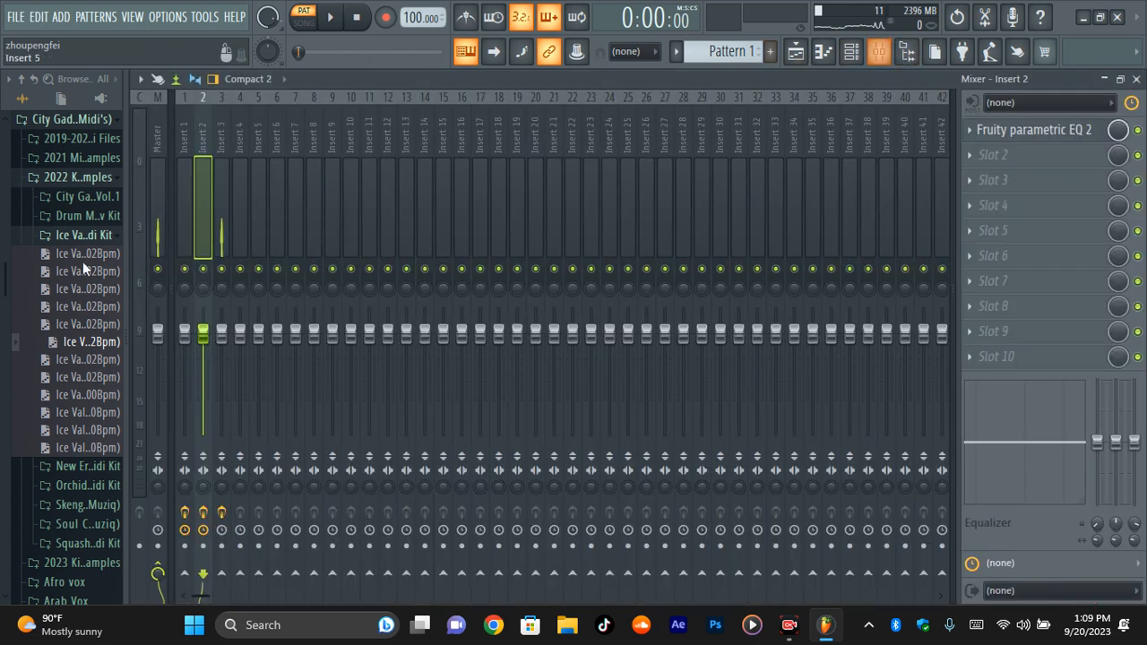
{"action": "left_click", "coordinate": [879, 51]}
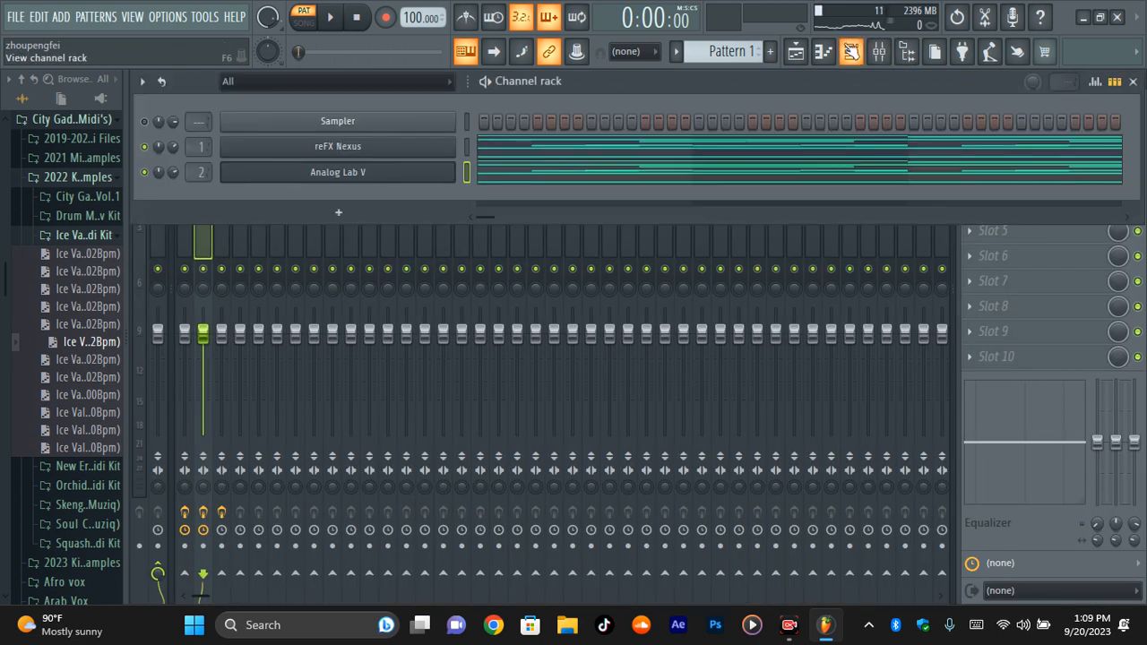
{"action": "left_click", "coordinate": [338, 171]}
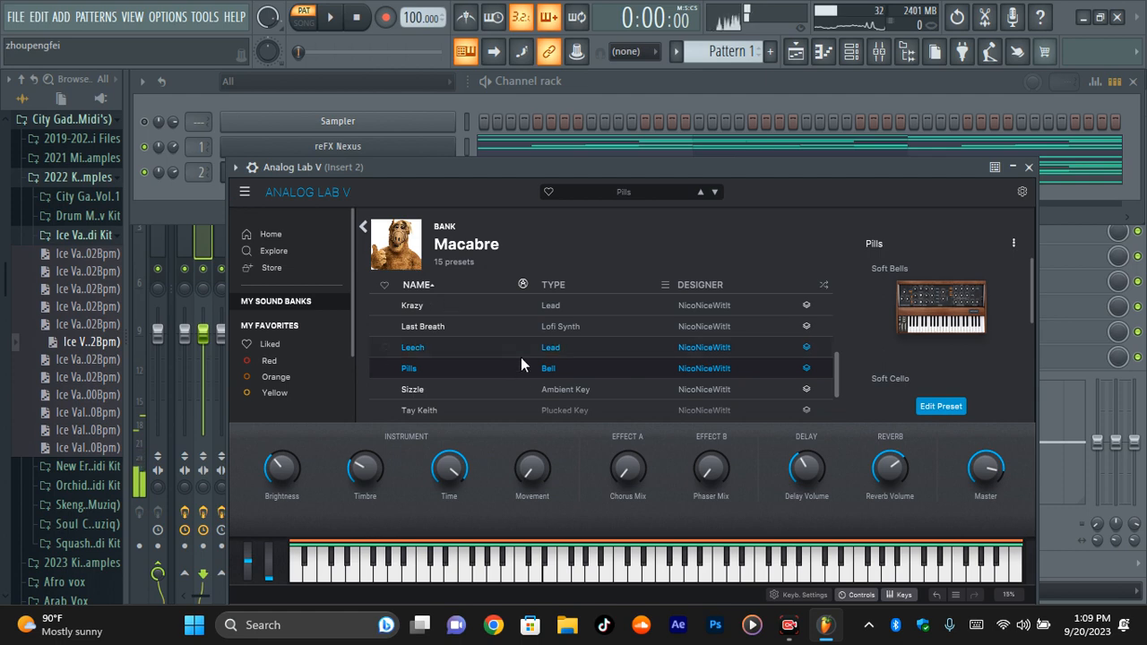
Step: Try Last Breath and Krazy, then switch banks and load Virtual, ignoring the missing-samples warning
{"action": "left_click", "coordinate": [422, 325]}
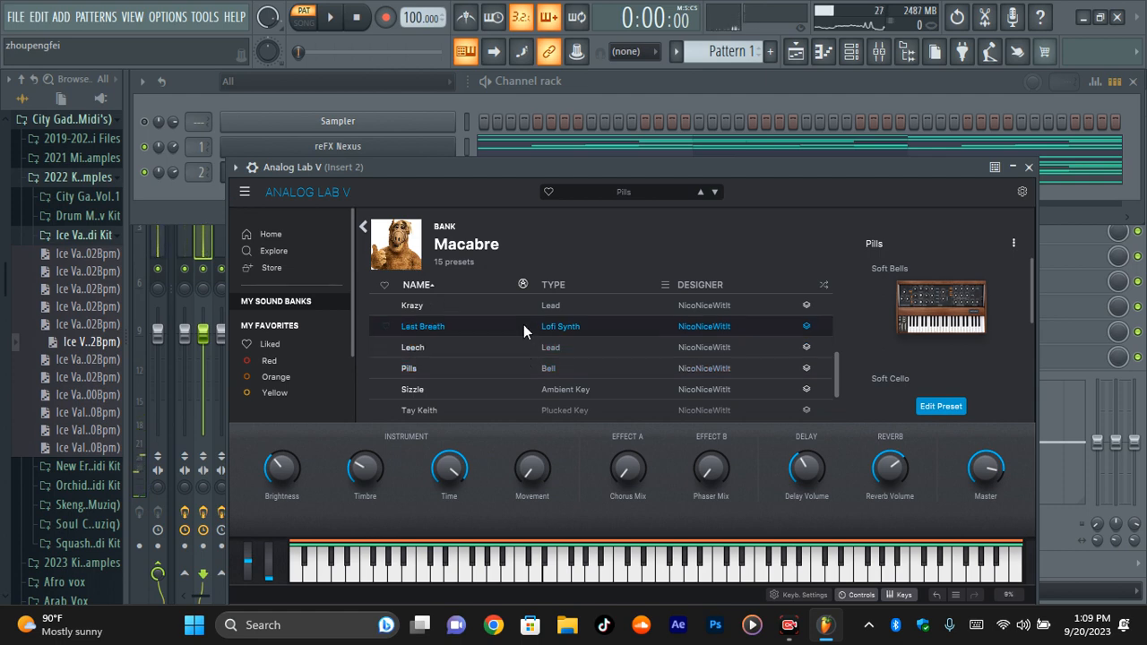
{"action": "left_click", "coordinate": [422, 326]}
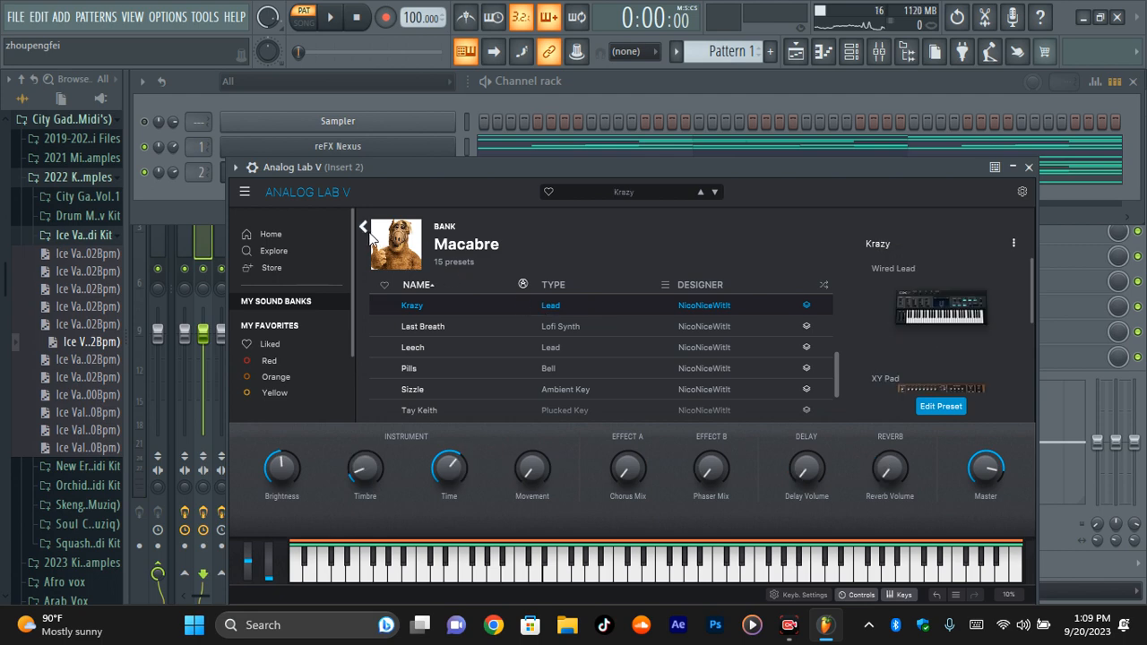
{"action": "left_click", "coordinate": [363, 225]}
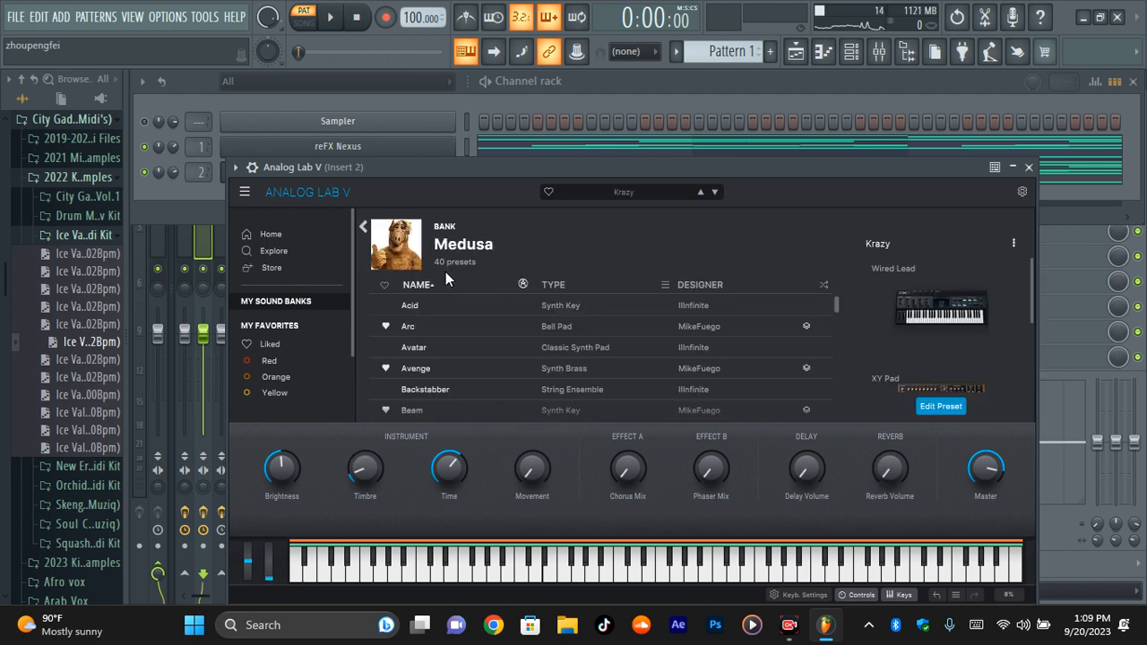
{"action": "scroll", "scroll_direction": "down", "scroll_amount": 3}
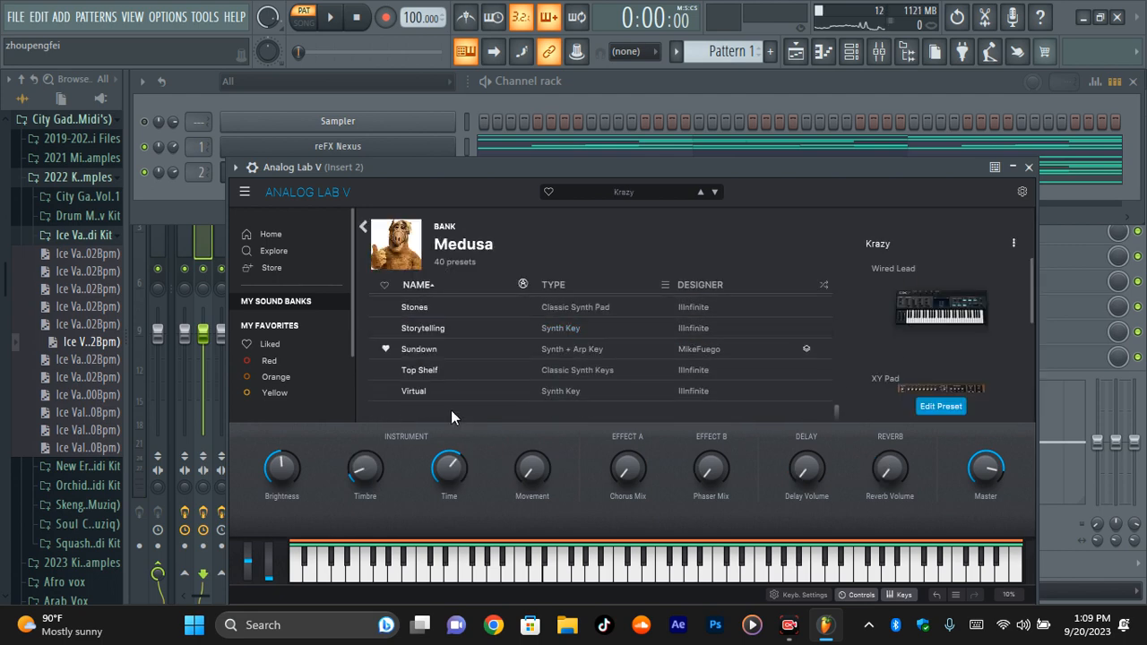
{"action": "left_click", "coordinate": [413, 390]}
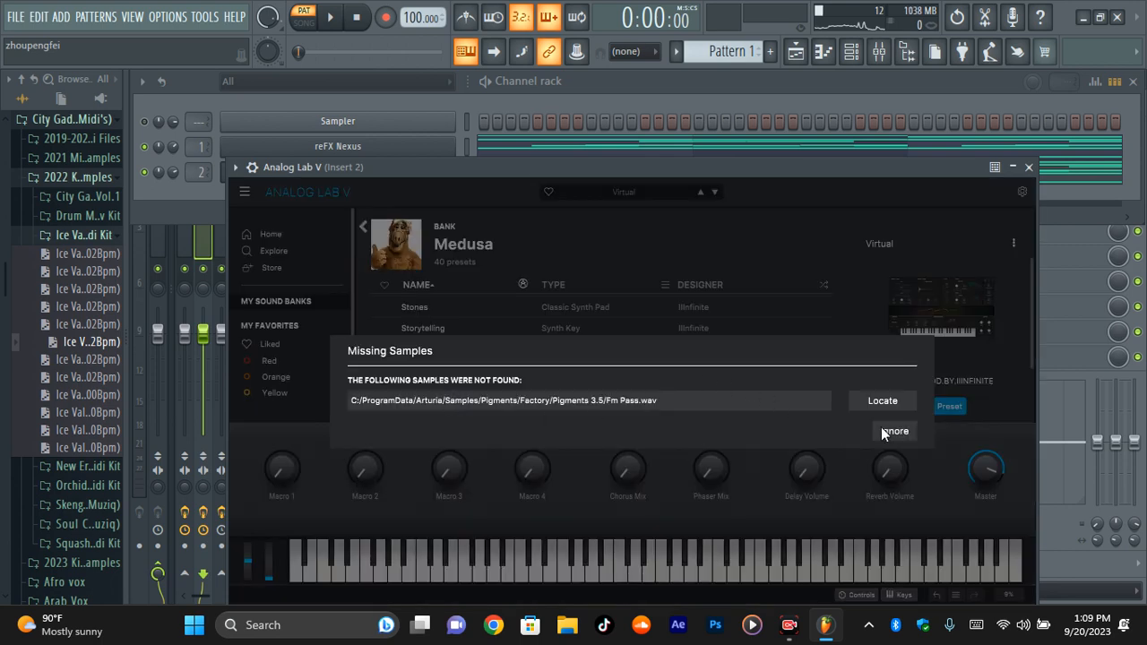
{"action": "left_click", "coordinate": [894, 431]}
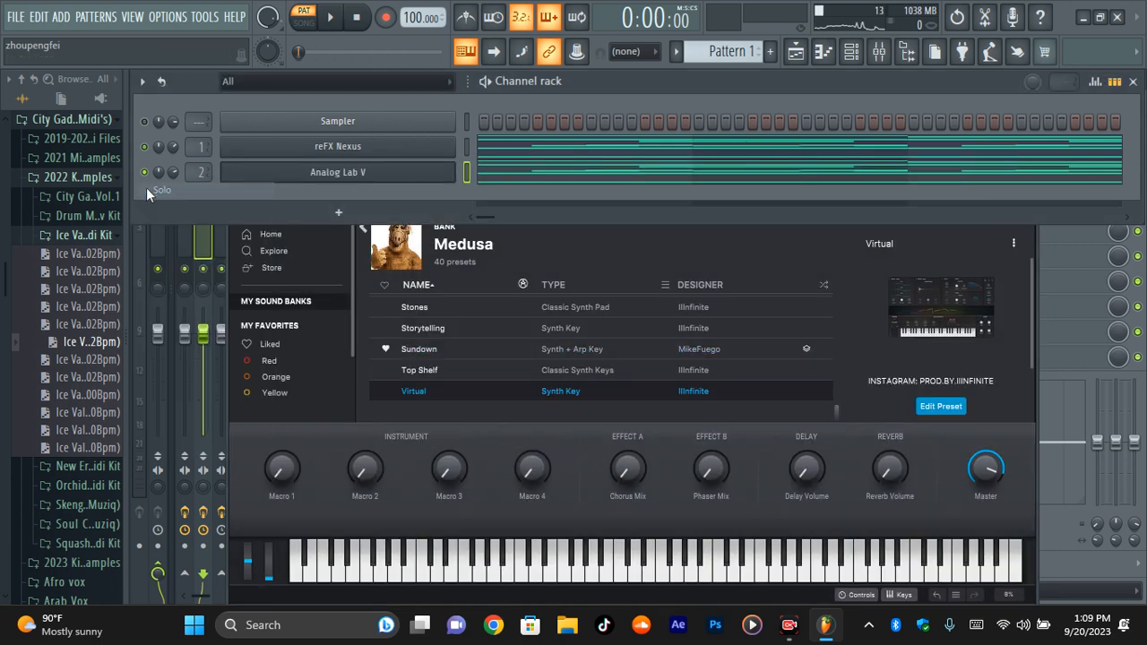
Step: Audition Top Shelf, Sundown, Storytelling and Secret, dismiss the warning, and load Profit
{"action": "left_click", "coordinate": [419, 369]}
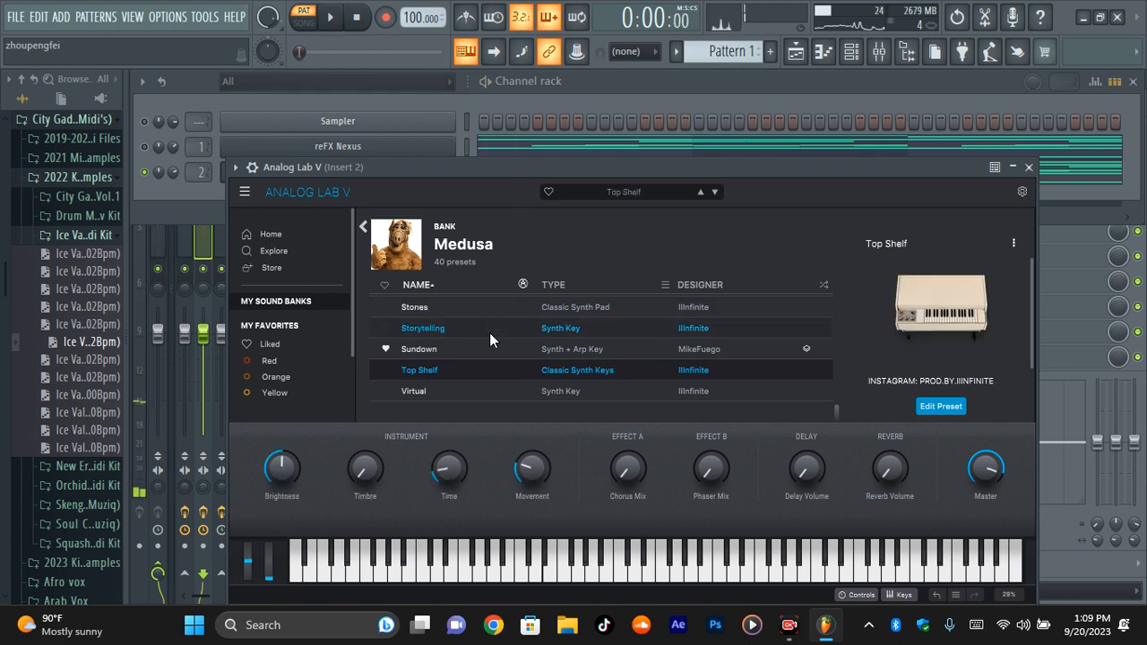
{"action": "left_click", "coordinate": [418, 349]}
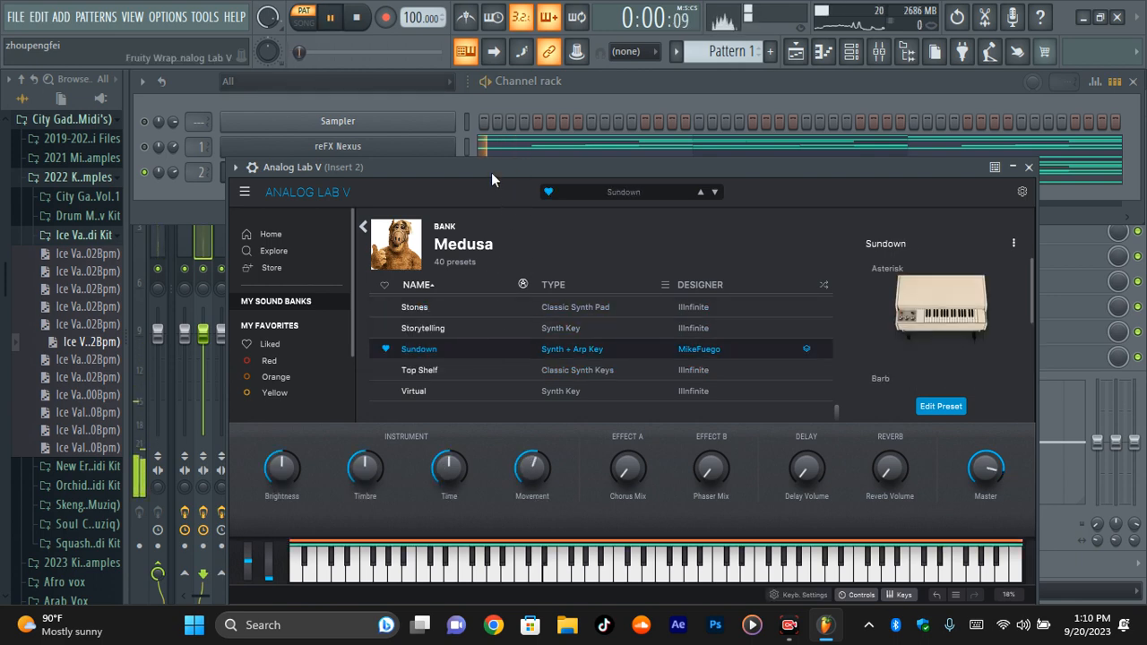
{"action": "left_click", "coordinate": [422, 327]}
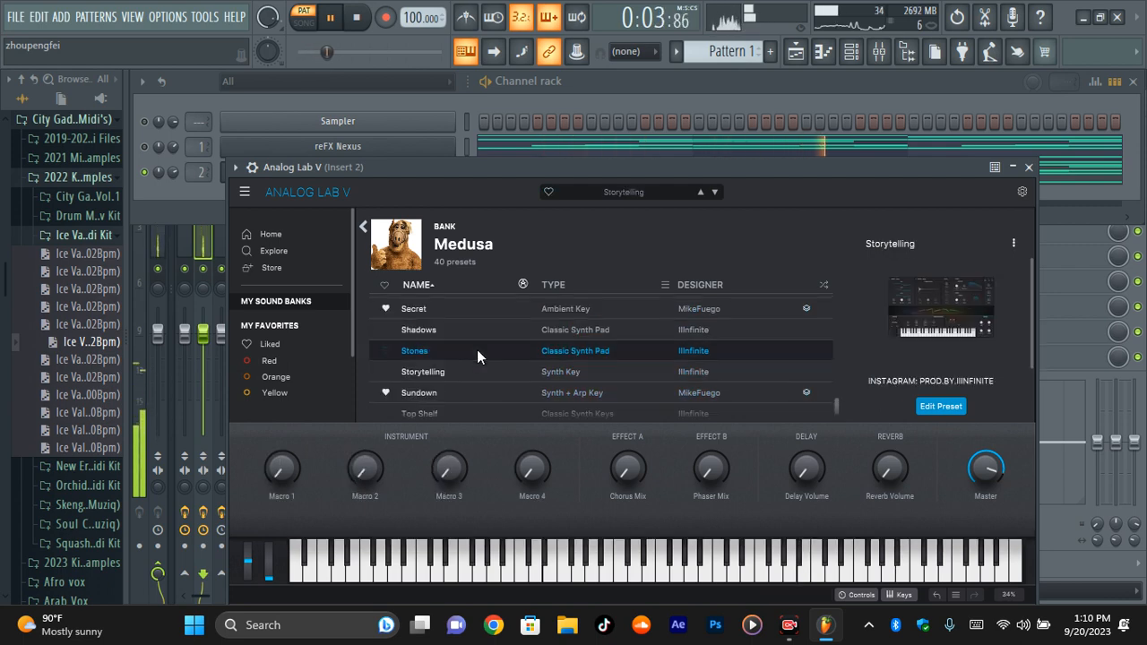
{"action": "left_click", "coordinate": [419, 329]}
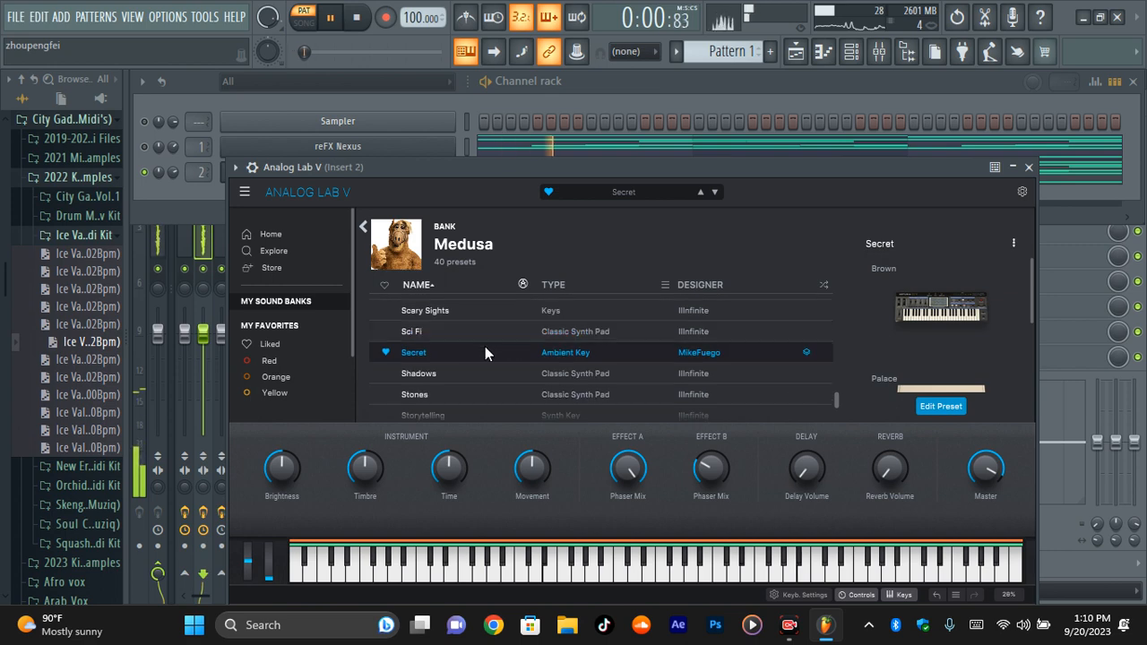
{"action": "scroll", "scroll_direction": "down", "scroll_amount": 3}
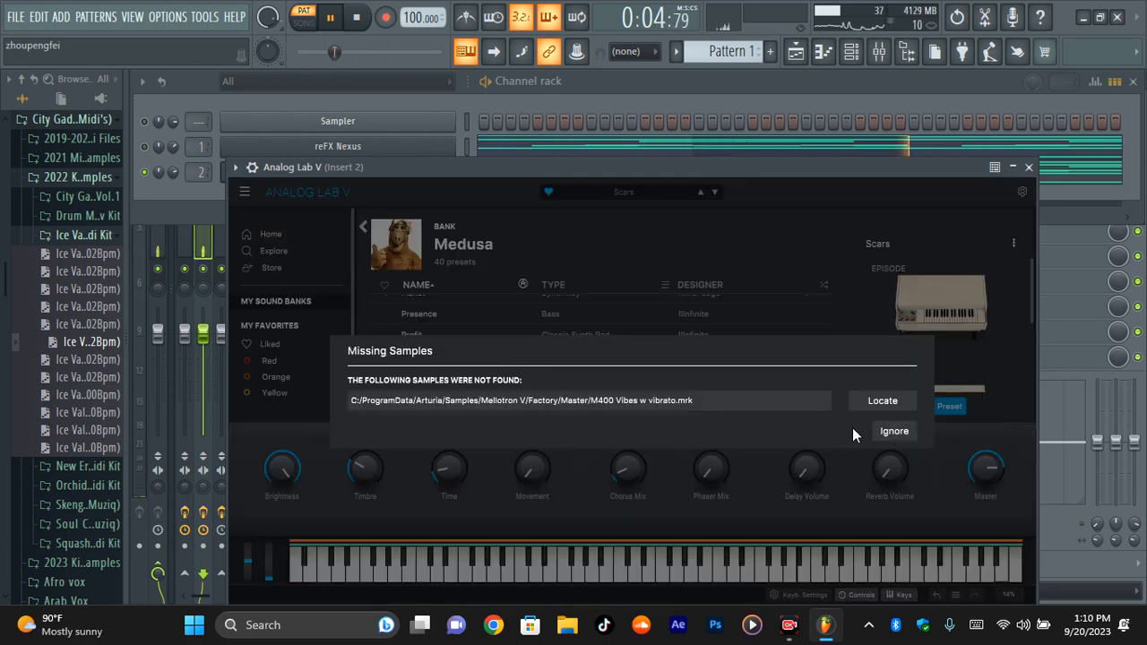
{"action": "left_click", "coordinate": [893, 431]}
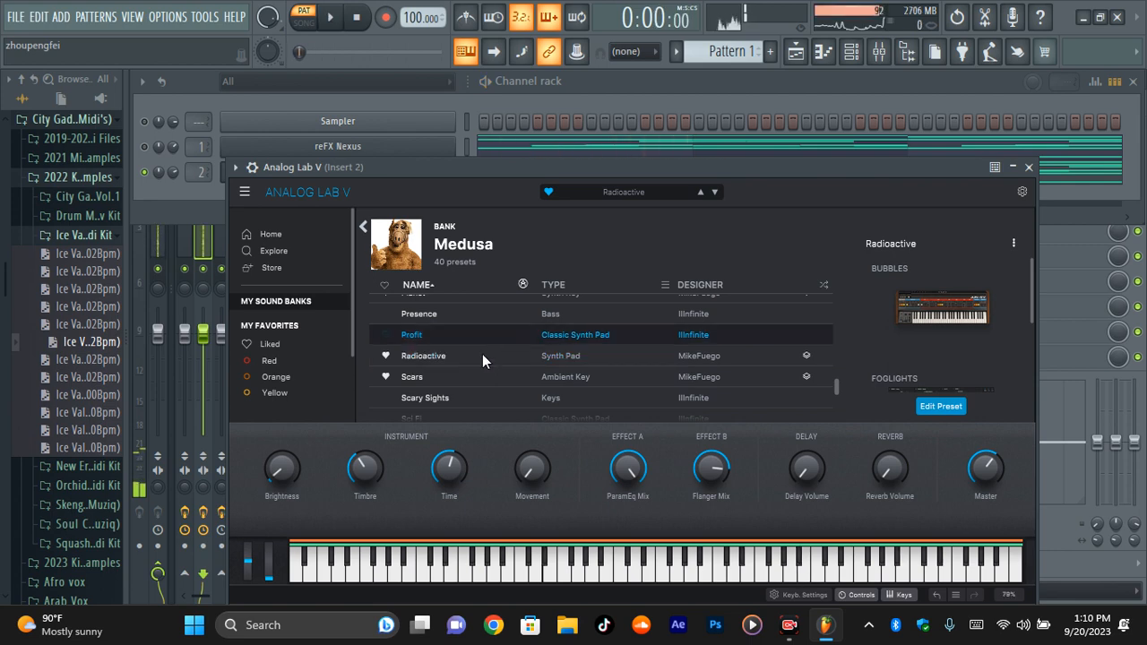
{"action": "double_click", "coordinate": [412, 335]}
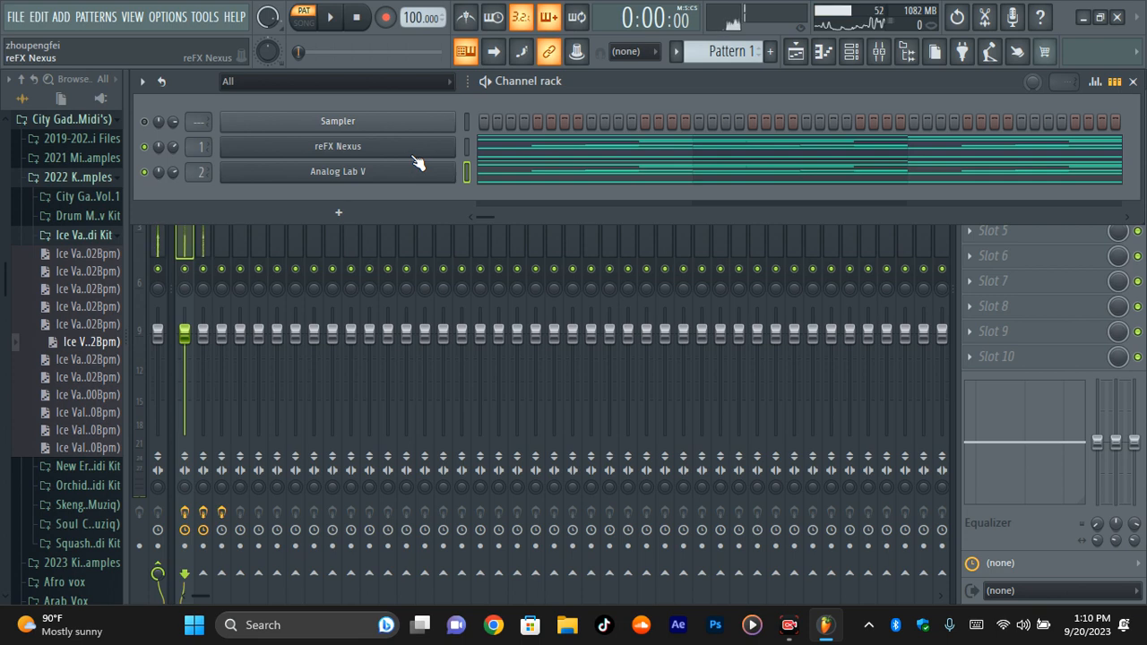
Step: Quick render Pattern 1 as an audio clip onto Track 1 via the pattern options menu
{"action": "left_click", "coordinate": [338, 171]}
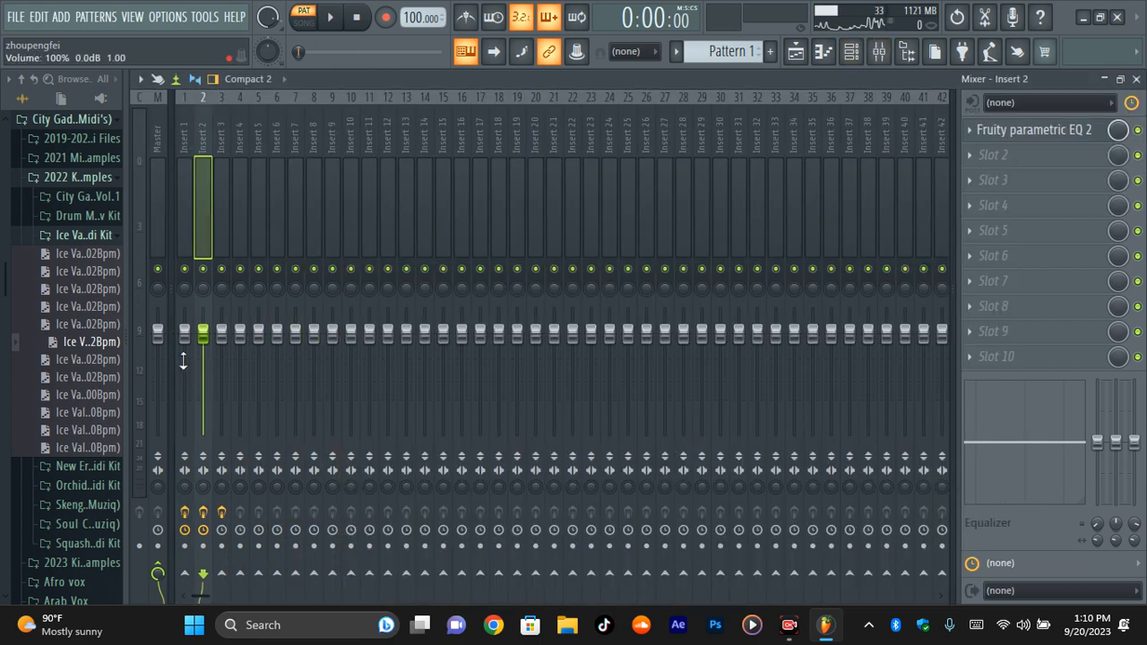
{"action": "left_click", "coordinate": [329, 16]}
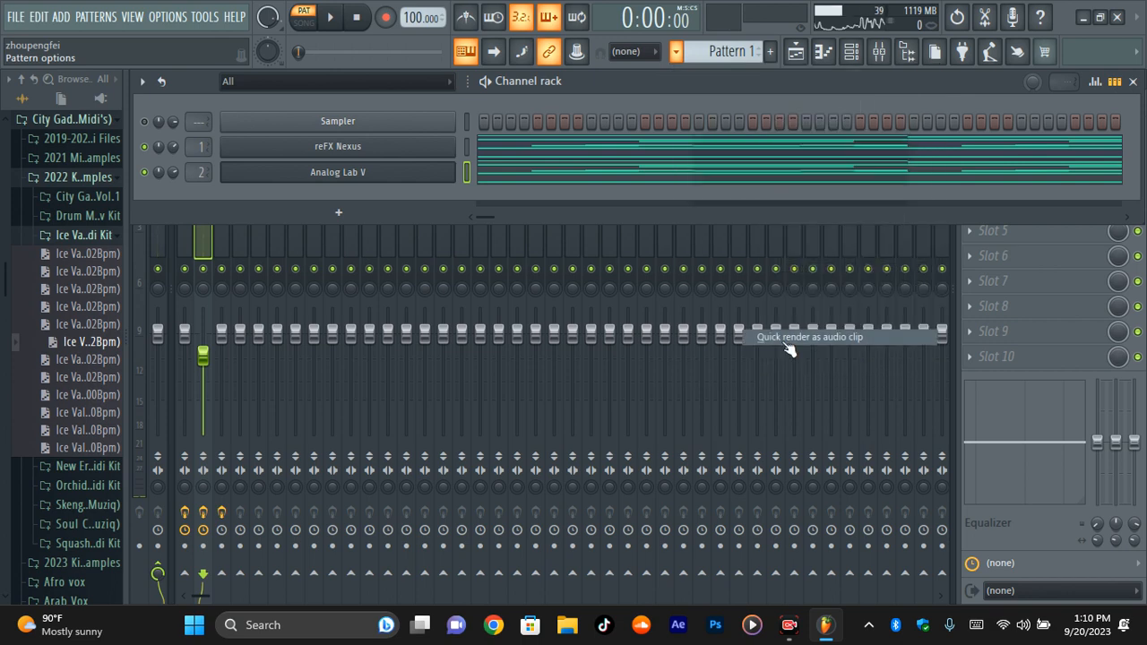
{"action": "left_click", "coordinate": [810, 337]}
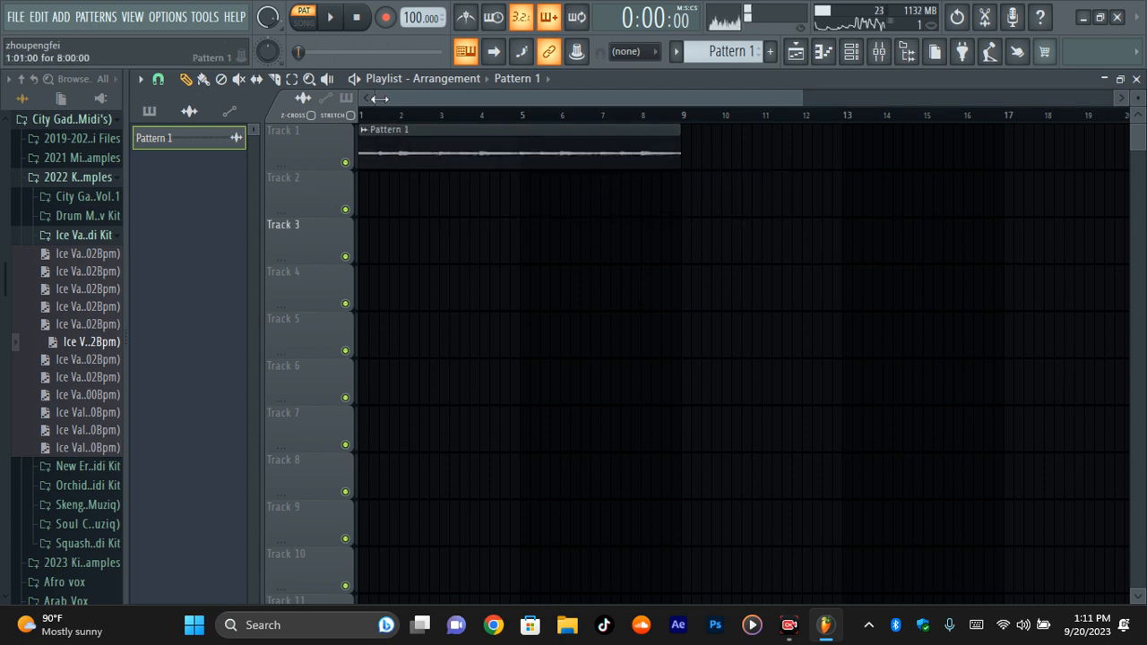
Step: Select the rendered clip's track and set the HalfTime slow-down mode on Insert 3
{"action": "left_click", "coordinate": [303, 23]}
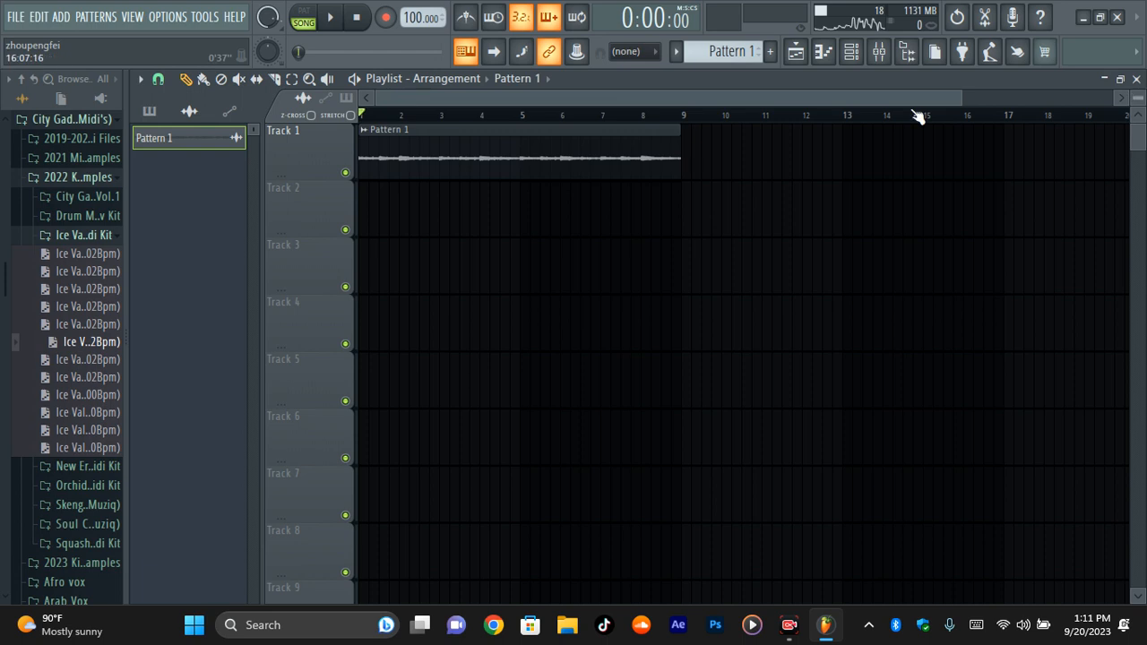
{"action": "left_click", "coordinate": [330, 17]}
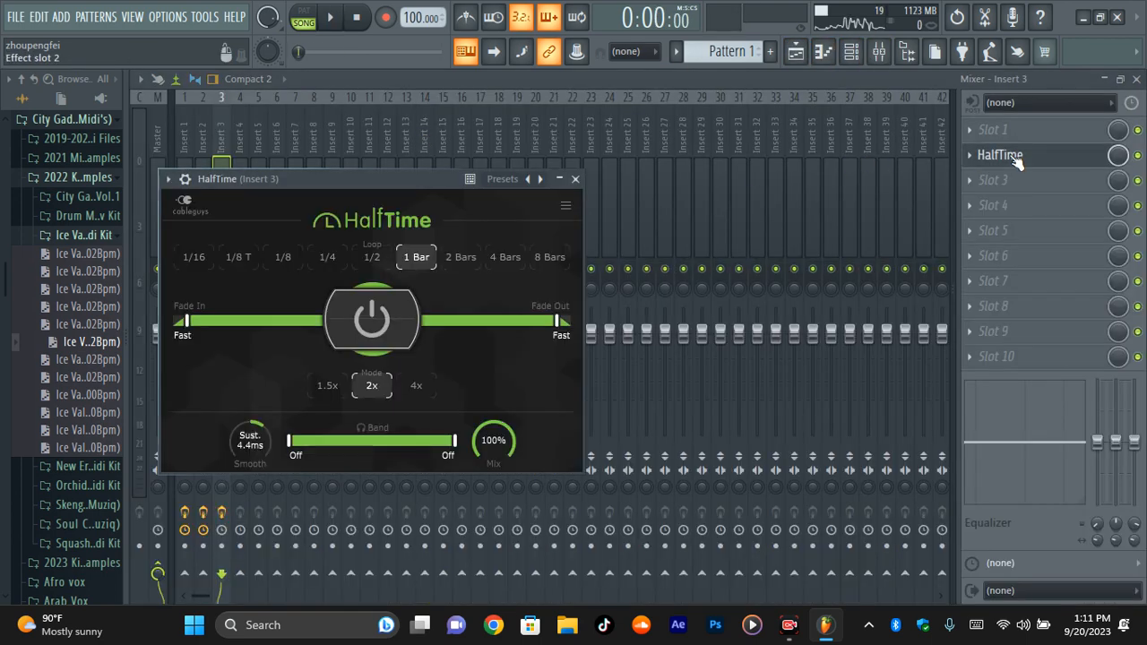
{"action": "left_click", "coordinate": [330, 16]}
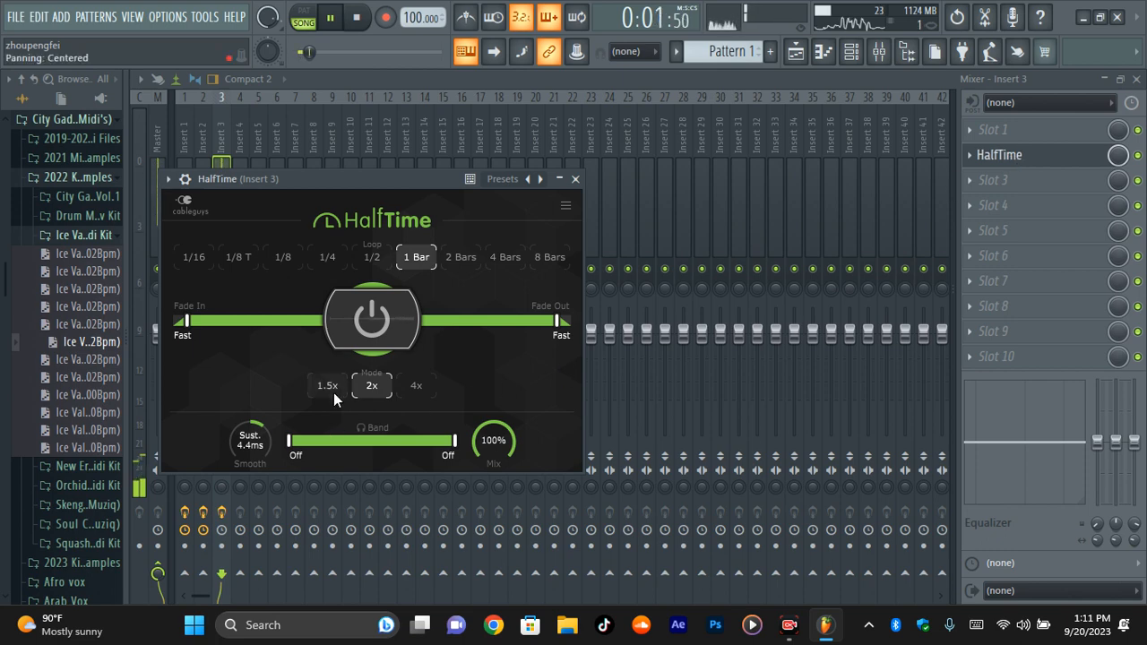
{"action": "left_click", "coordinate": [357, 16]}
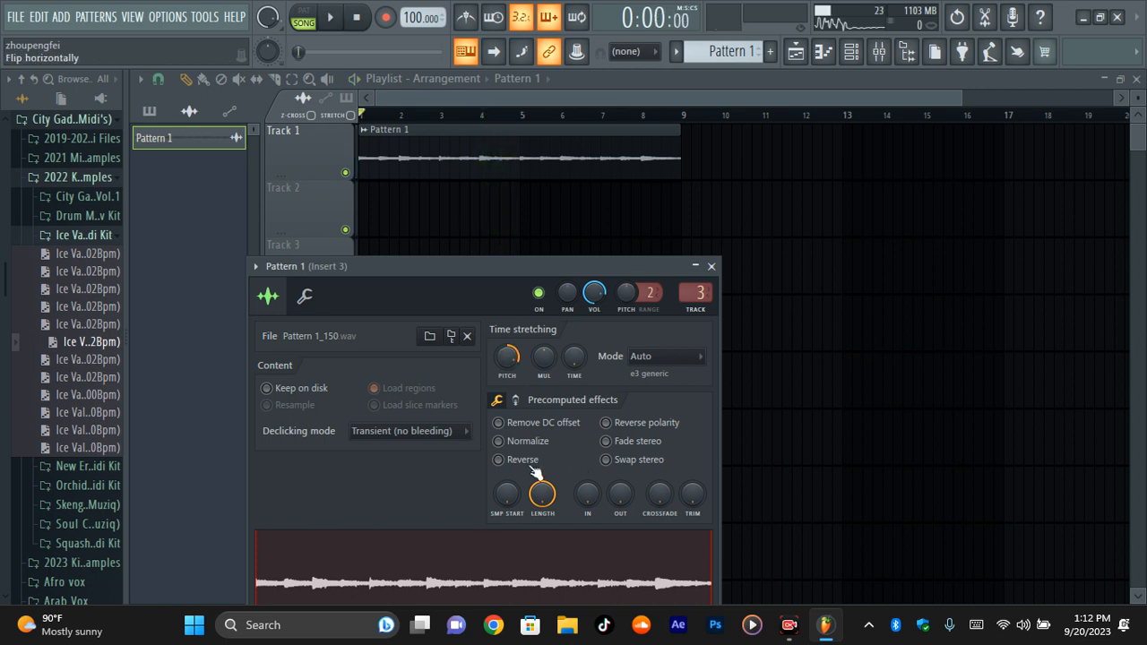
Step: Duplicate the melody clip to Track 2 and make it unique as Pattern 1 #2
{"action": "left_click", "coordinate": [498, 459]}
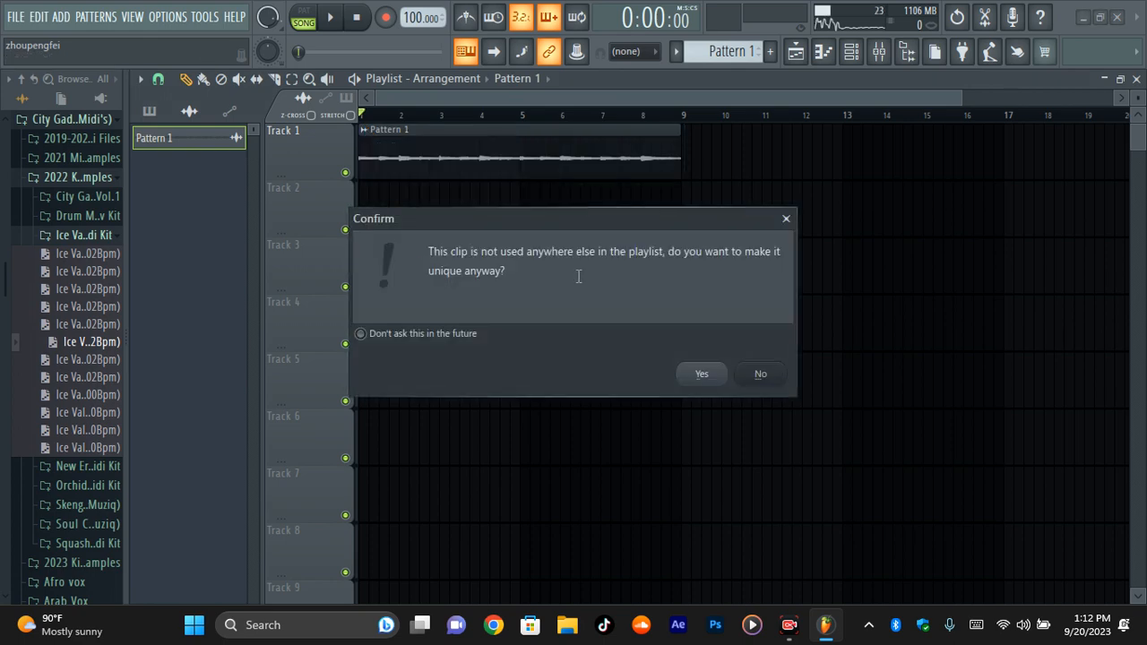
{"action": "left_click", "coordinate": [701, 373]}
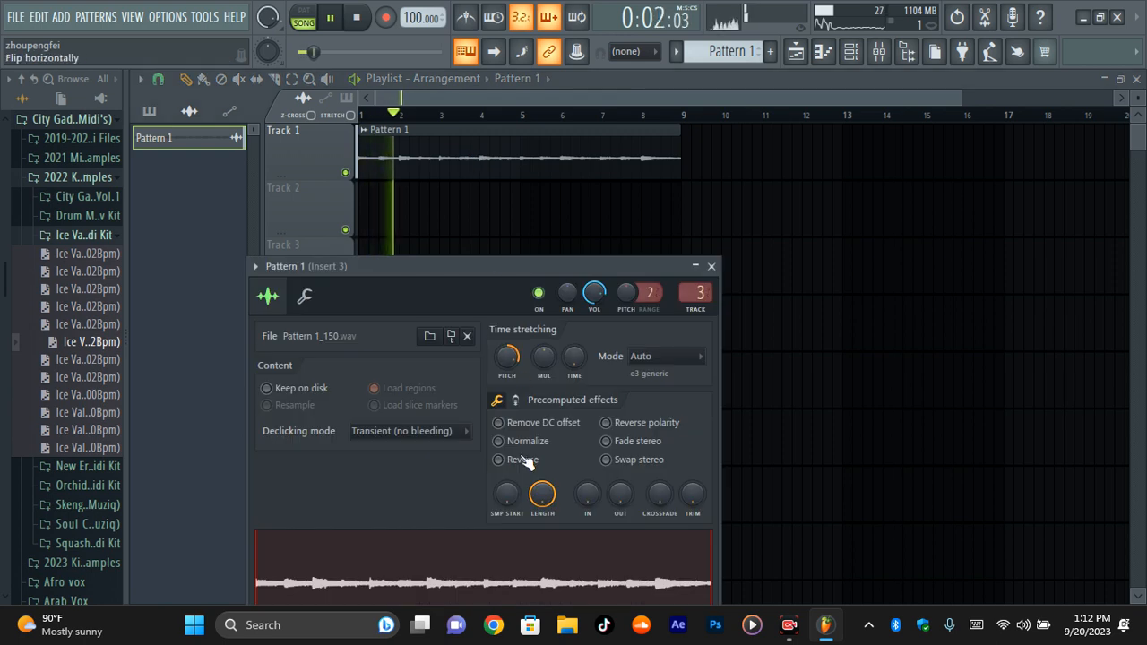
{"action": "left_click", "coordinate": [711, 265]}
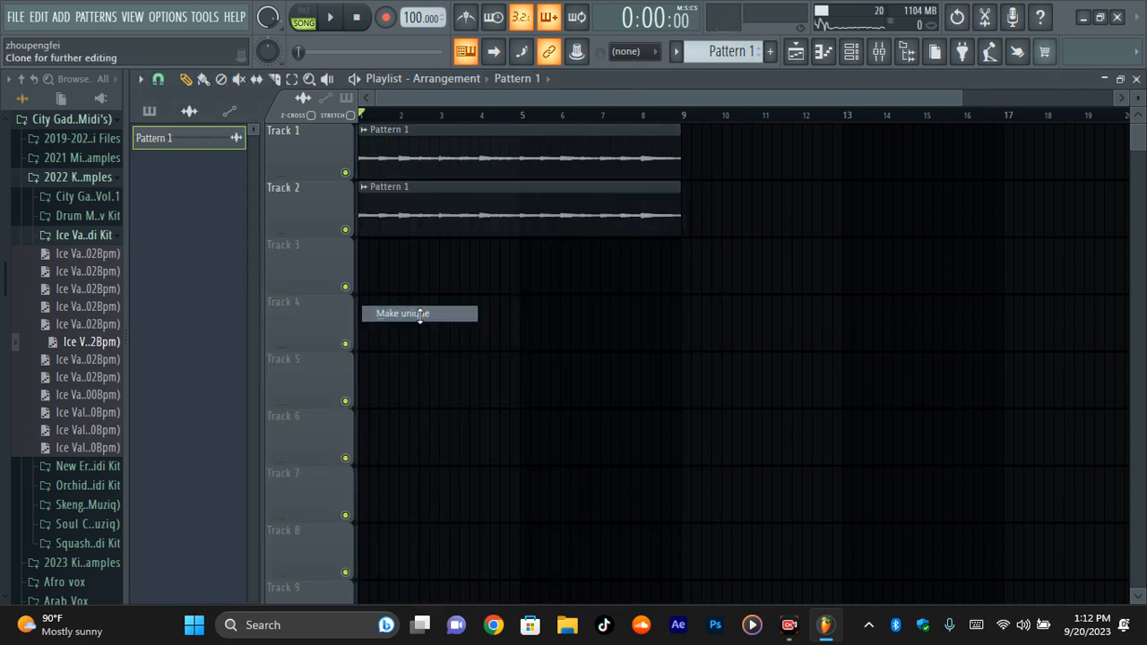
{"action": "left_click", "coordinate": [401, 313]}
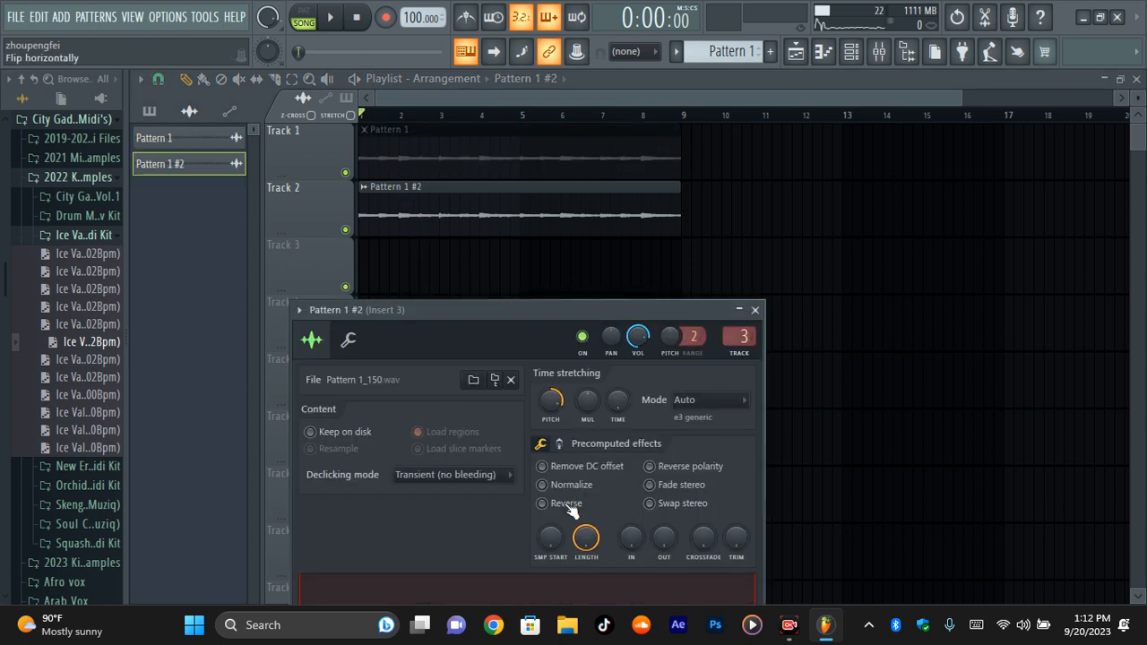
Step: Reverse Pattern 1 #2, chop it into one-bar slices and arrange them on Track 3
{"action": "left_click", "coordinate": [753, 309]}
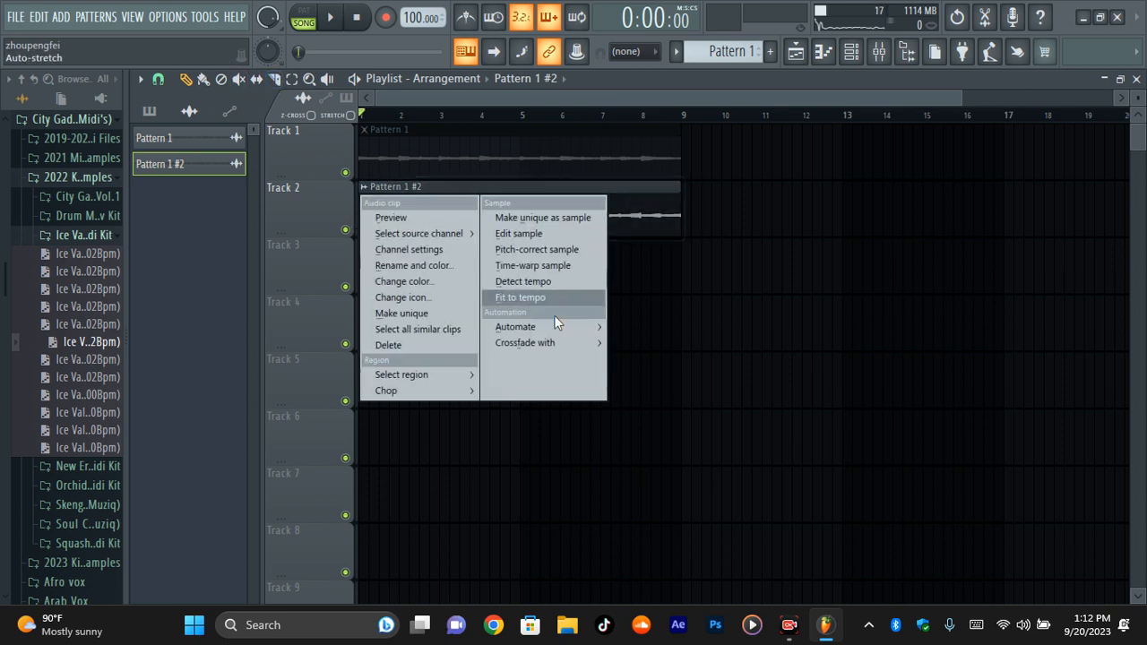
{"action": "mouse_move", "coordinate": [387, 390]}
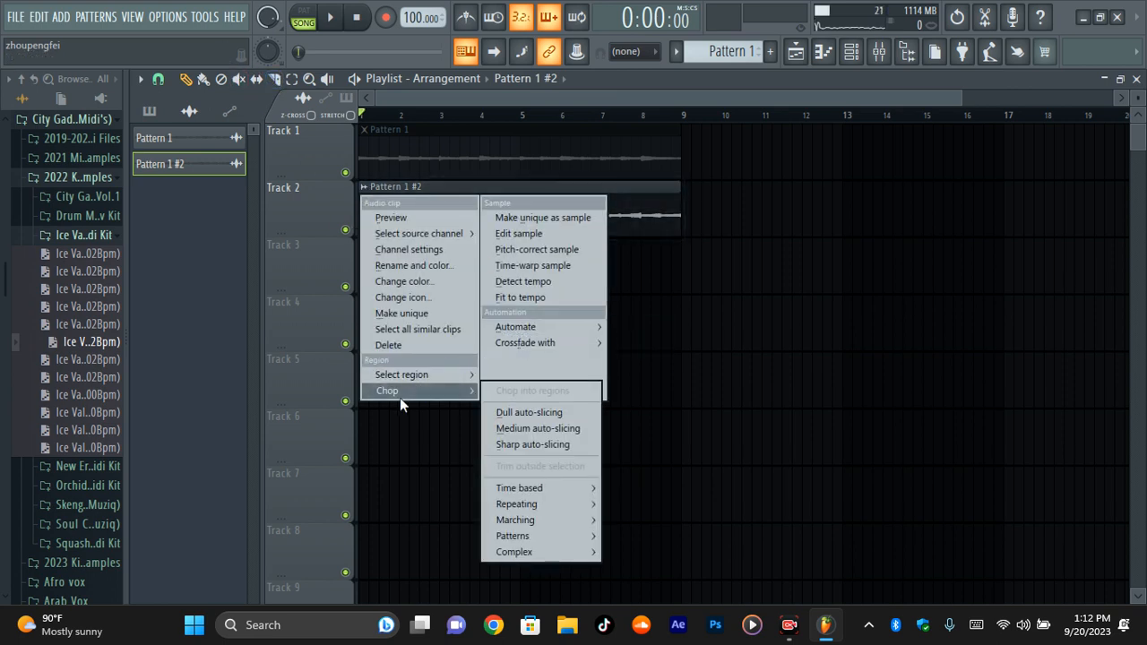
{"action": "mouse_move", "coordinate": [520, 487]}
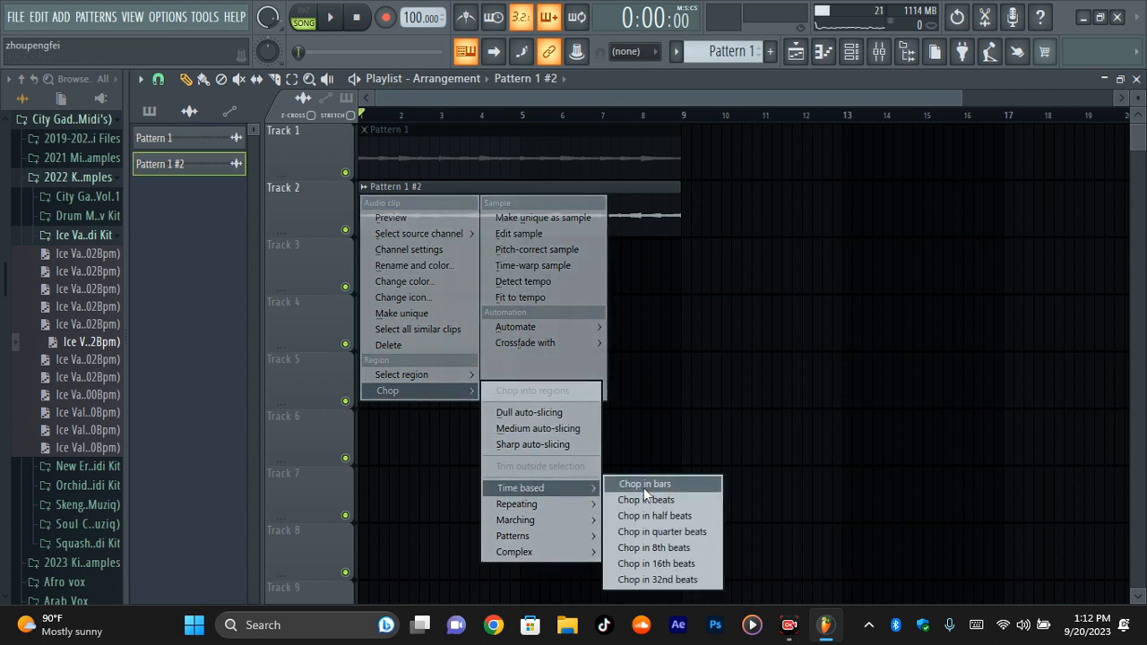
{"action": "left_click", "coordinate": [644, 483]}
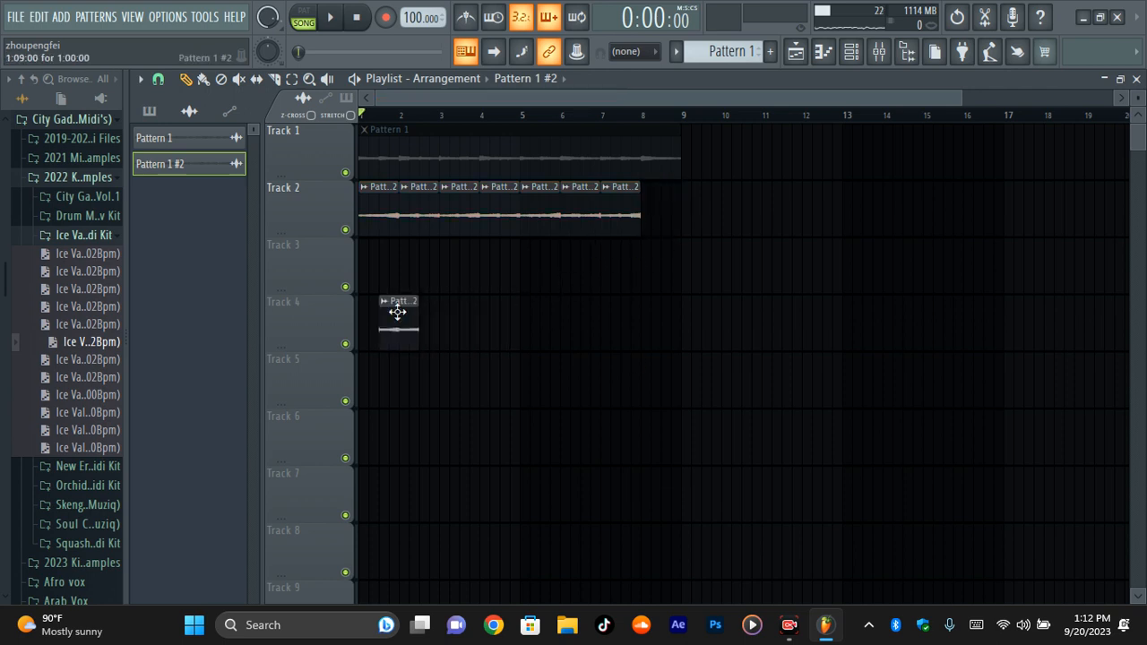
{"action": "left_click_drag", "start_coordinate": [399, 314], "coordinate": [439, 264]}
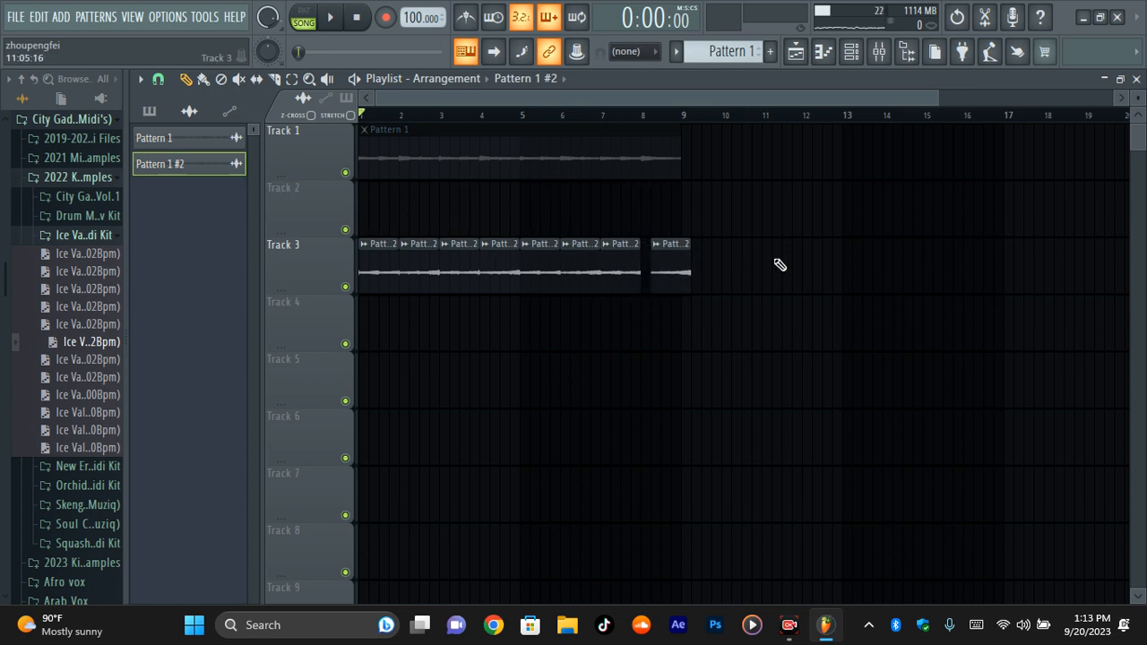
Step: Raise the melody slices' time-stretching pitch to +760 cents, then start an empty Pattern 2
{"action": "left_click", "coordinate": [329, 16]}
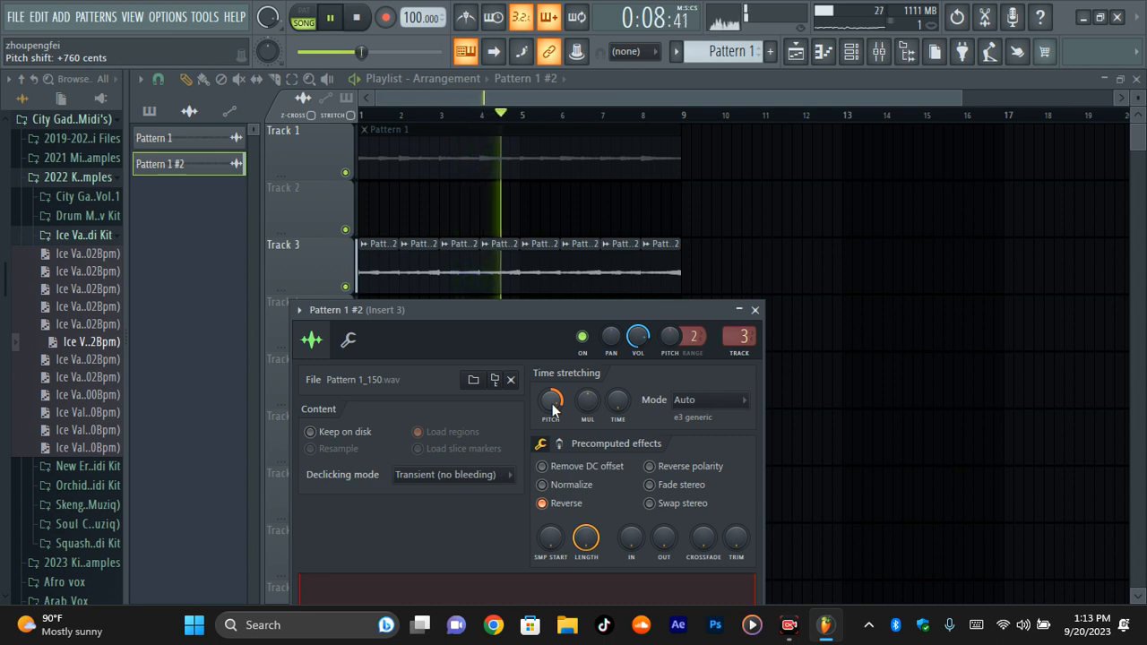
{"action": "left_click", "coordinate": [356, 17]}
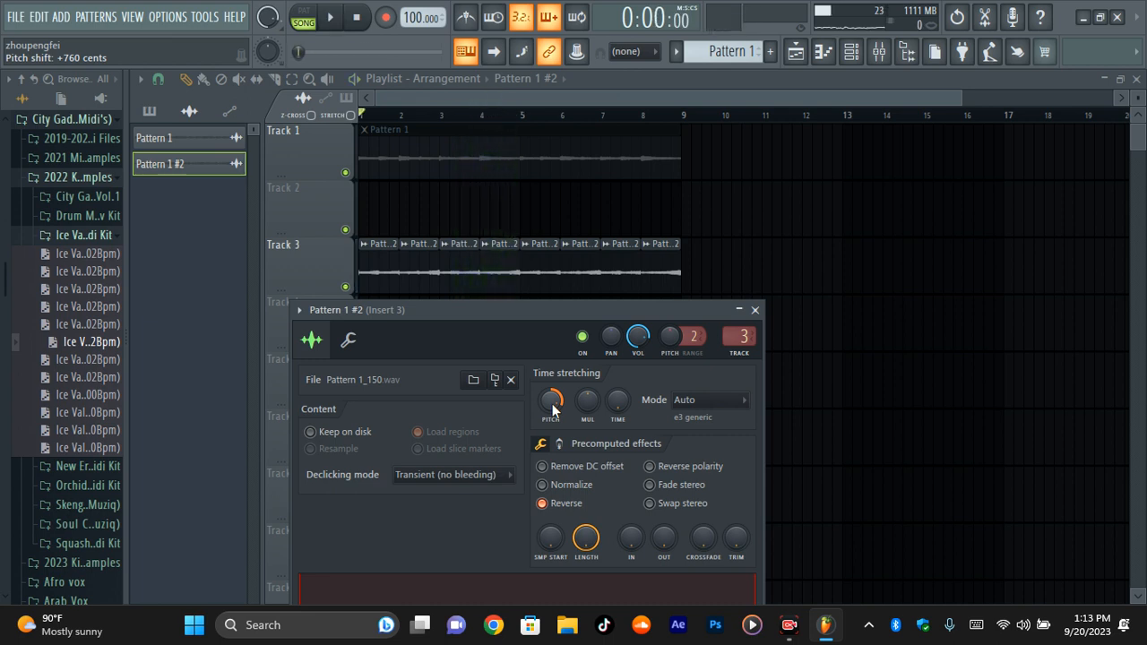
{"action": "left_click_drag", "start_coordinate": [551, 400], "coordinate": [551, 430]}
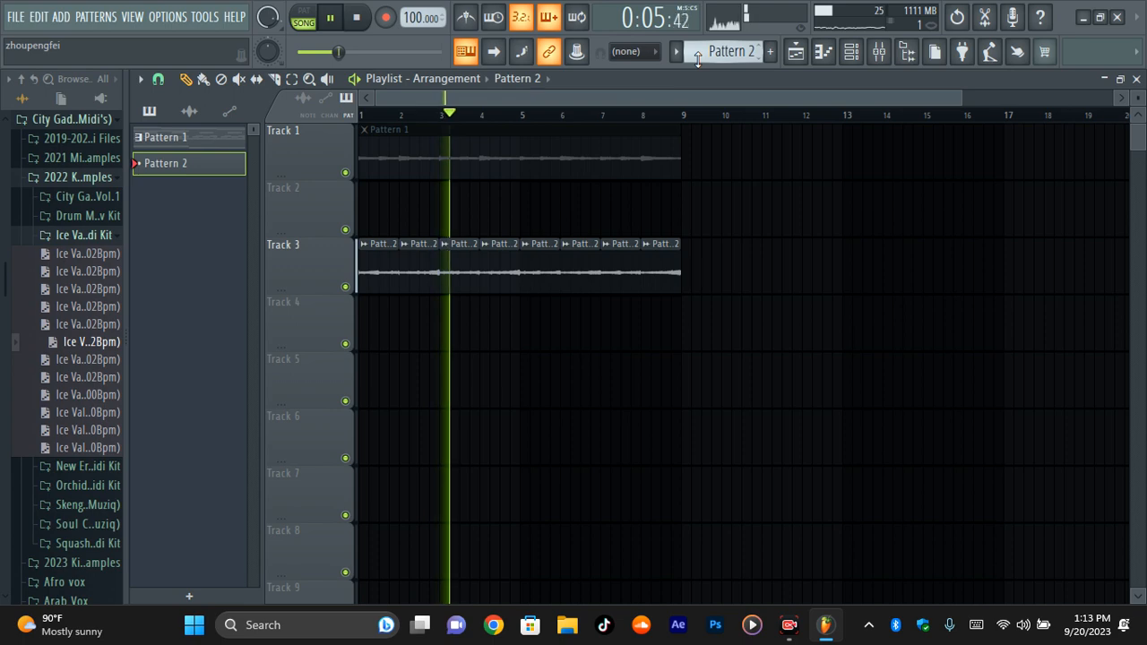
Step: Paint an eight-bar Pattern 2 clip on Track 4 and load Snare - Yung Chop as a new channel
{"action": "left_click", "coordinate": [376, 301]}
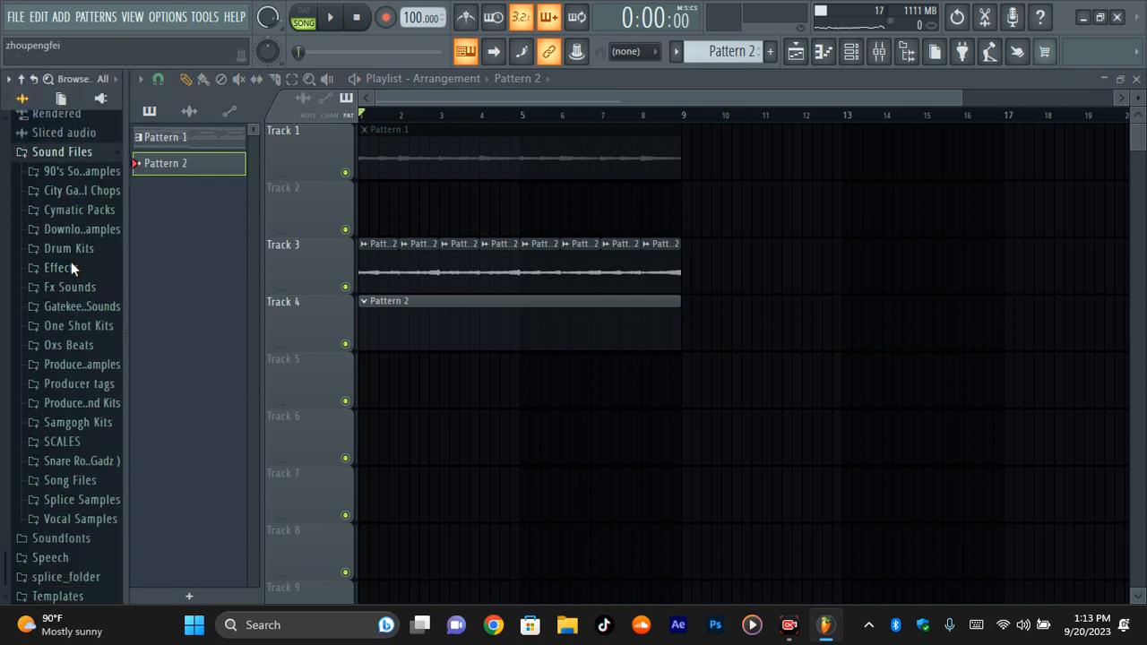
{"action": "scroll", "scroll_direction": "down", "scroll_amount": 3}
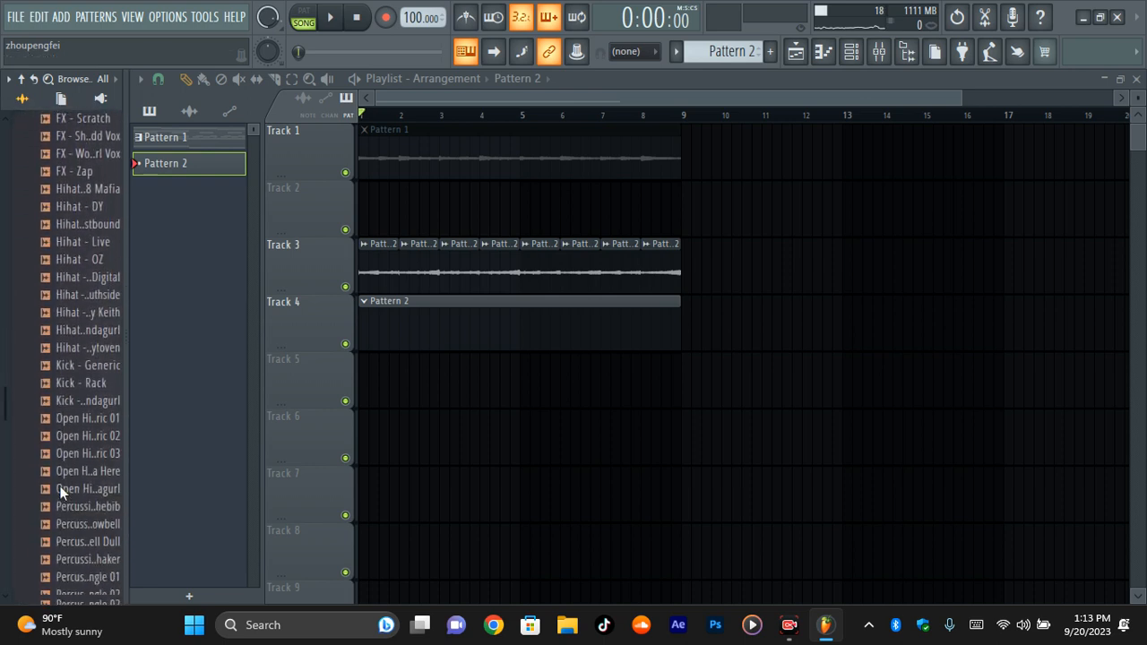
{"action": "scroll", "scroll_direction": "down", "scroll_amount": 3}
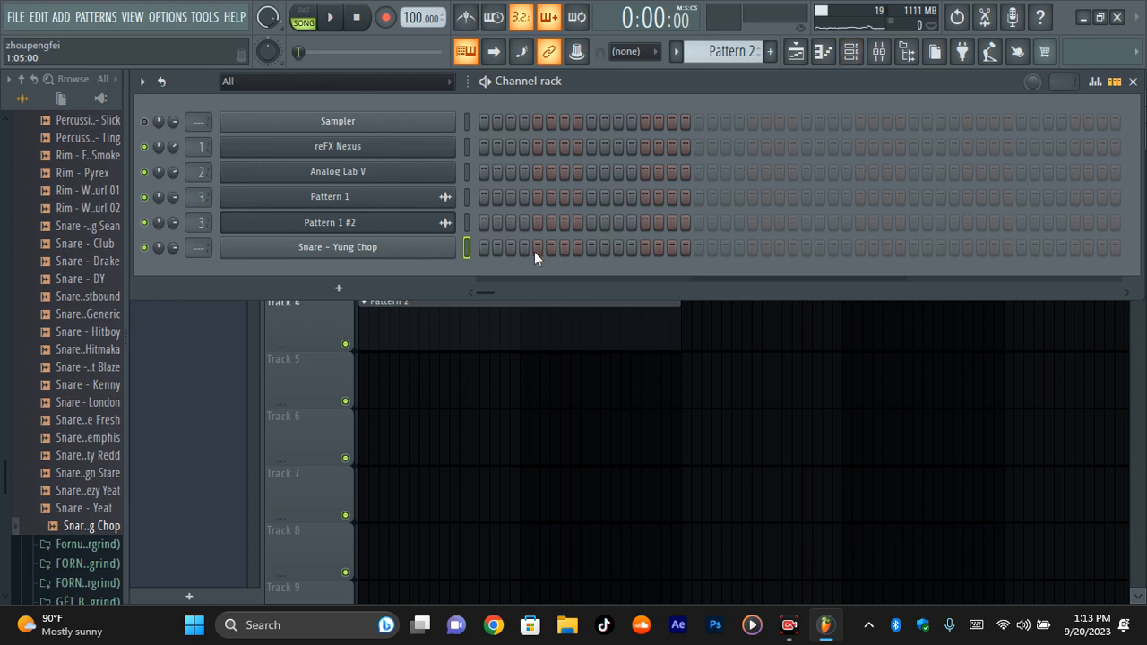
Step: Program the Yung Chop snare rhythm in Pattern 2 and add Kick - Wondagurl as another channel
{"action": "left_click", "coordinate": [330, 16]}
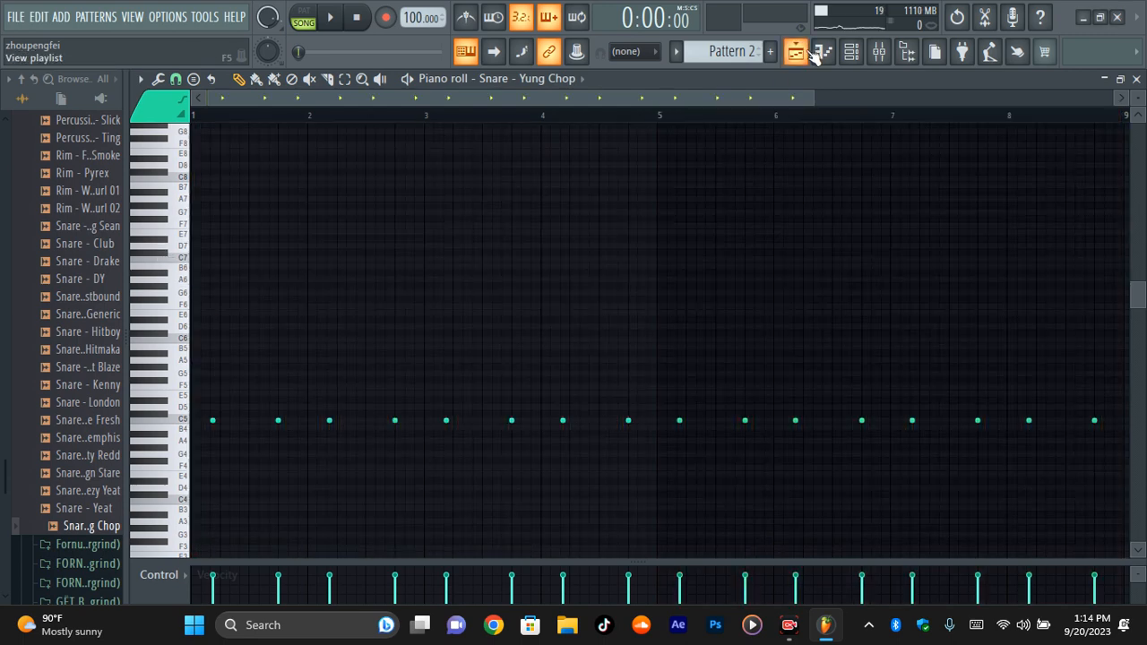
{"action": "left_click", "coordinate": [794, 51]}
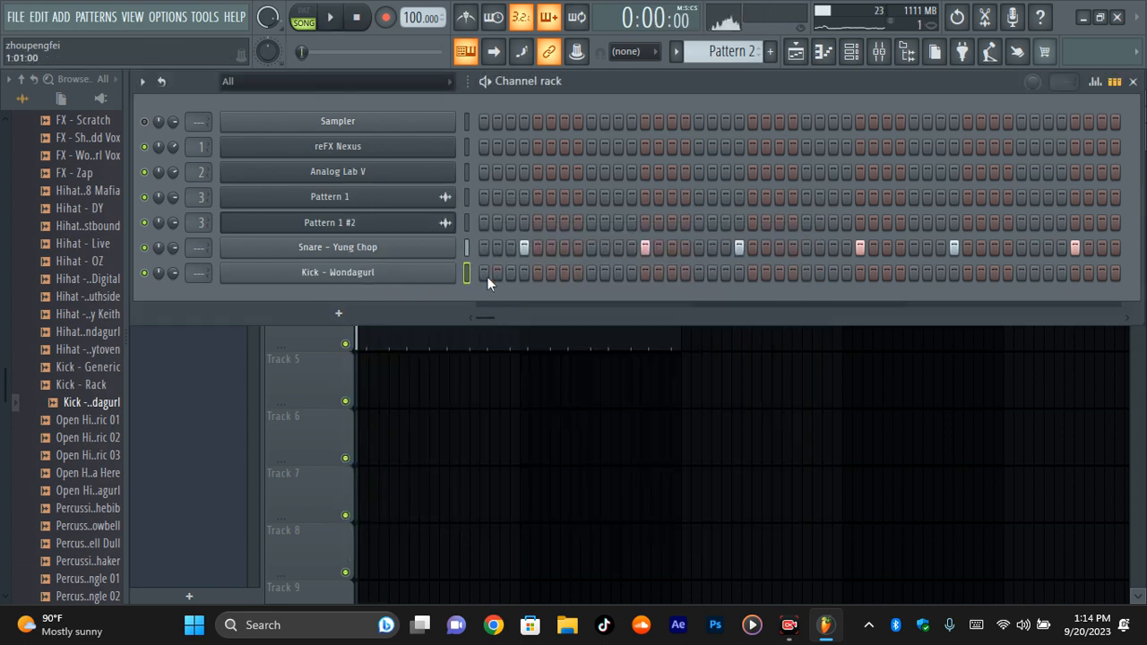
Step: Boost the Wondagurl kick's gain, place a kick on step one, and play the arrangement
{"action": "left_click", "coordinate": [338, 272]}
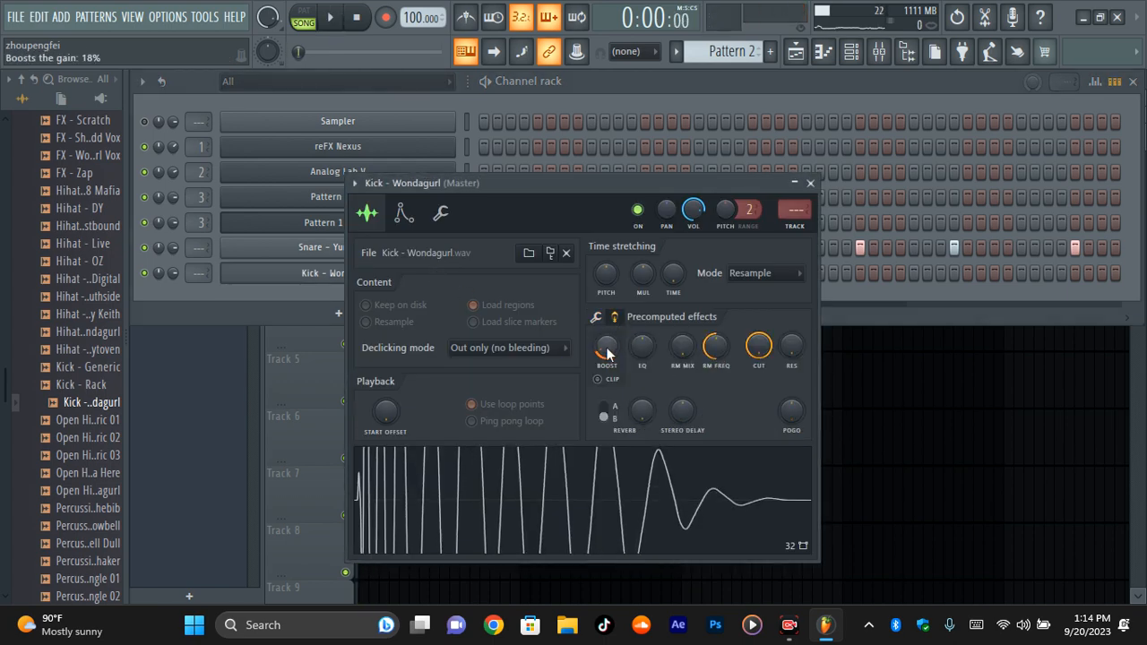
{"action": "left_click", "coordinate": [809, 183]}
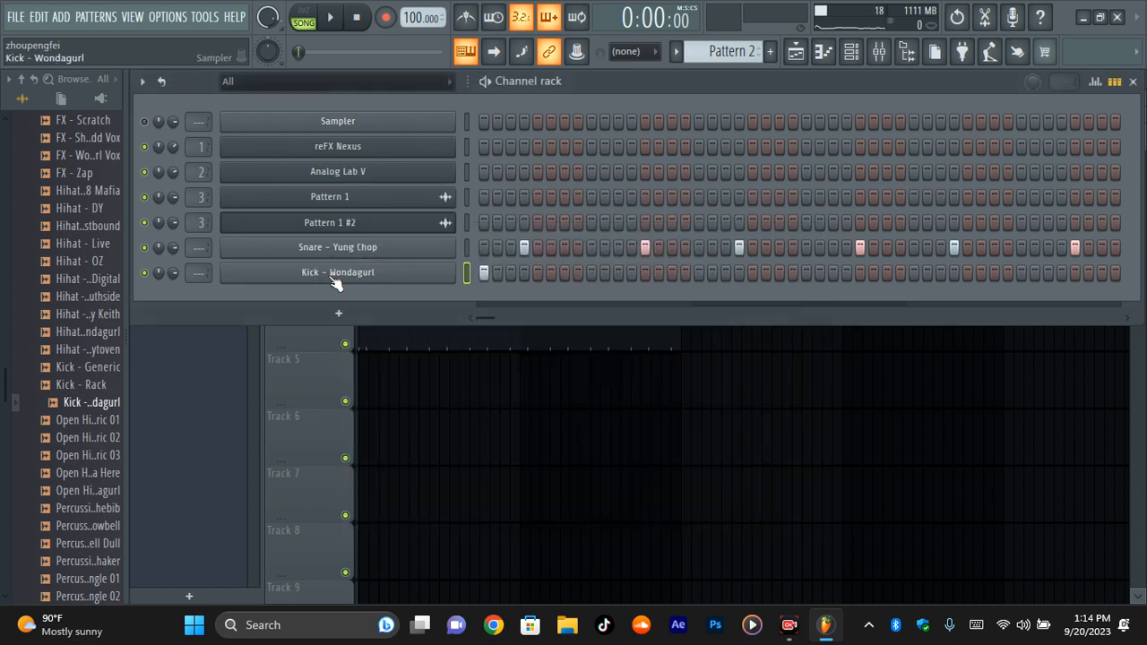
{"action": "left_click", "coordinate": [329, 17]}
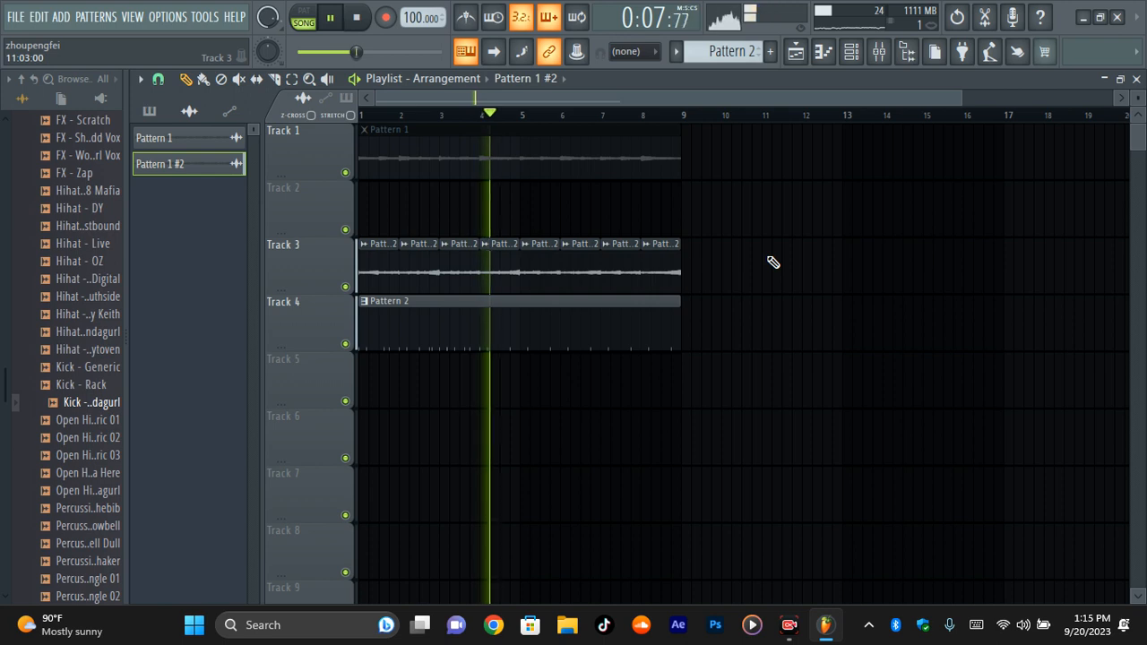
Step: Fill in a fuller Wondagurl kick rhythm across Pattern 2's step row alongside the snare
{"action": "left_click", "coordinate": [357, 17]}
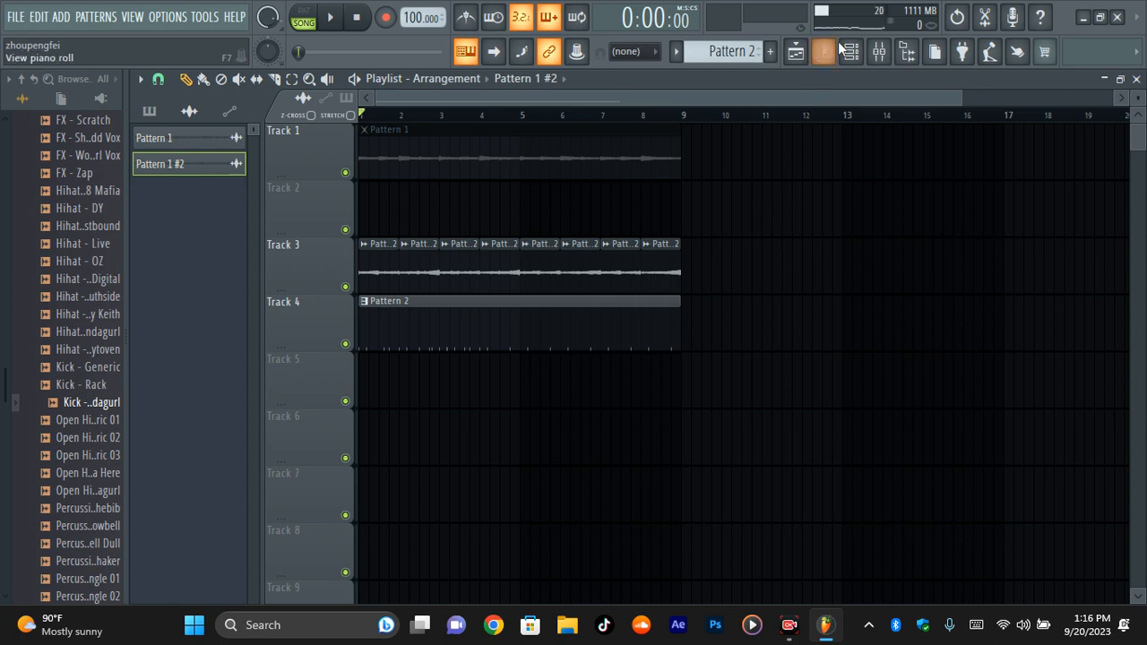
{"action": "left_click", "coordinate": [823, 51]}
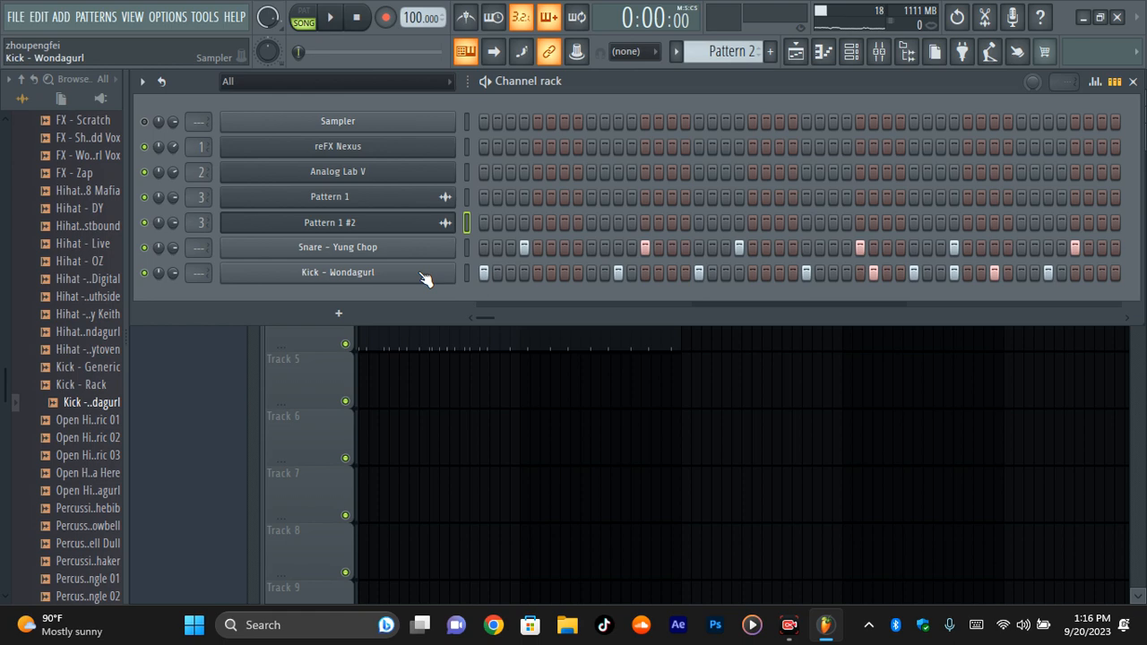
Step: Close the Channel rack to show the playlist with Pattern 2 drums on Track 4
{"action": "left_click", "coordinate": [796, 51]}
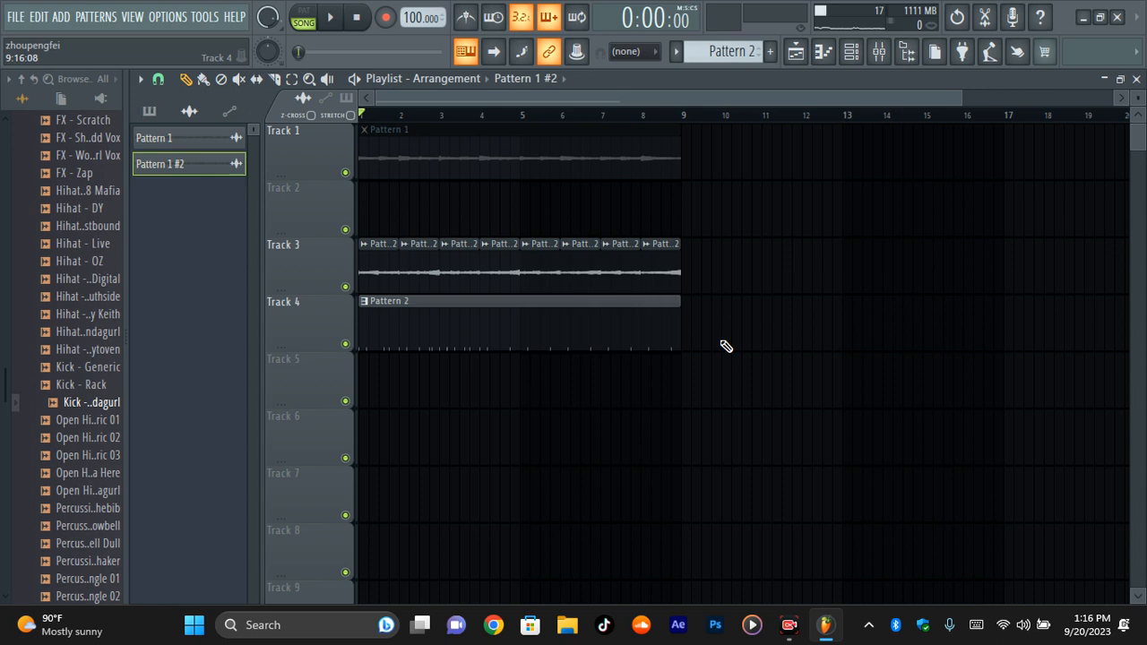
{"action": "mouse_move", "coordinate": [773, 248]}
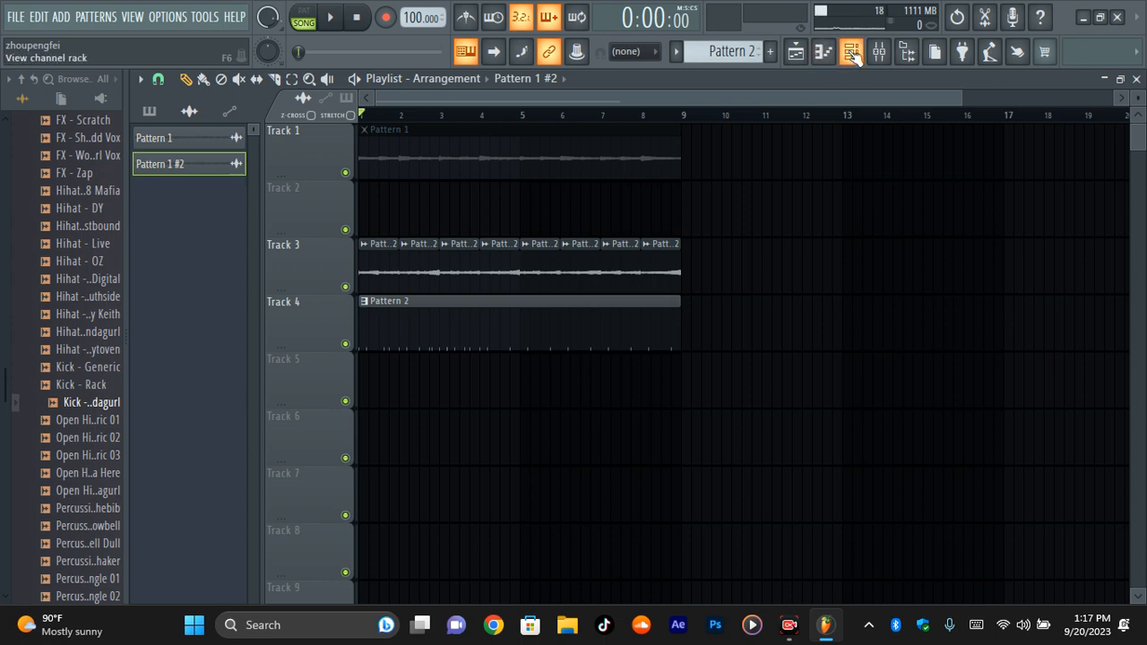
Step: Reopen the Channel rack showing Pattern 2's kick and snare step rows
{"action": "left_click", "coordinate": [851, 51]}
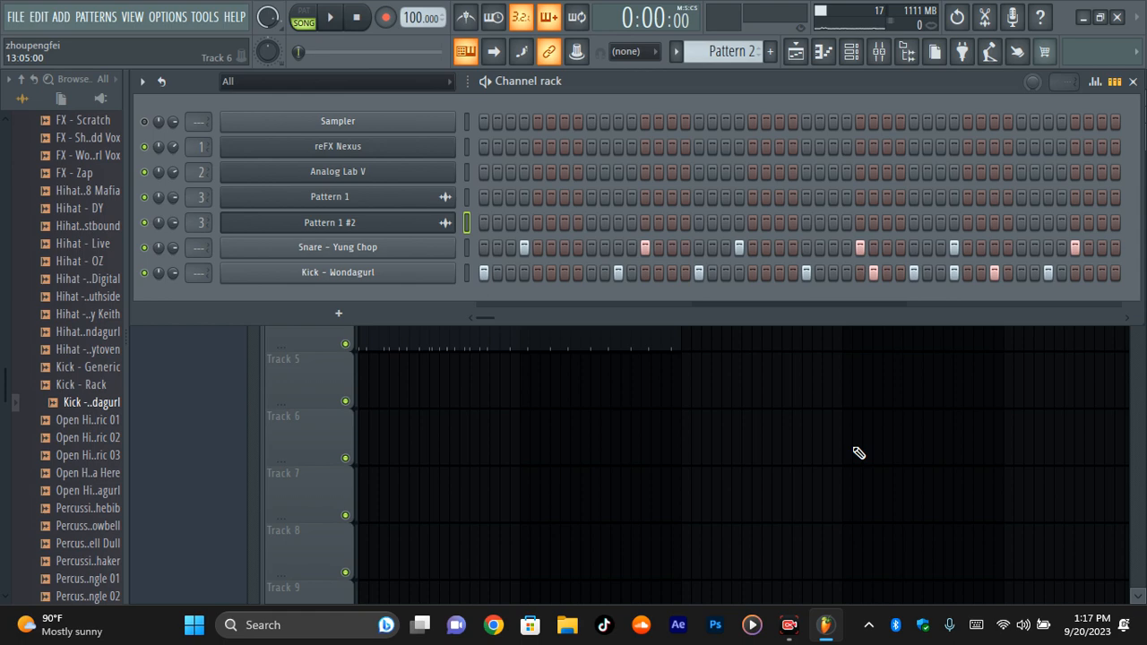
{"action": "mouse_move", "coordinate": [865, 427]}
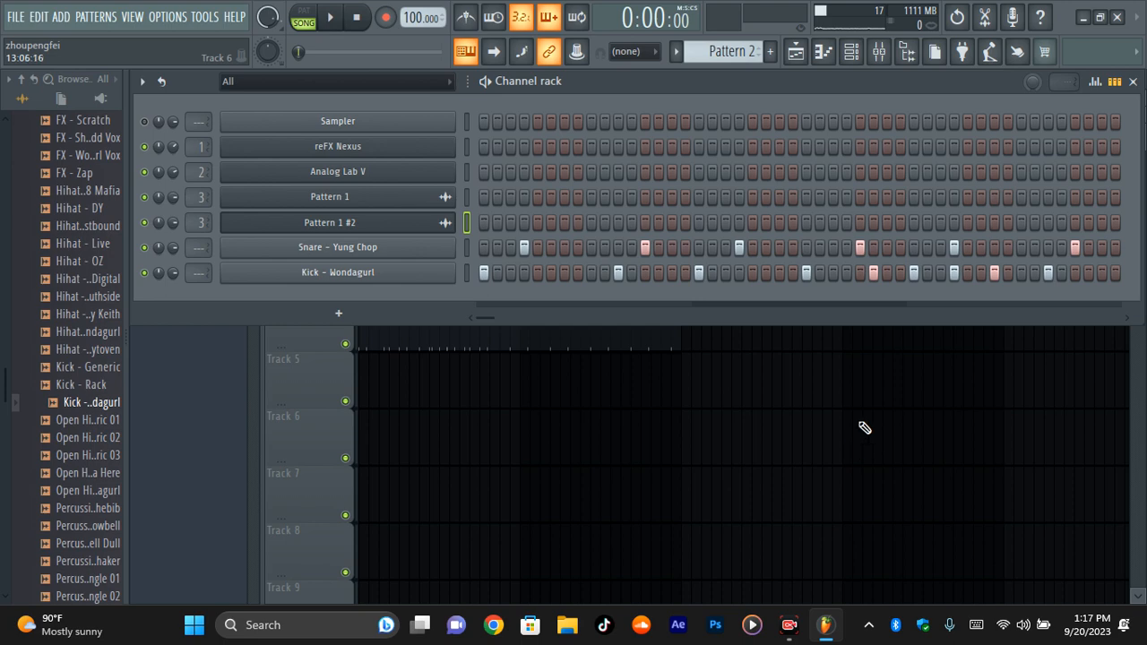